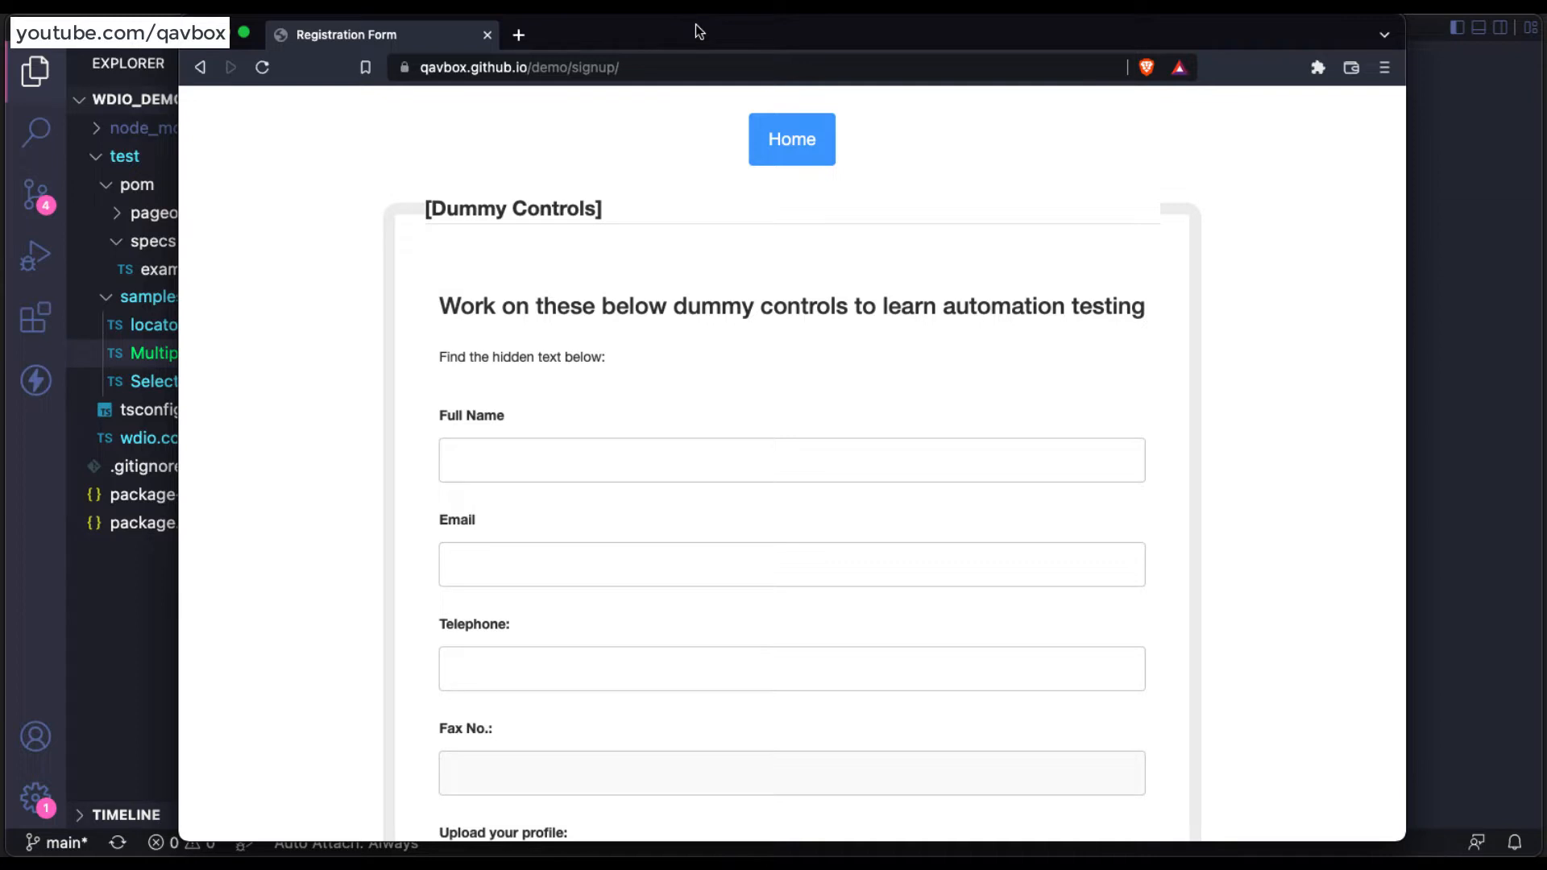
{"action": "mouse_move", "coordinate": [897, 582]}
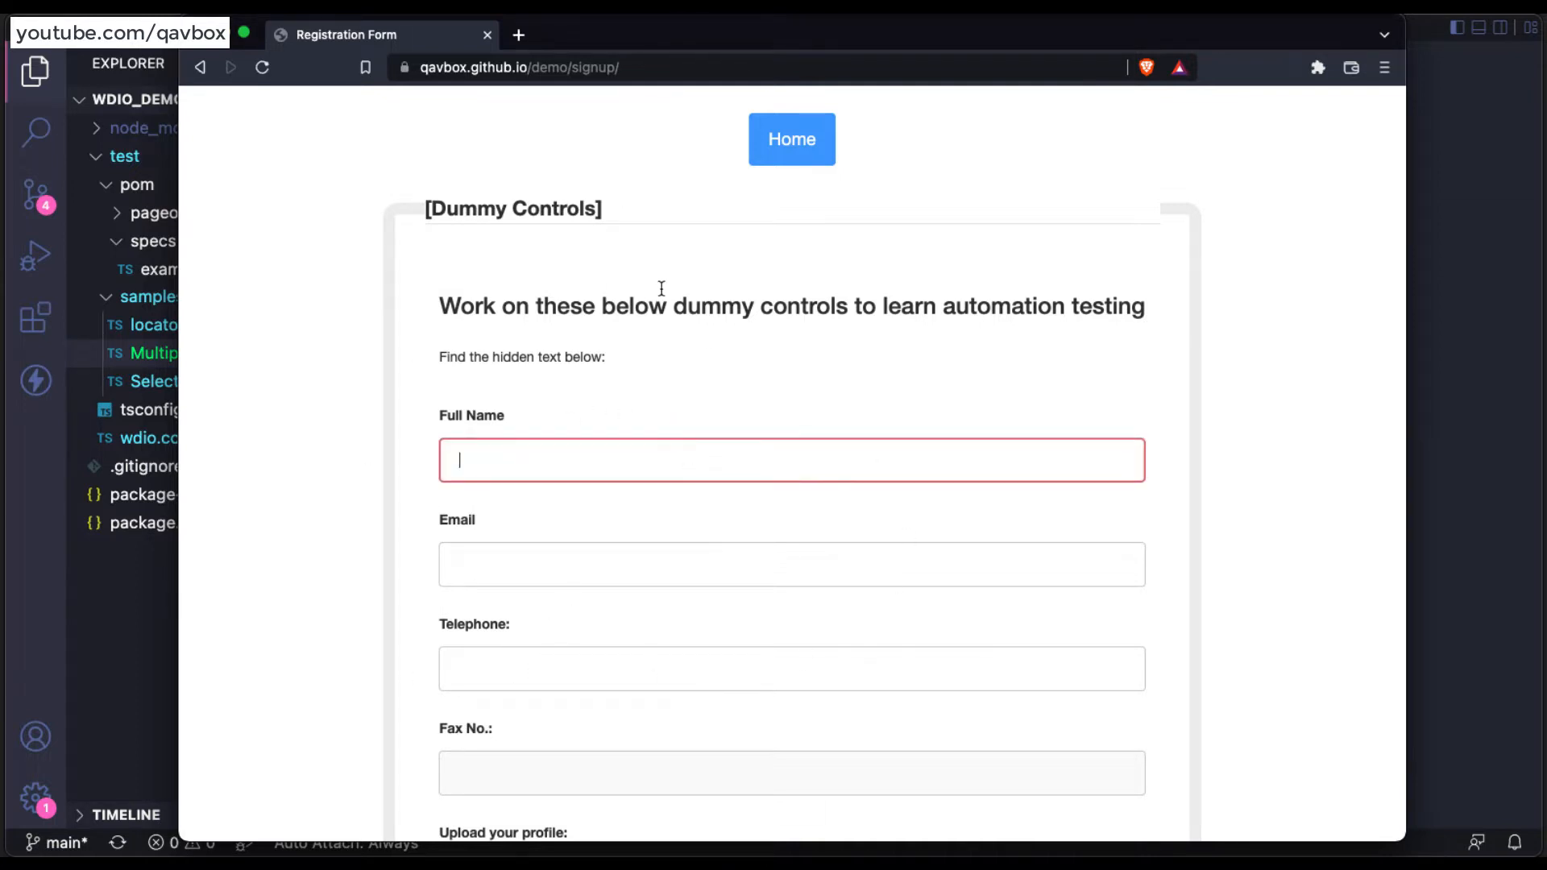
Inspect the signup page's username input, hidden div and Full Name label nodes in DevTools Elements.
{"action": "scroll", "scroll_direction": "down", "scroll_amount": 3}
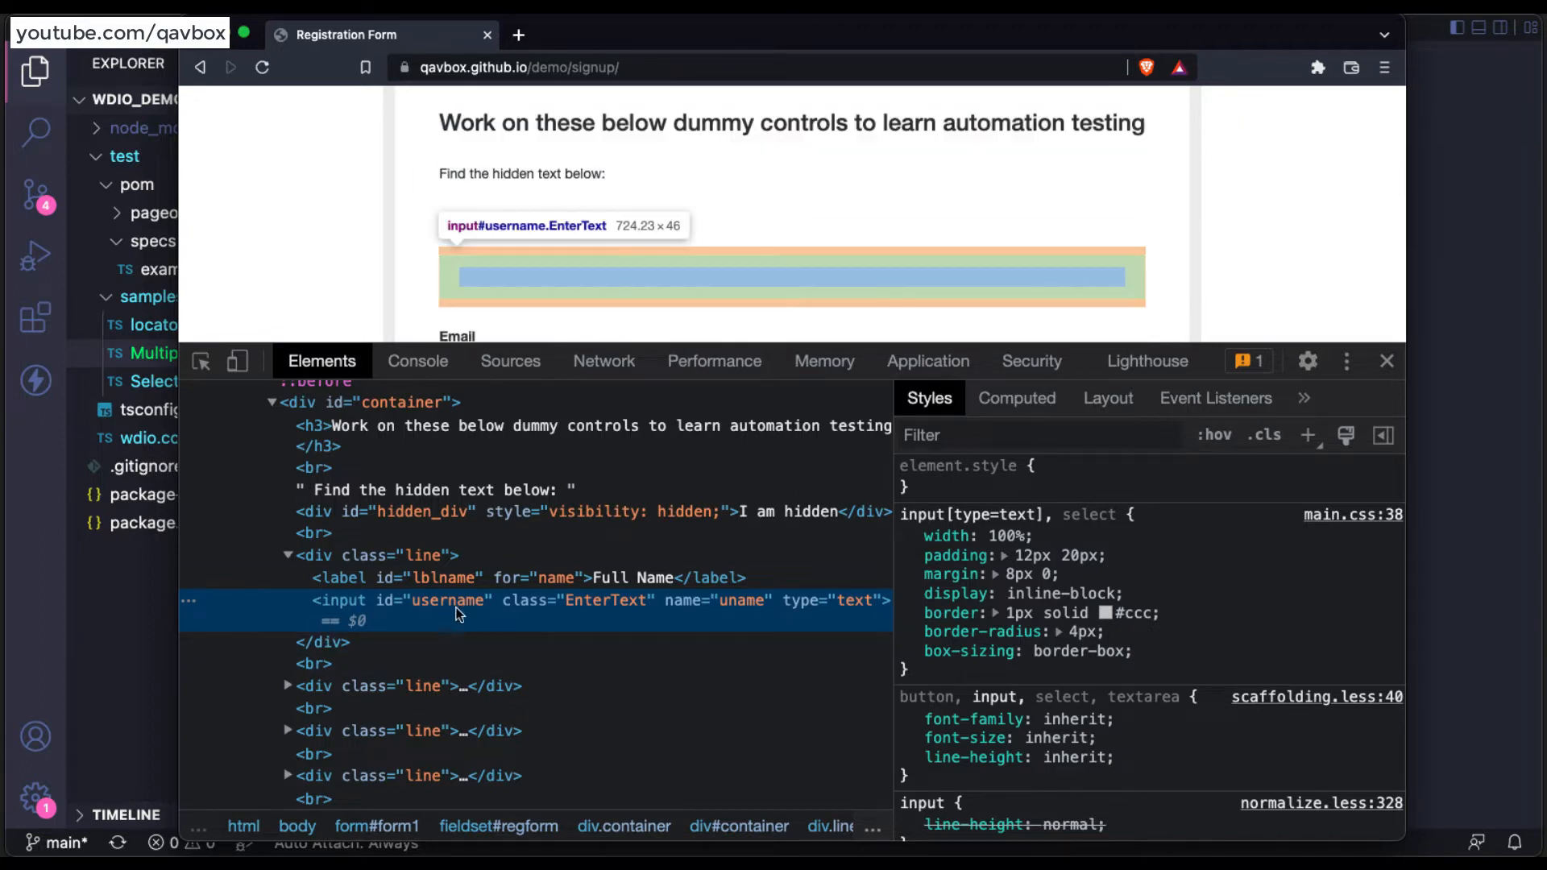
{"action": "mouse_move", "coordinate": [489, 619]}
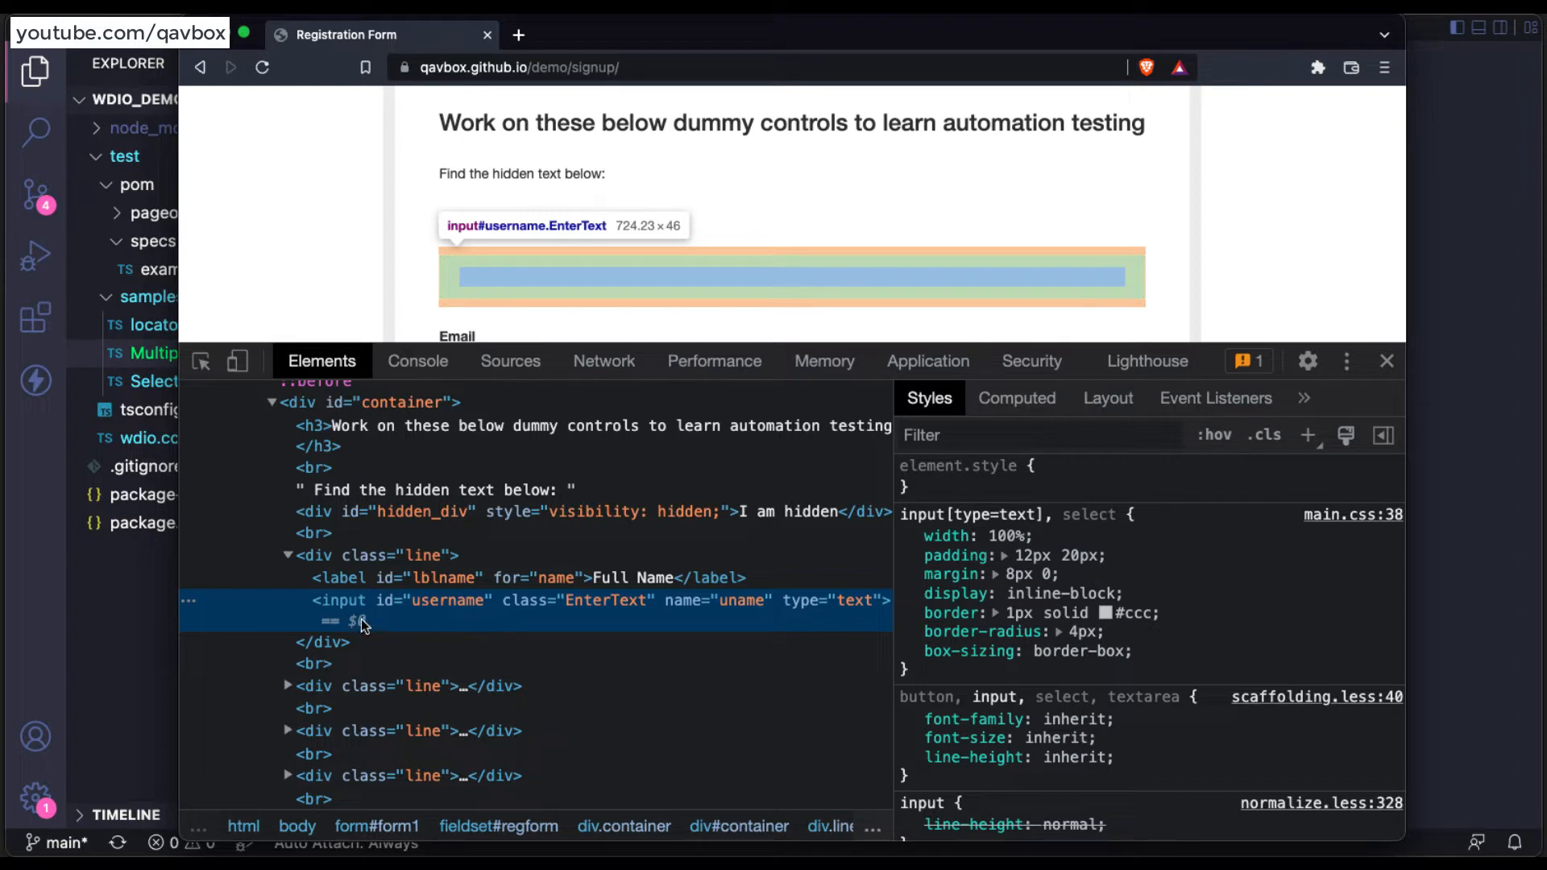
{"action": "mouse_move", "coordinate": [594, 612]}
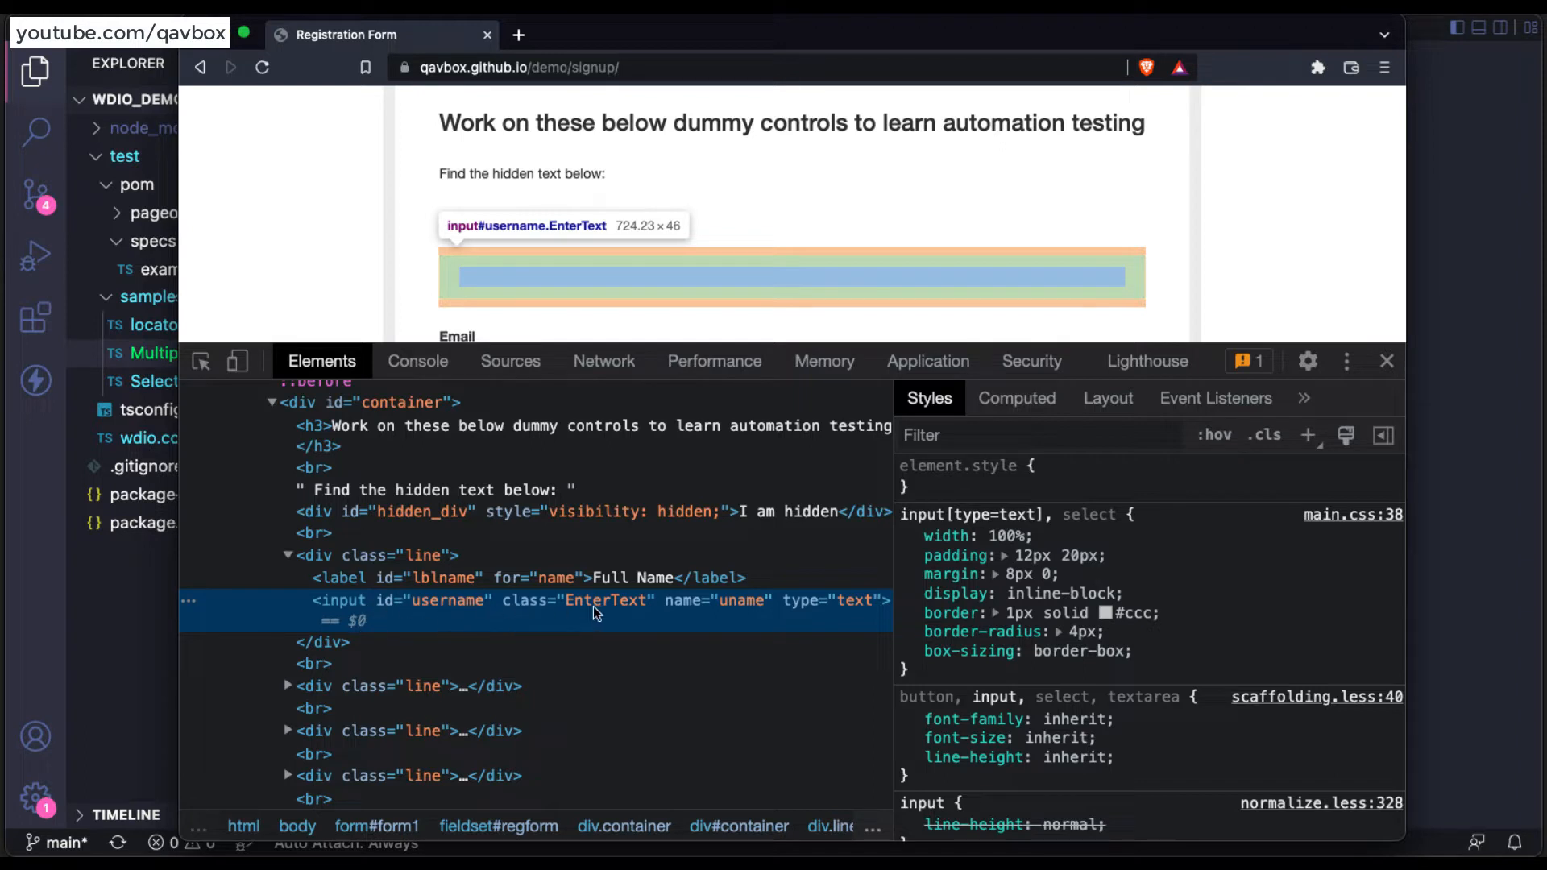
{"action": "mouse_move", "coordinate": [642, 522]}
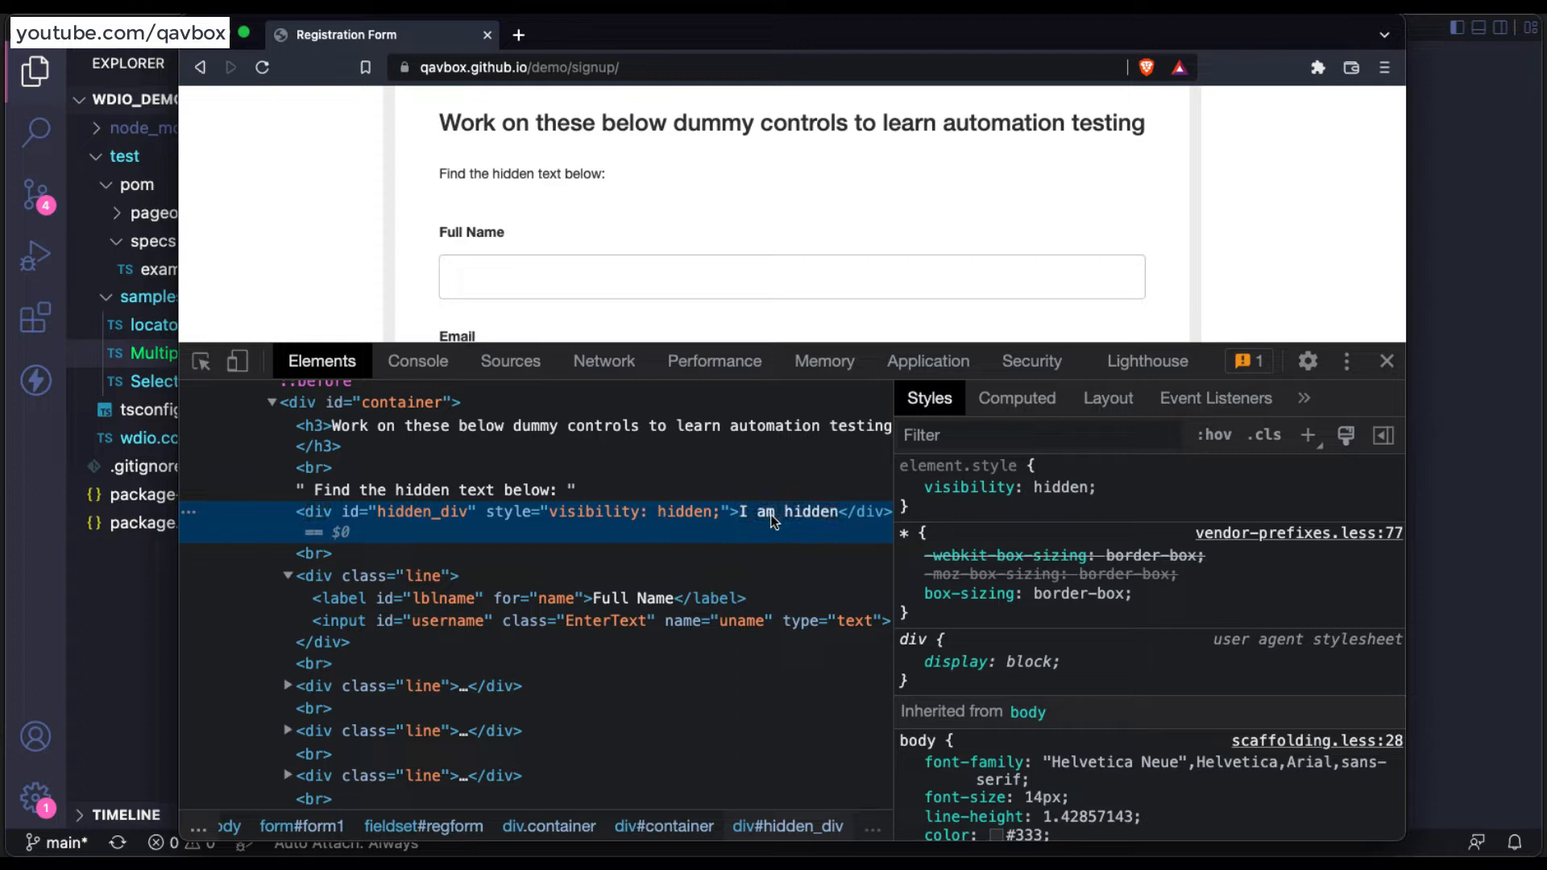
{"action": "mouse_move", "coordinate": [335, 526]}
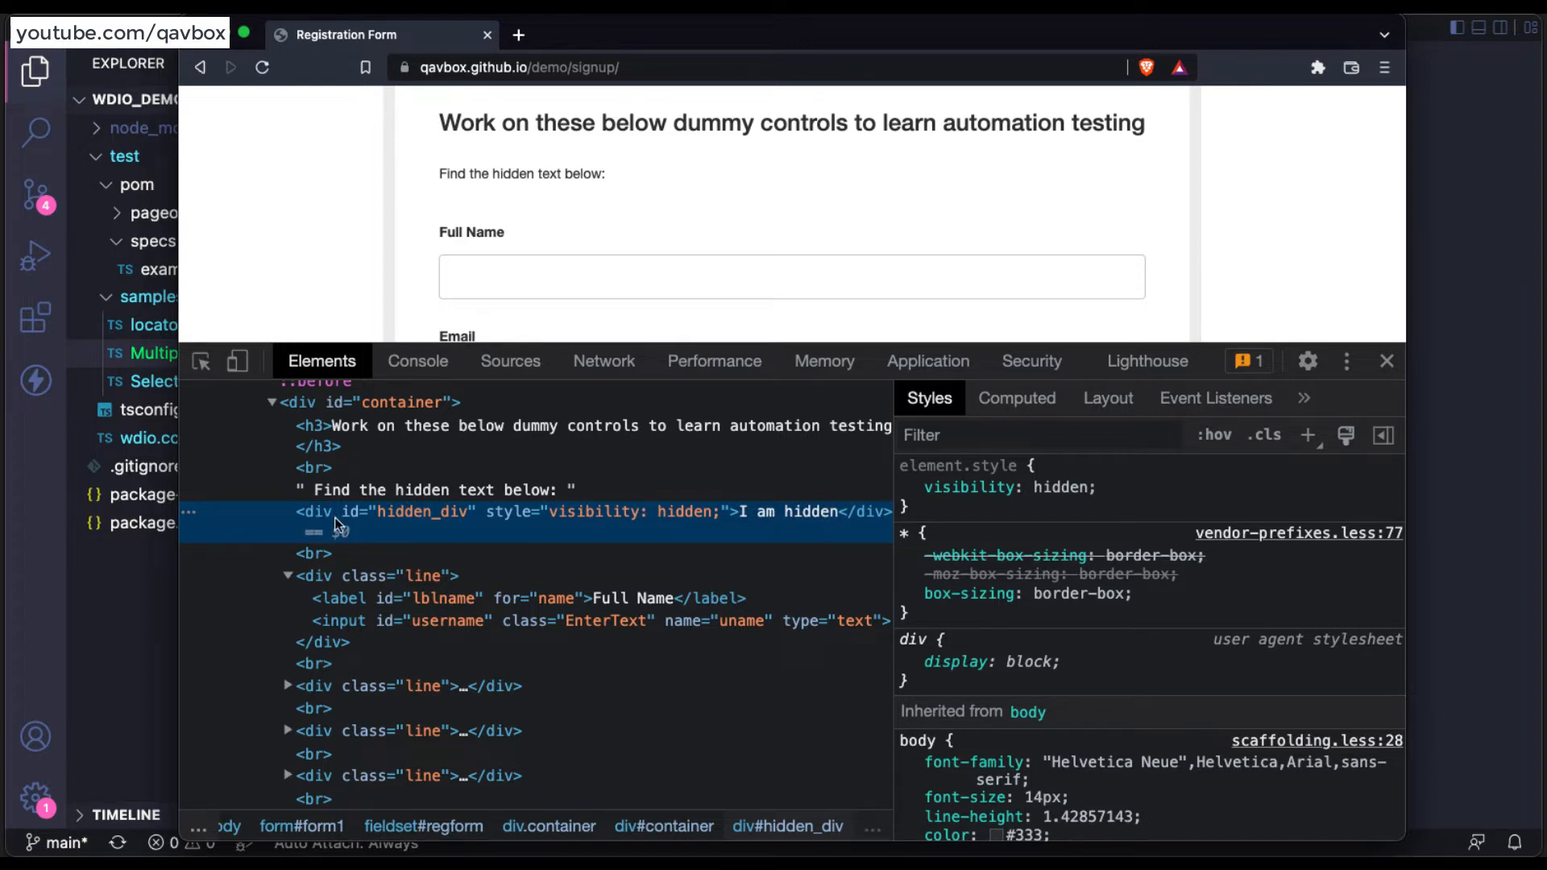
{"action": "left_click", "coordinate": [445, 620]}
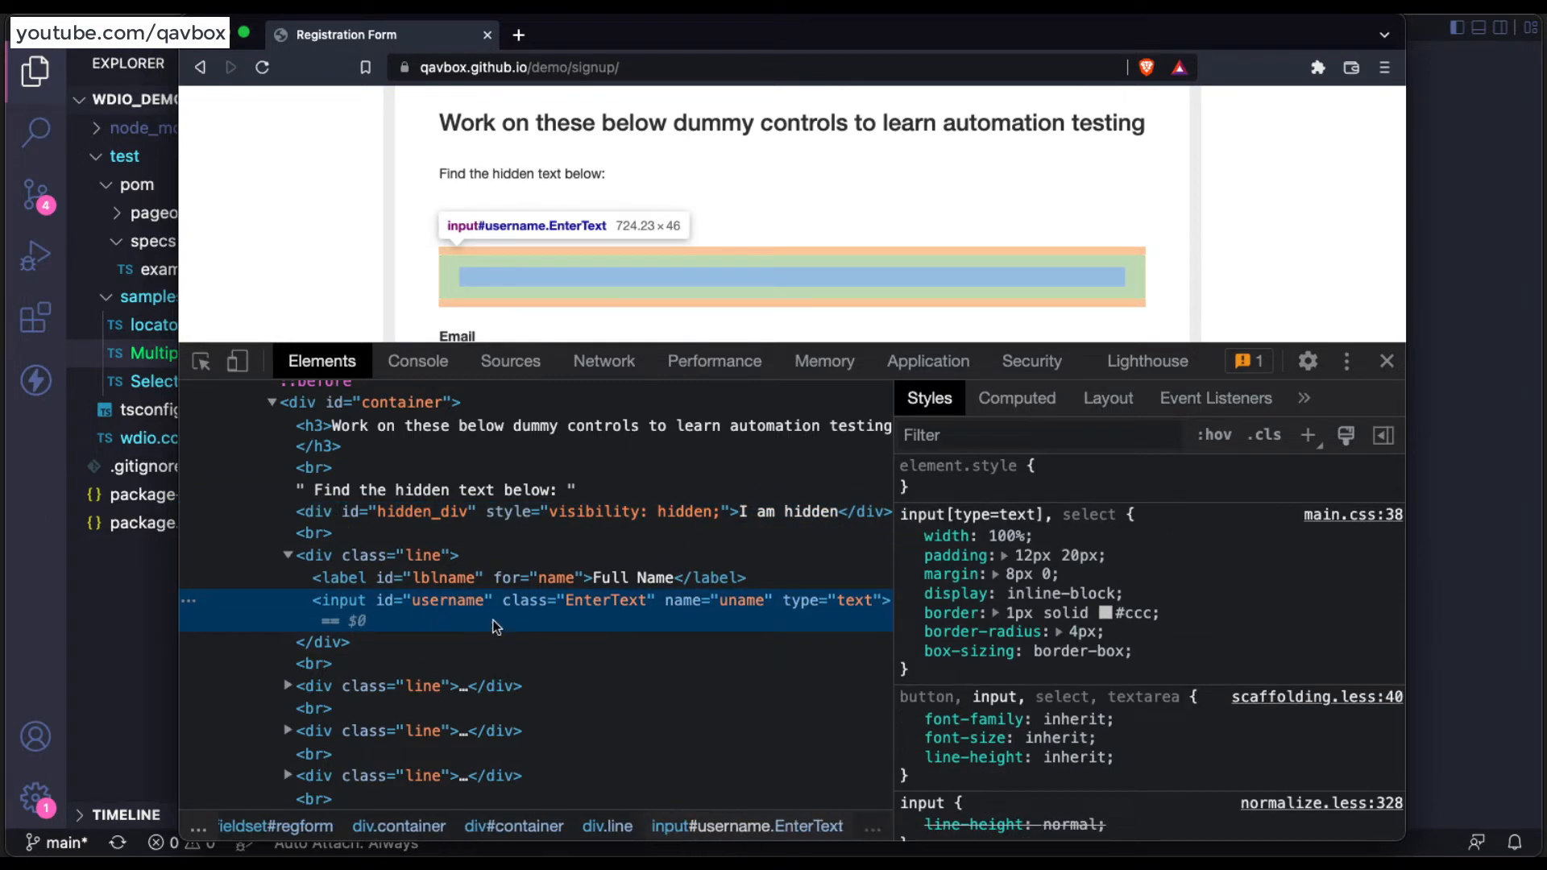
{"action": "mouse_move", "coordinate": [464, 619]}
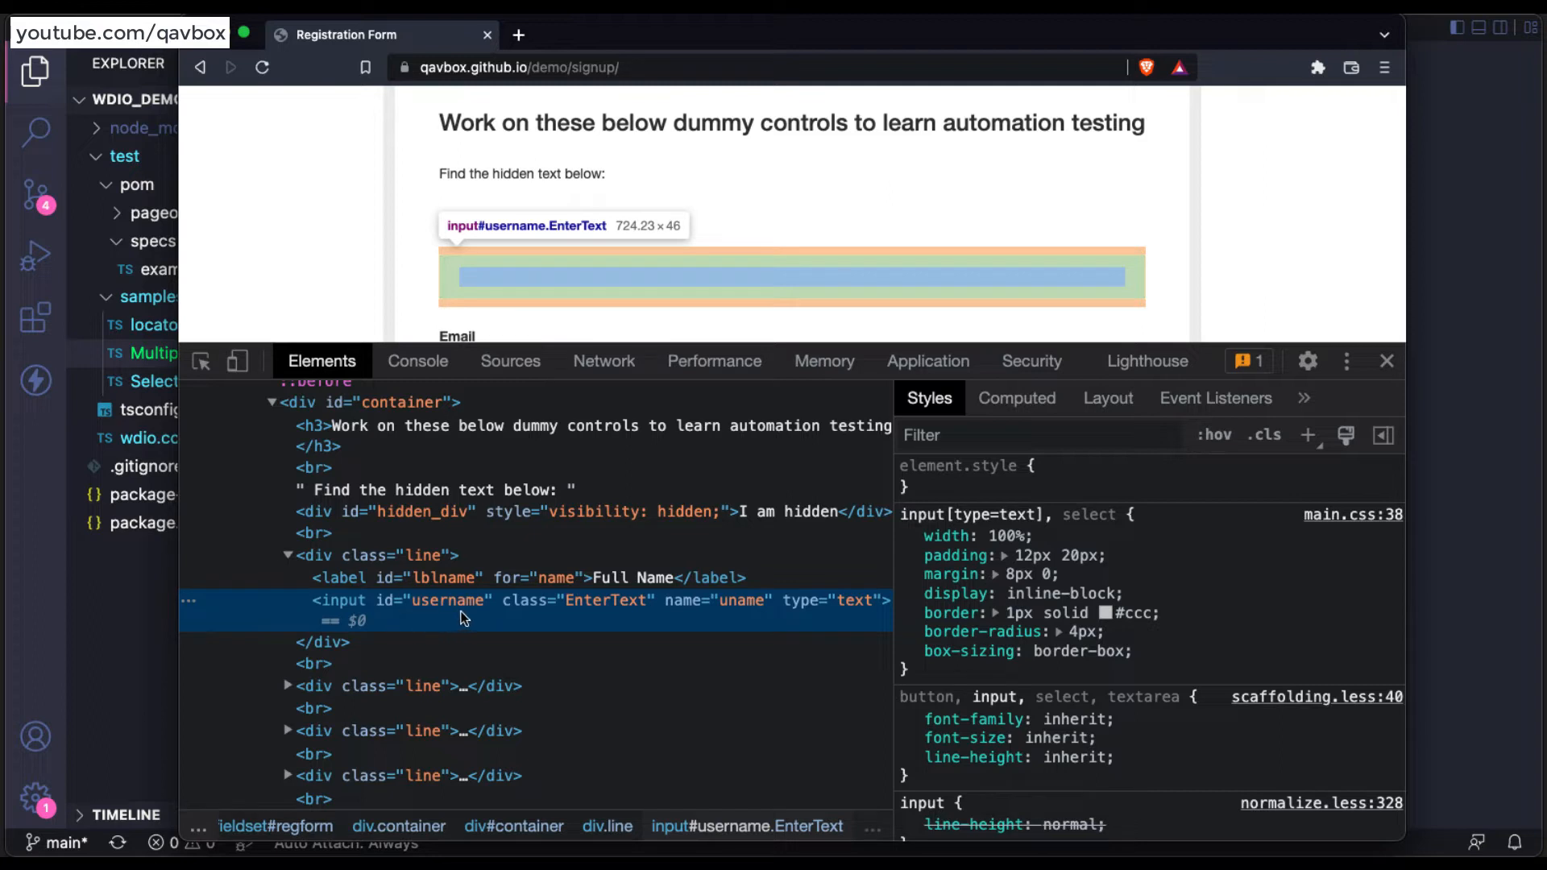
{"action": "mouse_move", "coordinate": [331, 612]}
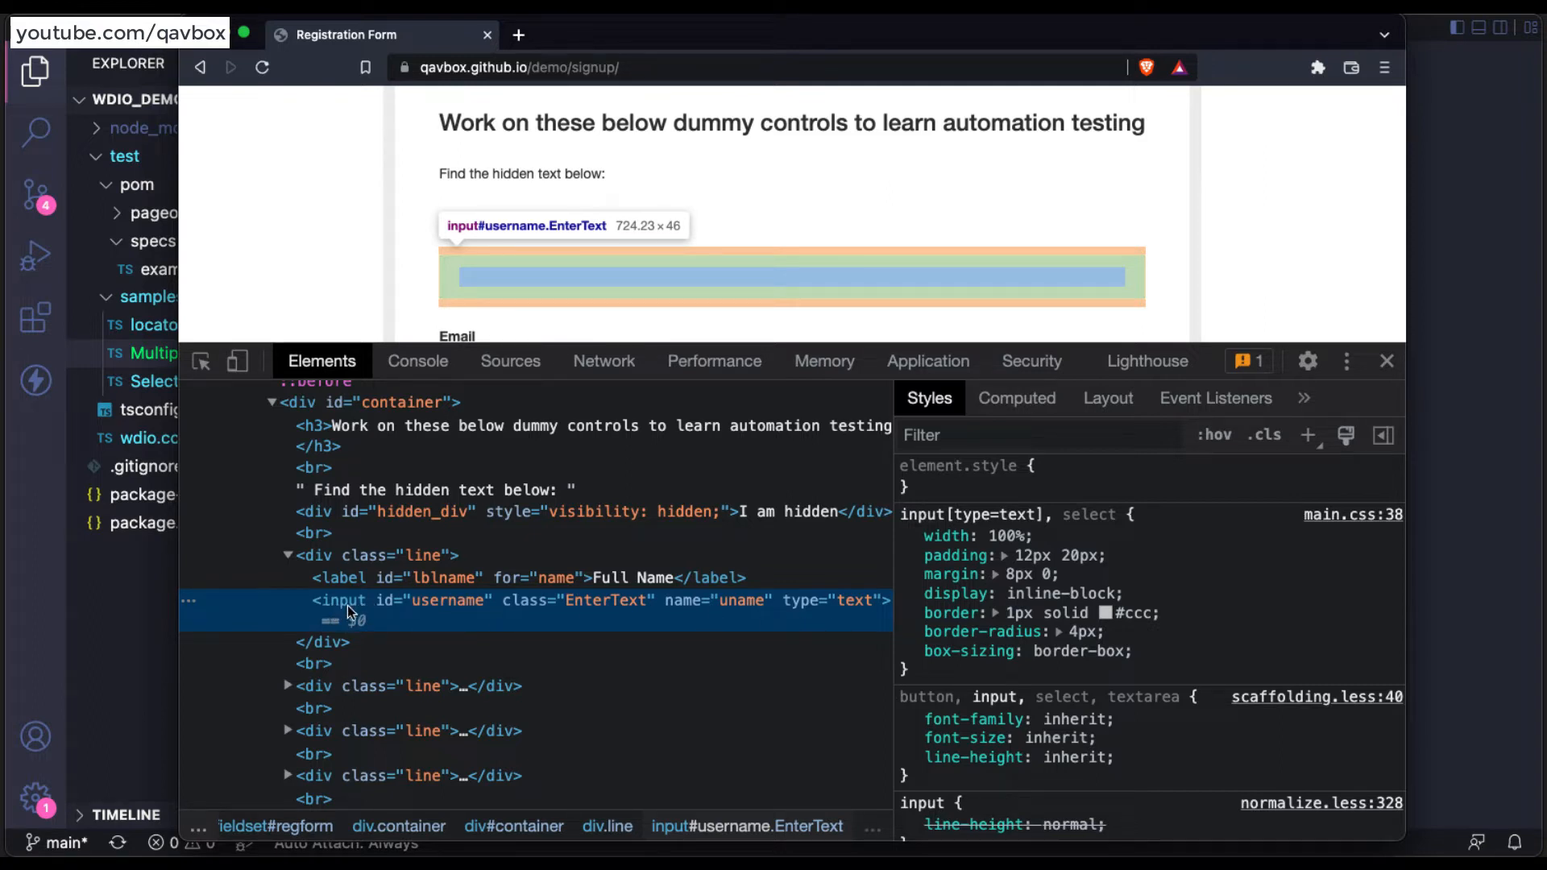
{"action": "mouse_move", "coordinate": [415, 619]}
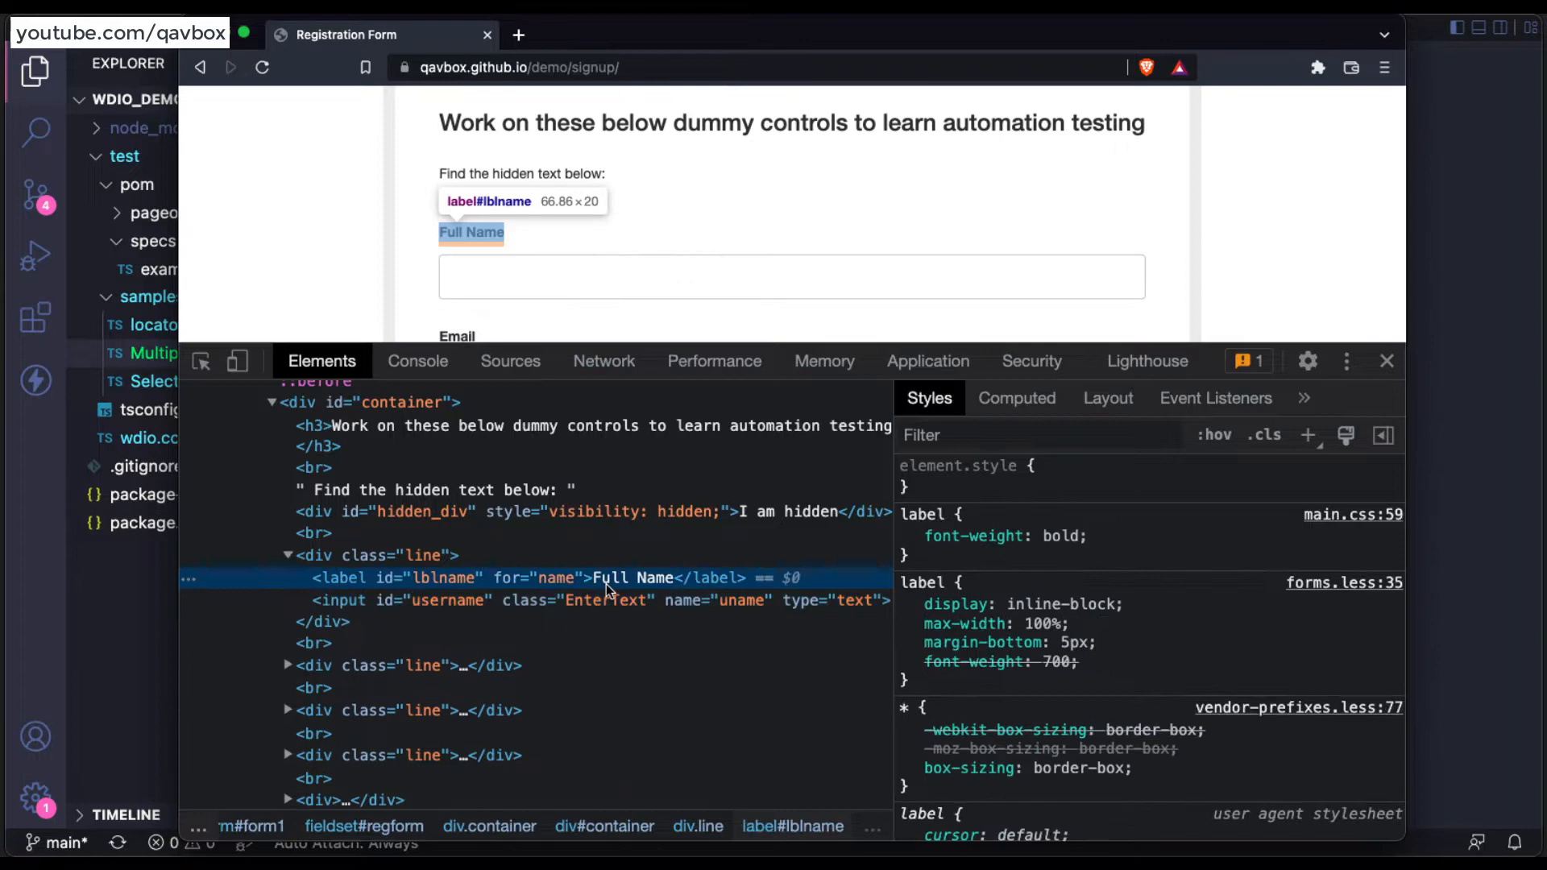
{"action": "mouse_move", "coordinate": [640, 586]}
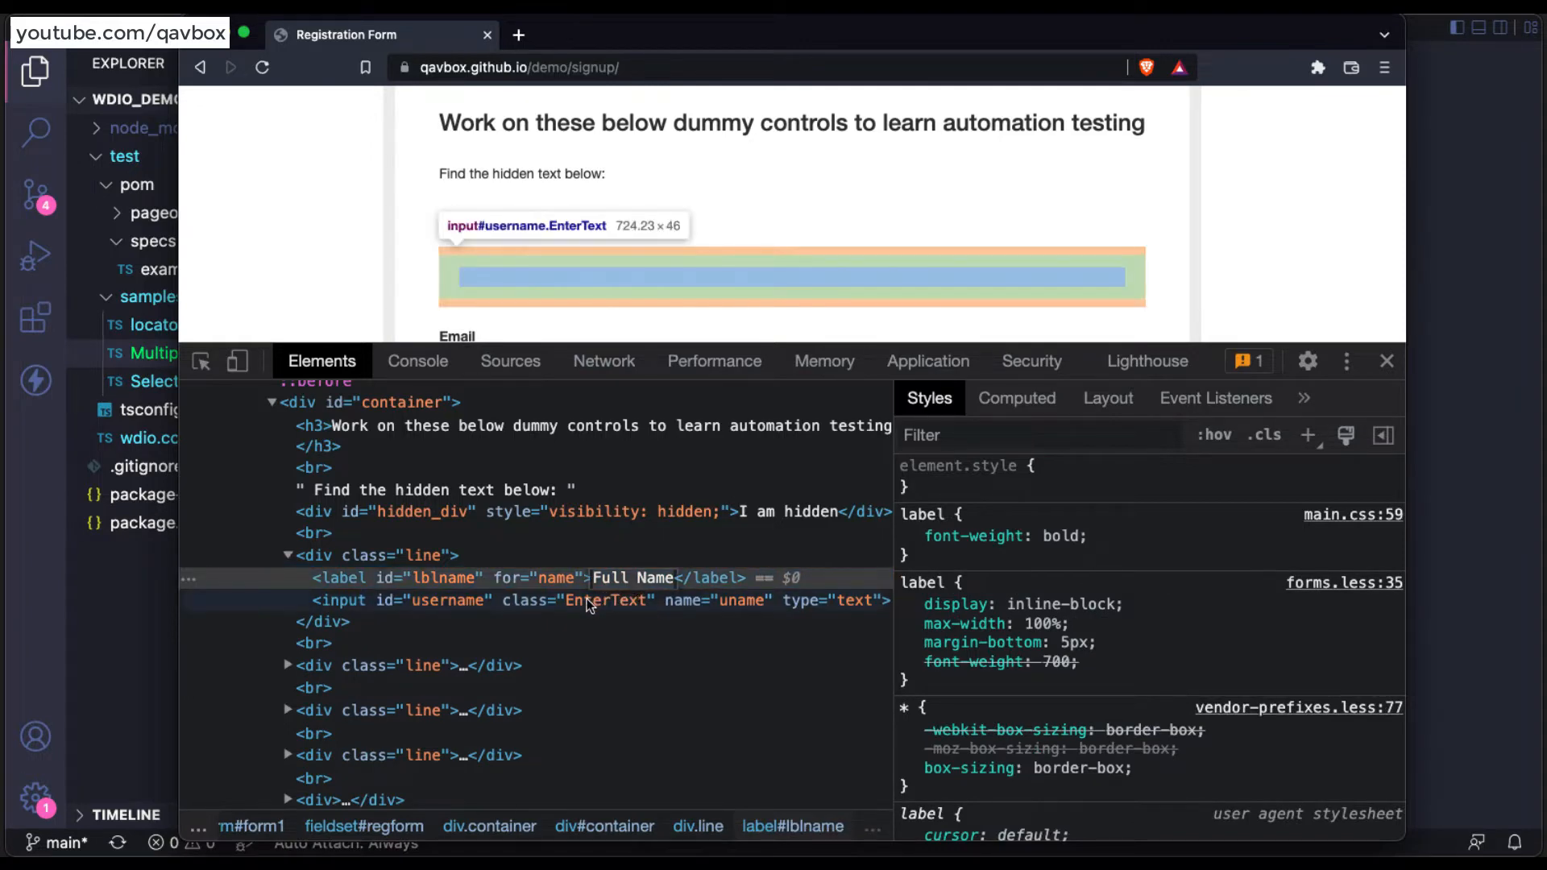
{"action": "left_click", "coordinate": [445, 600]}
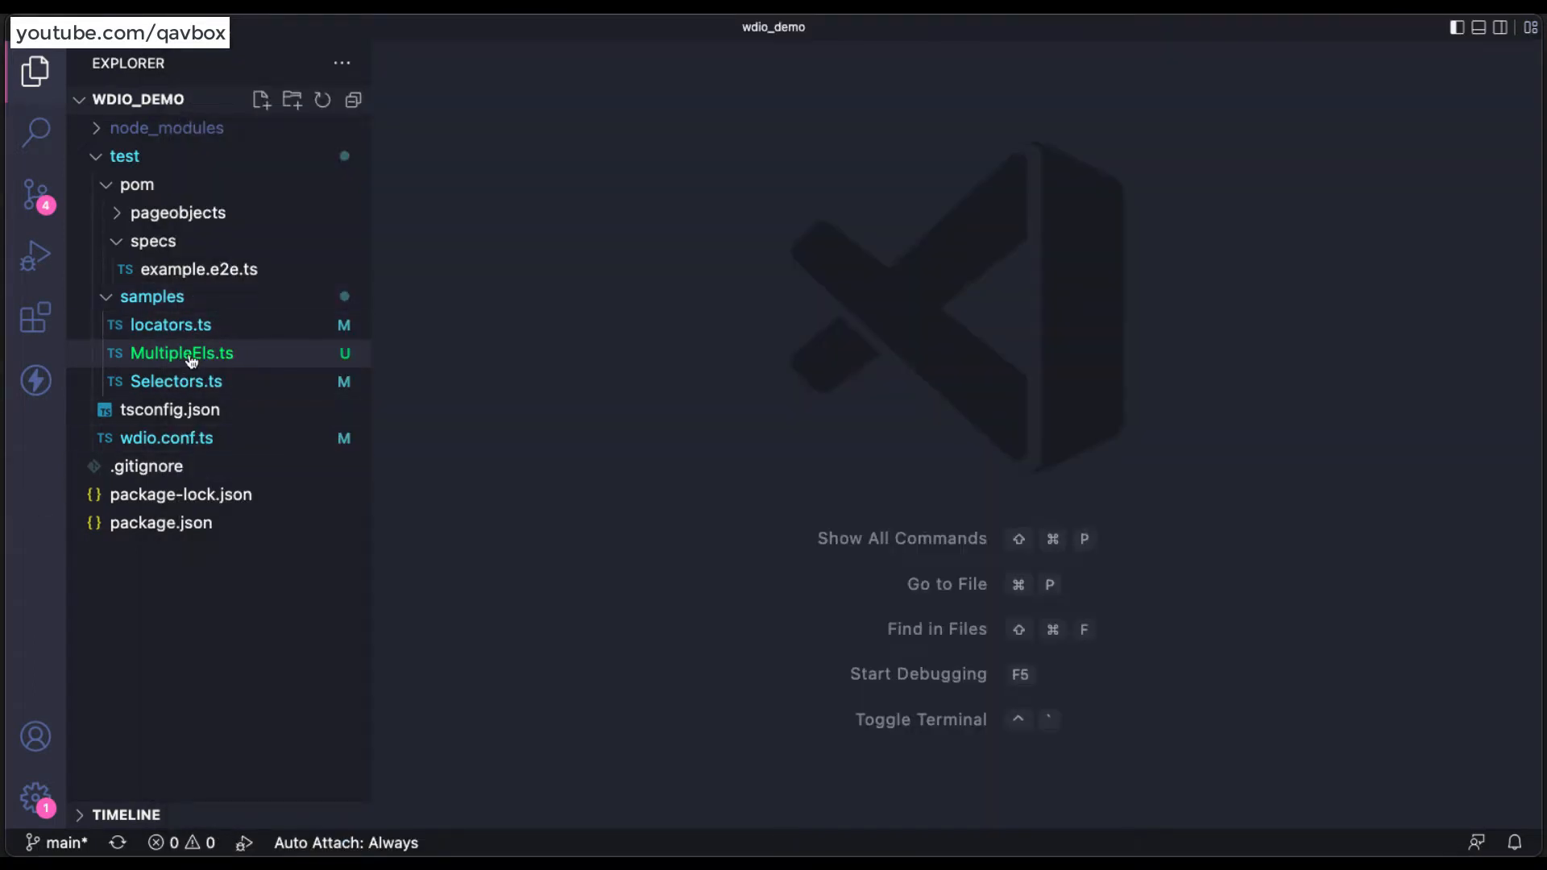
From MultipleEls.ts in the samples folder, create a new test file getTextVsgetValue.ts.
{"action": "left_click", "coordinate": [182, 353]}
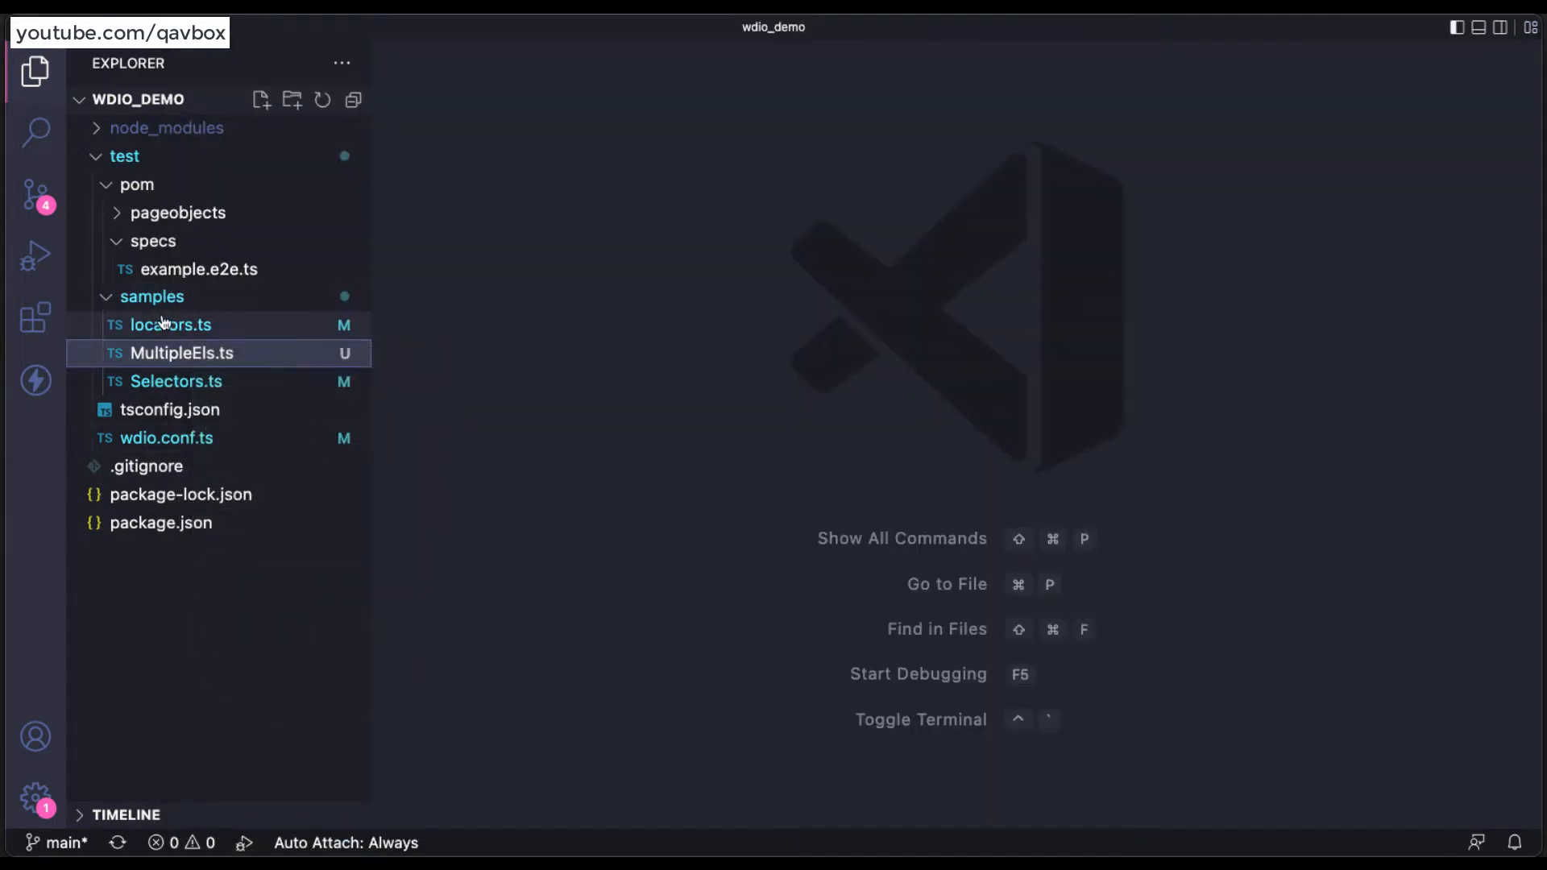
{"action": "right_click", "coordinate": [152, 297]}
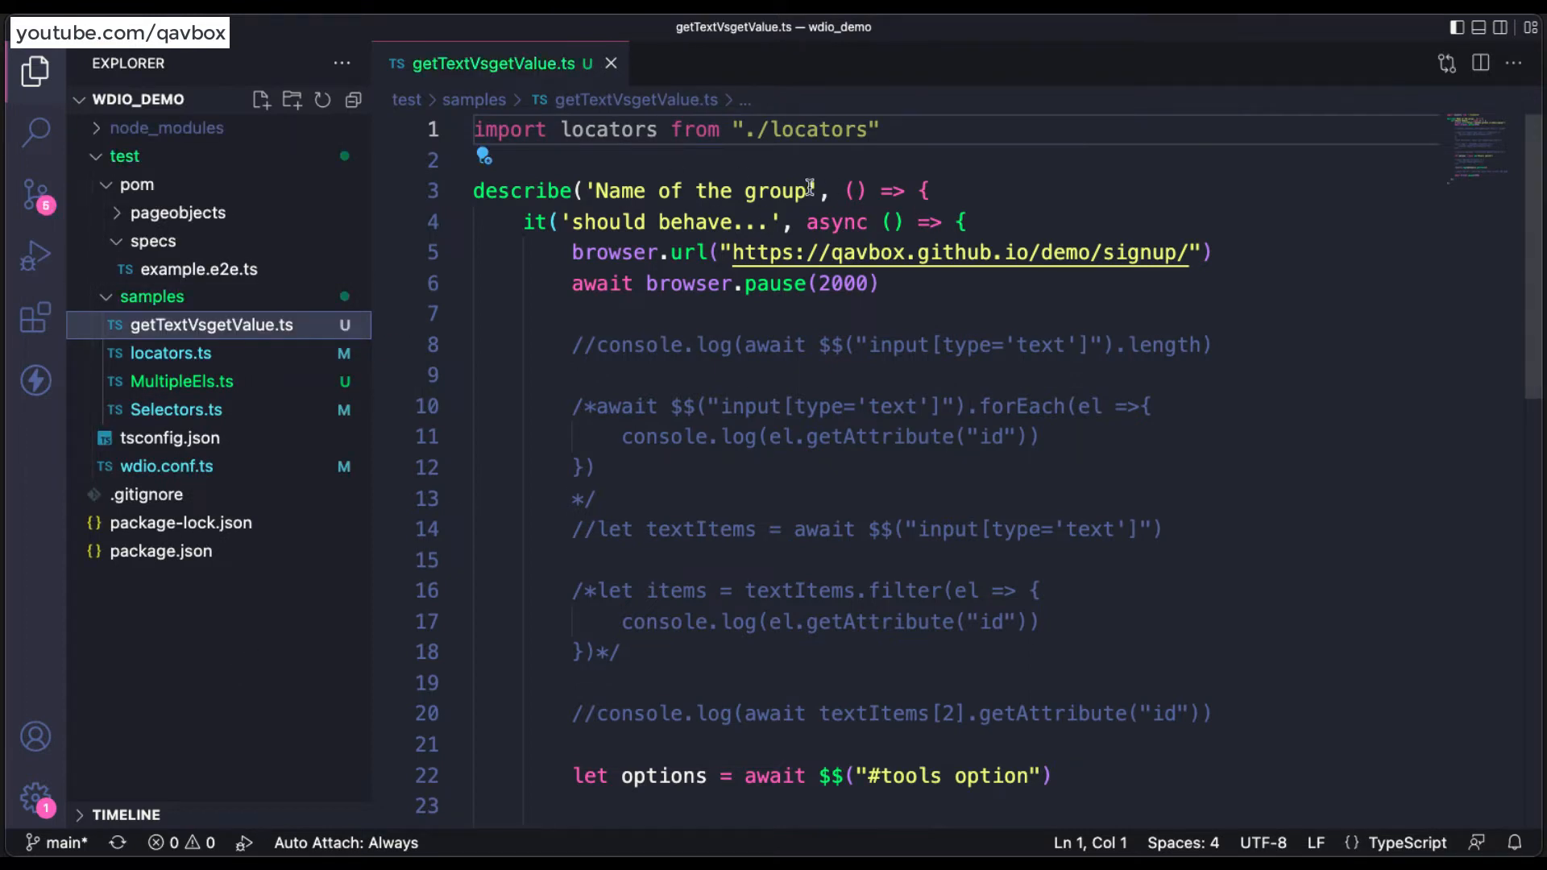
Retitle the describe block to 'Text vs value', leaving browser.url and two browser.pause calls.
{"action": "type", "text": "Text vs"}
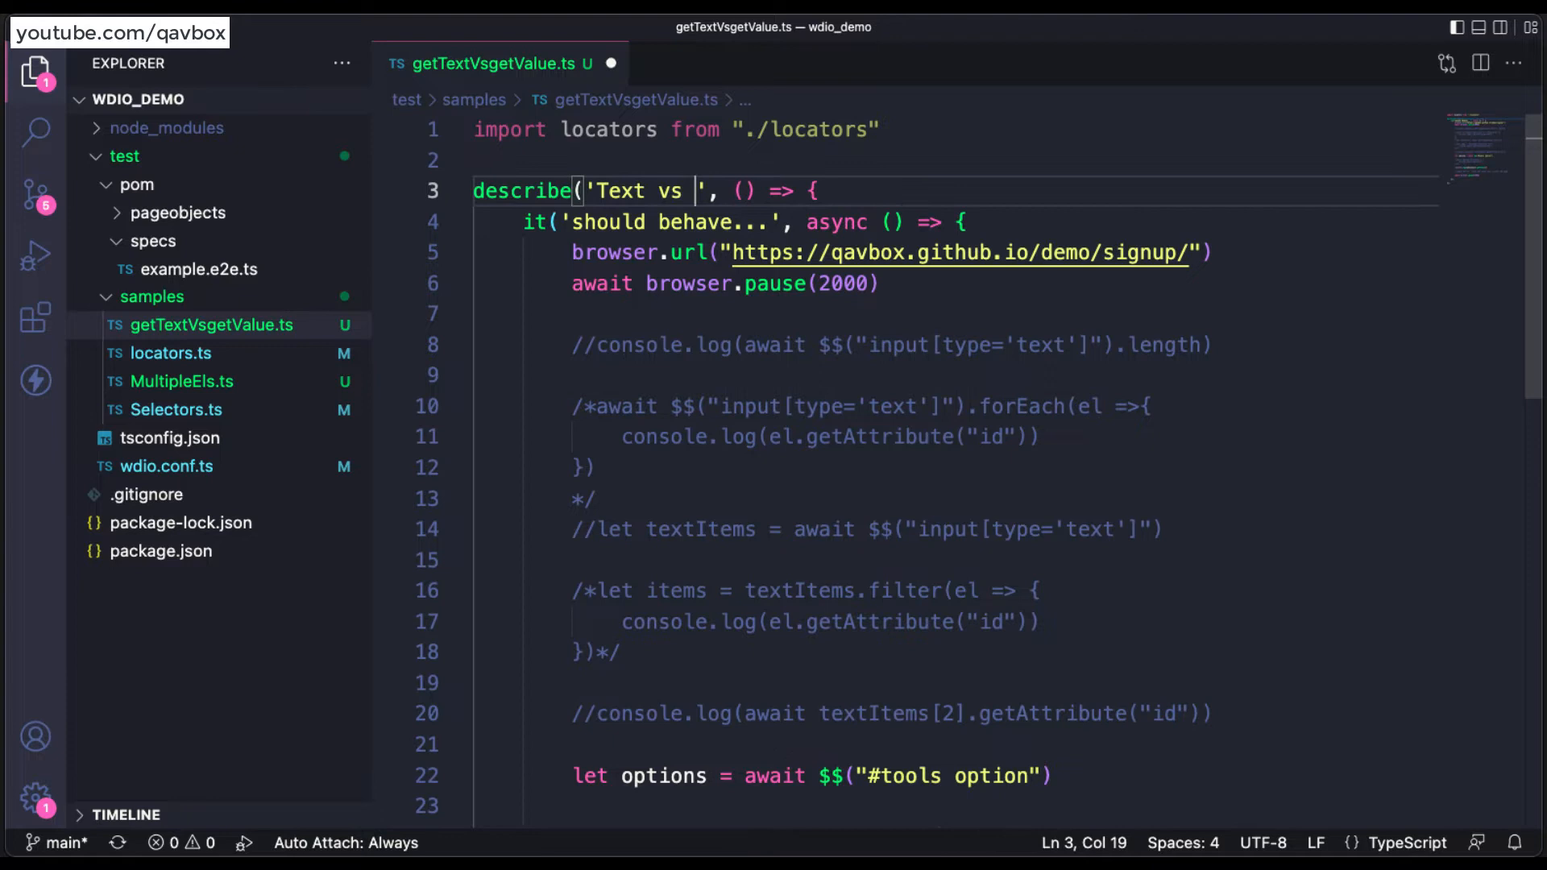
{"action": "type", "text": "value"}
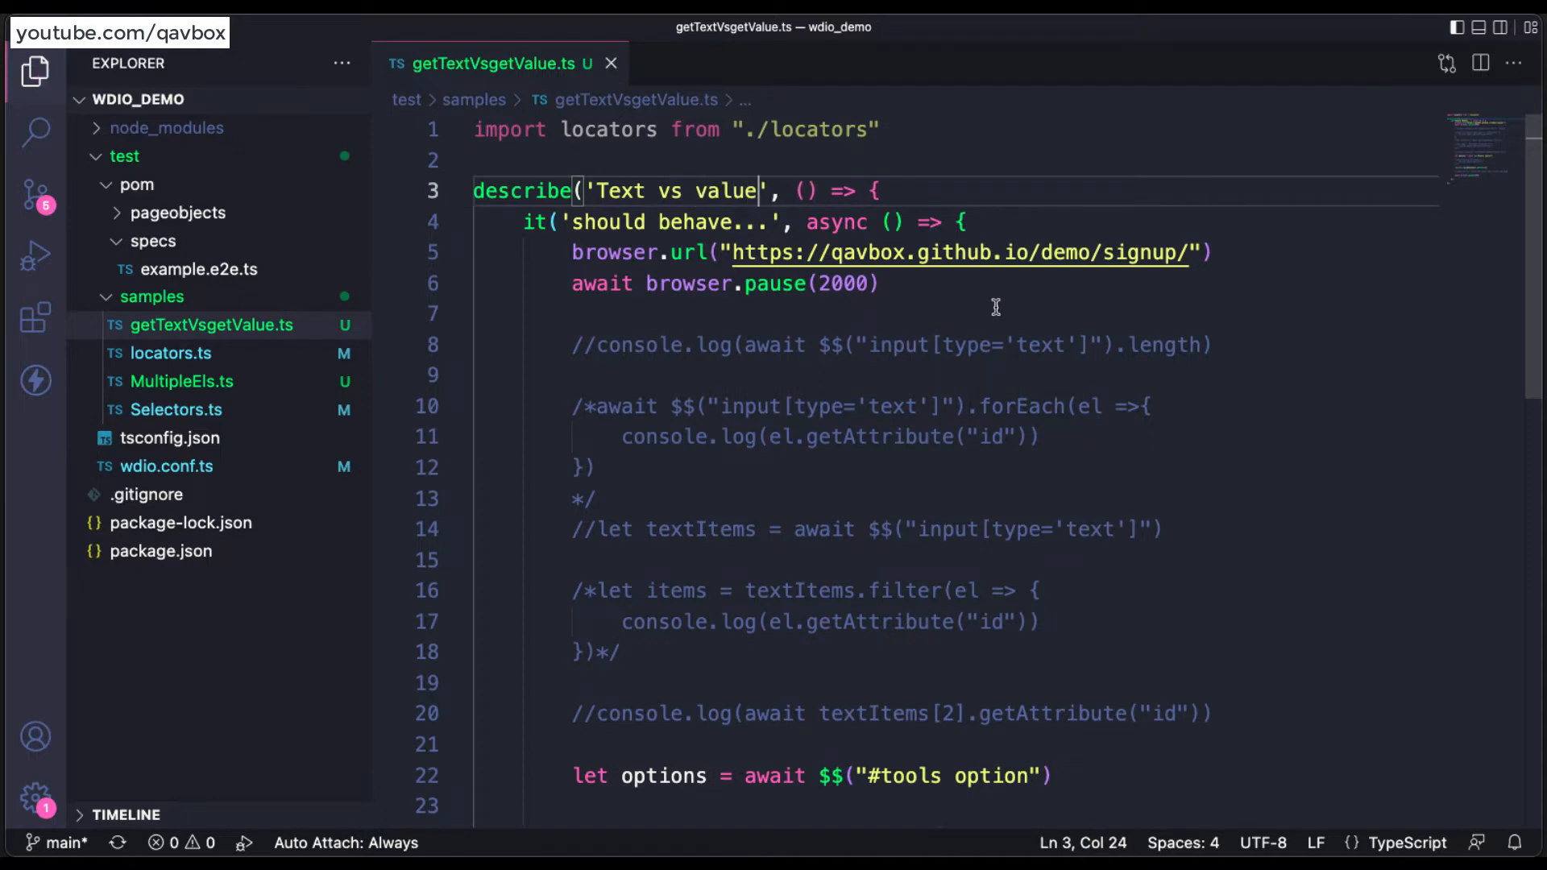
{"action": "scroll", "scroll_direction": "down", "scroll_amount": 3}
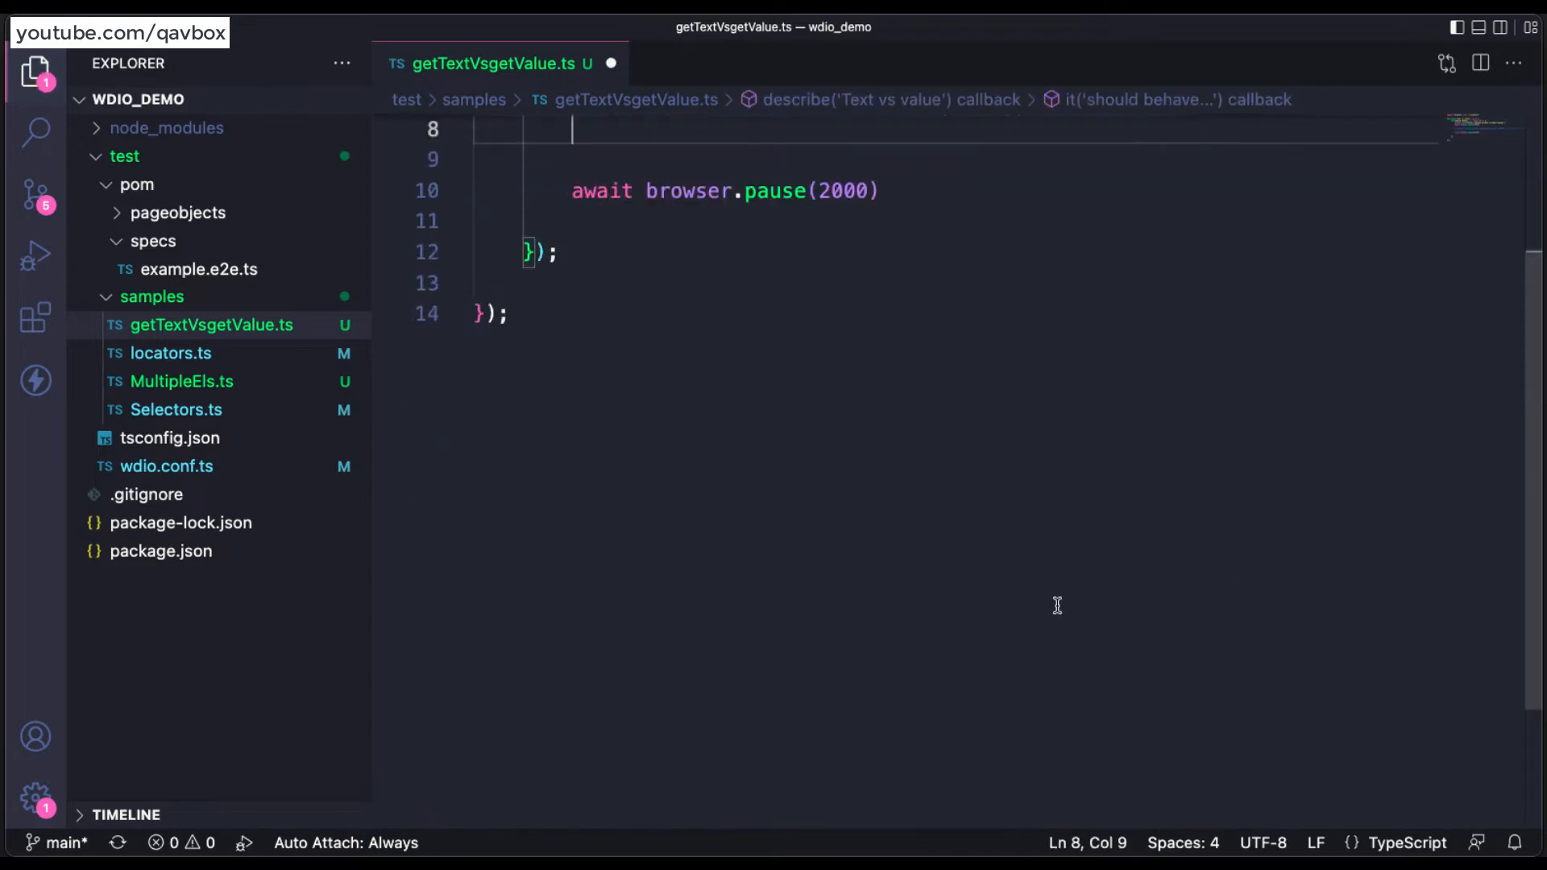
{"action": "scroll", "scroll_direction": "up", "scroll_amount": 3}
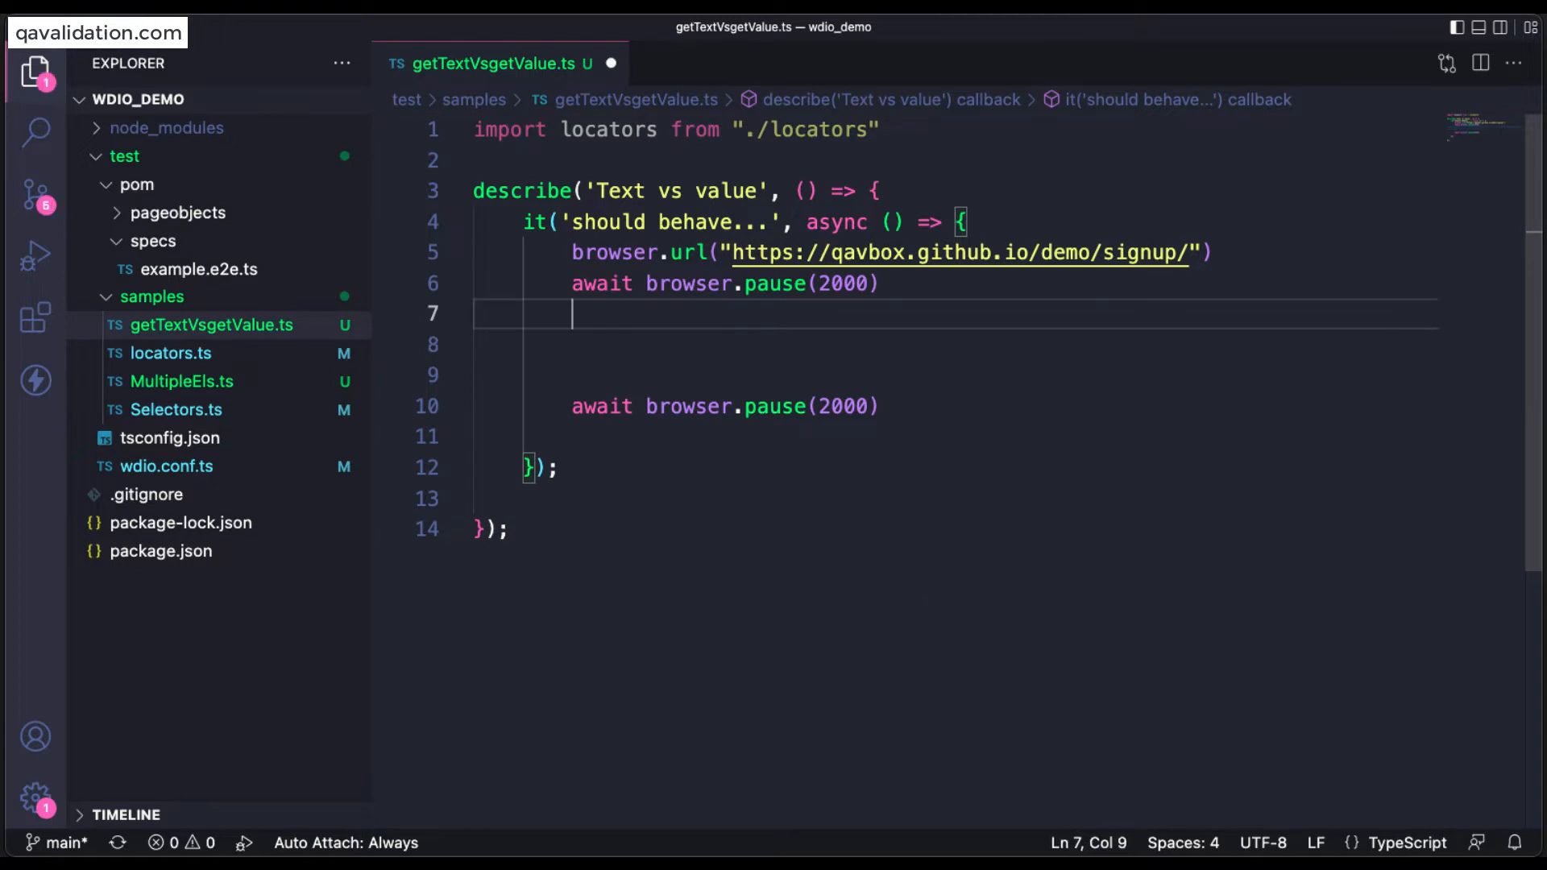
Add await $("#username").setValue("qavbox") to fill the username field.
{"action": "type", "text": "await"}
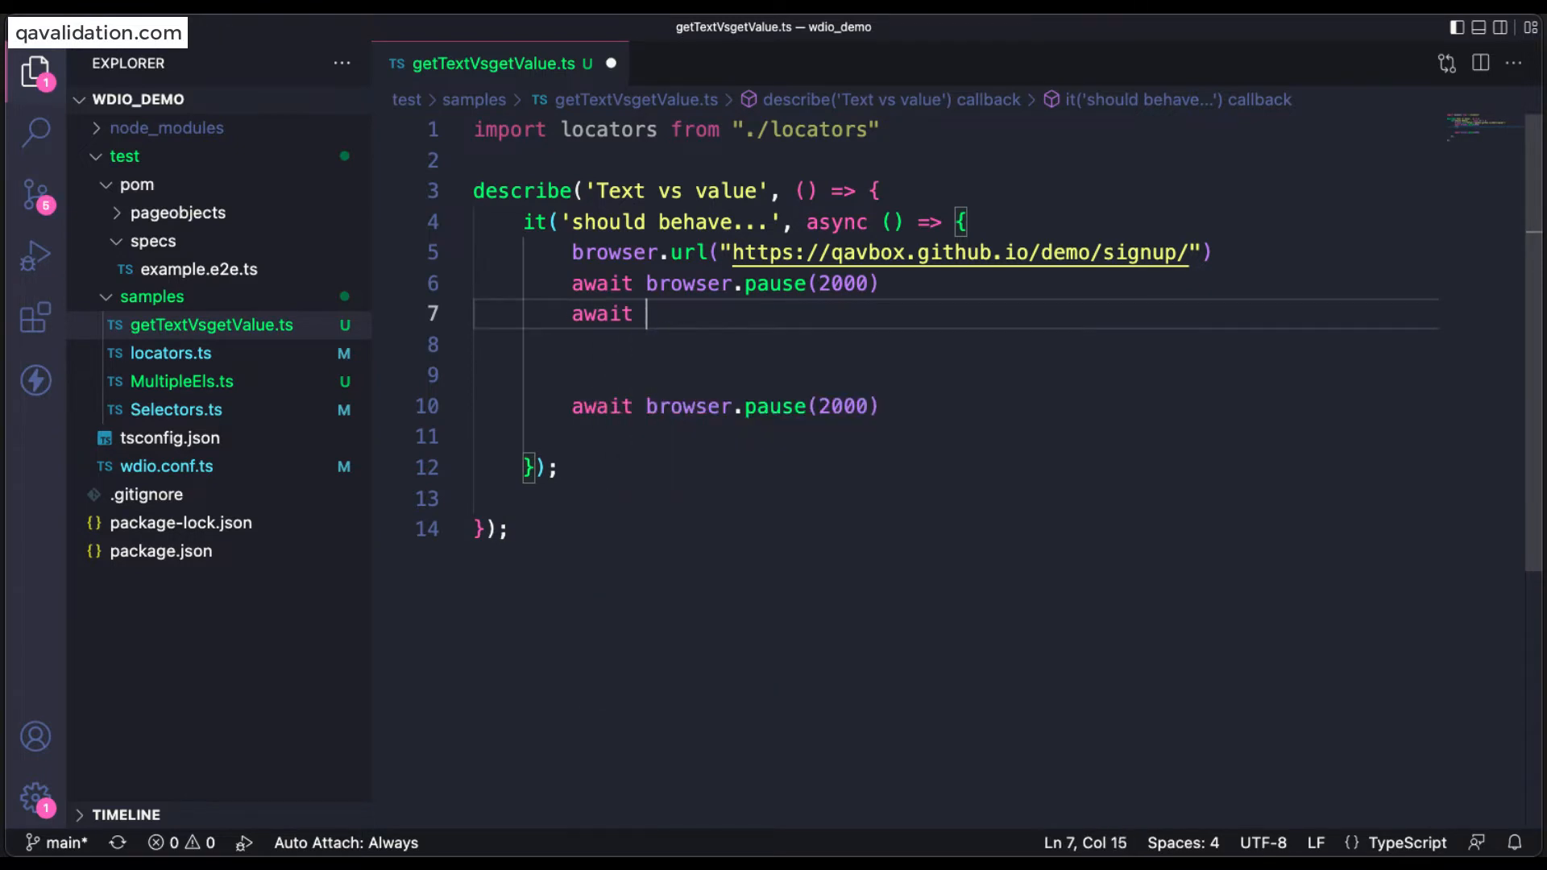
{"action": "type", "text": "$(\""}
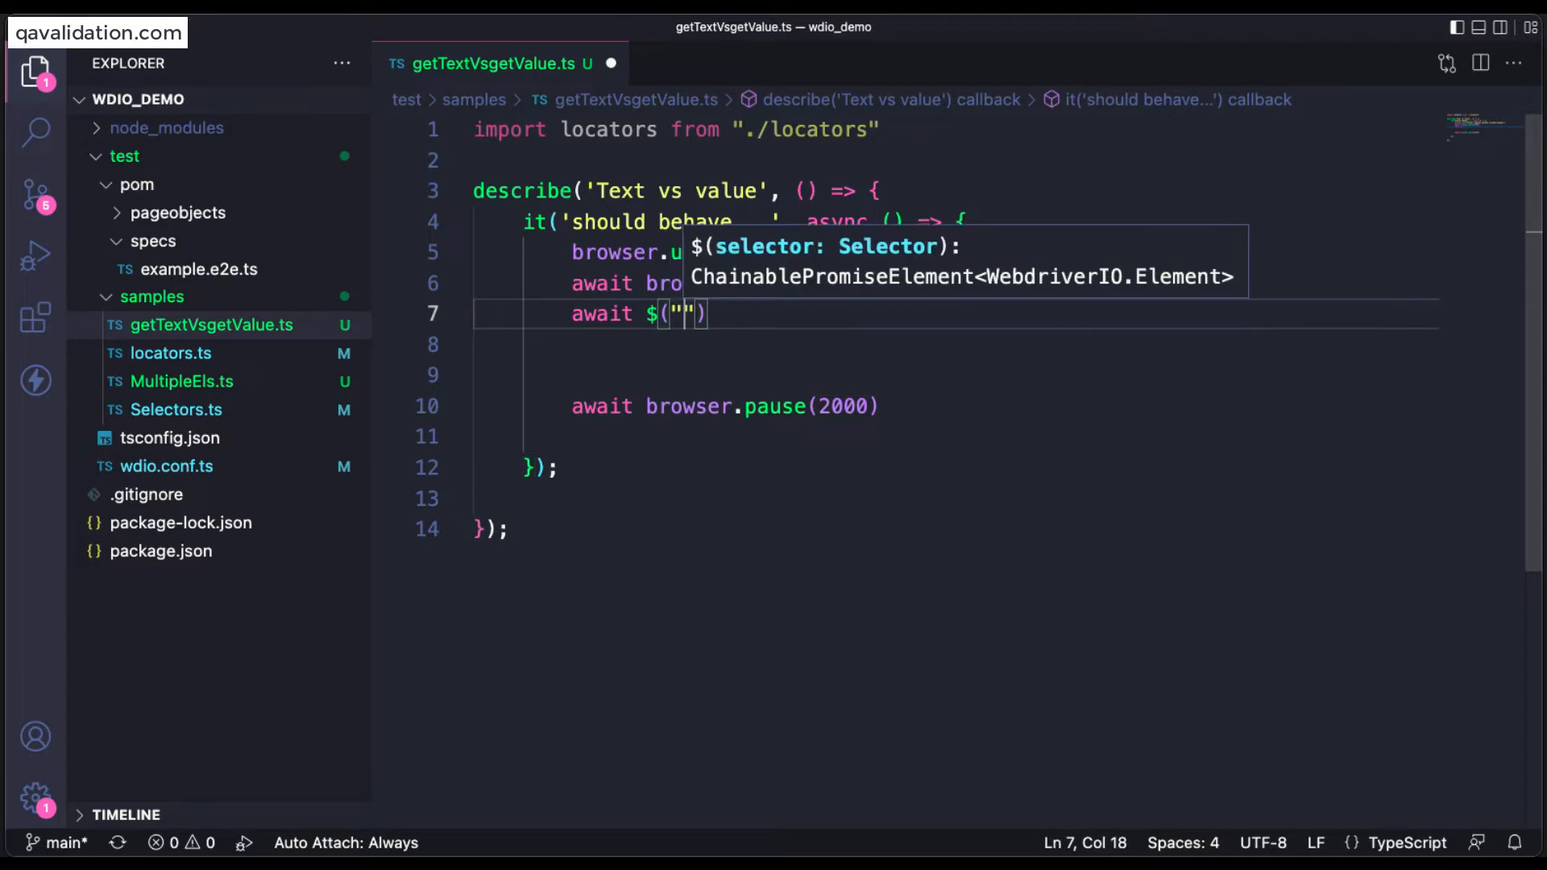
{"action": "type", "text": "#use"}
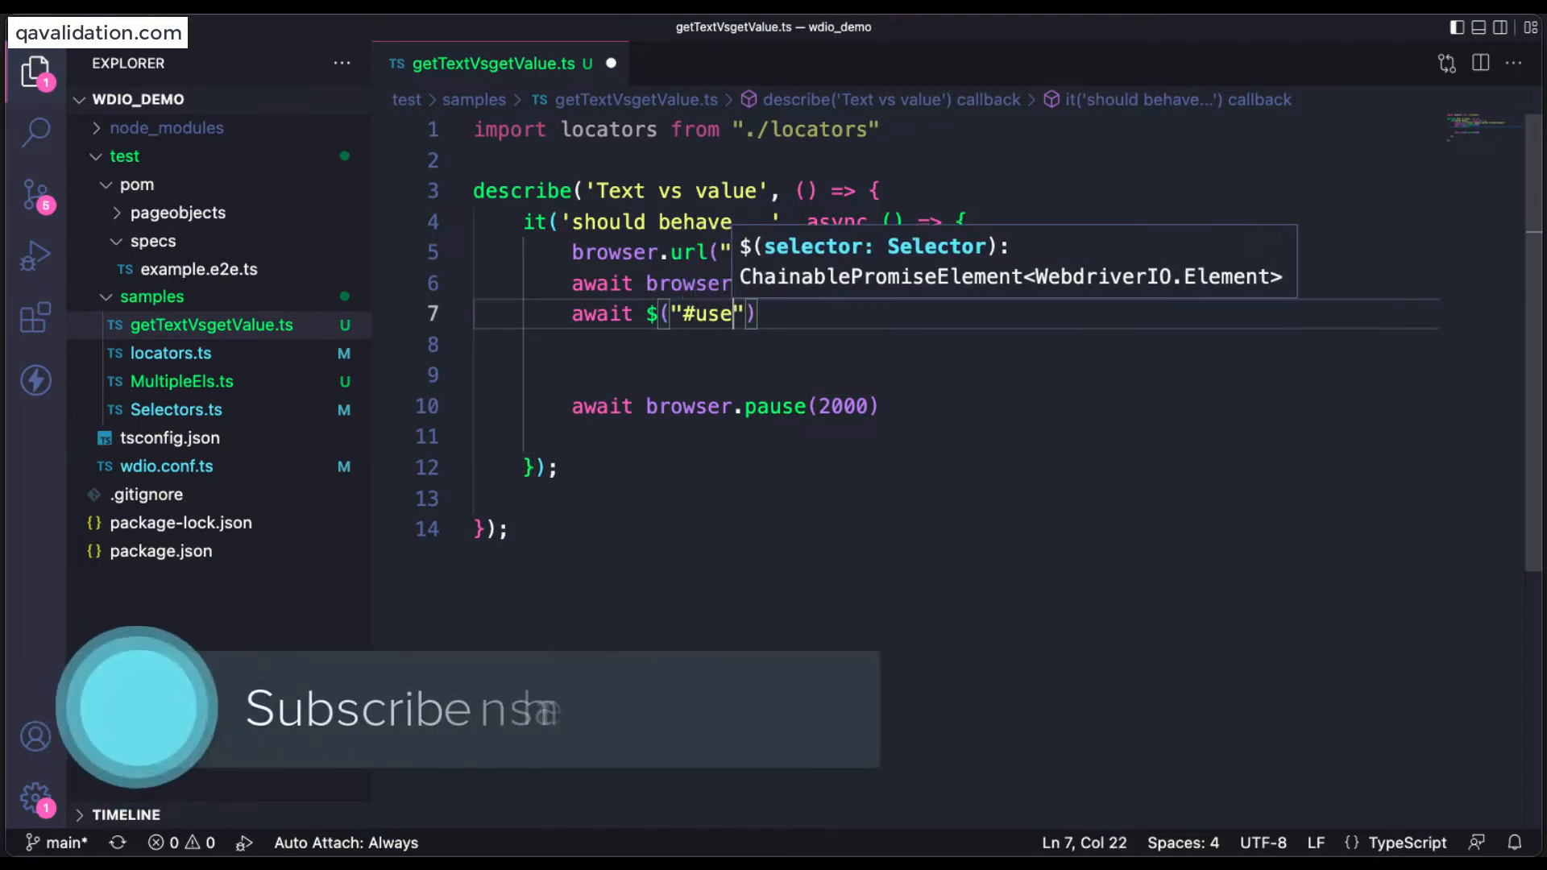
{"action": "type", "text": "rname"}
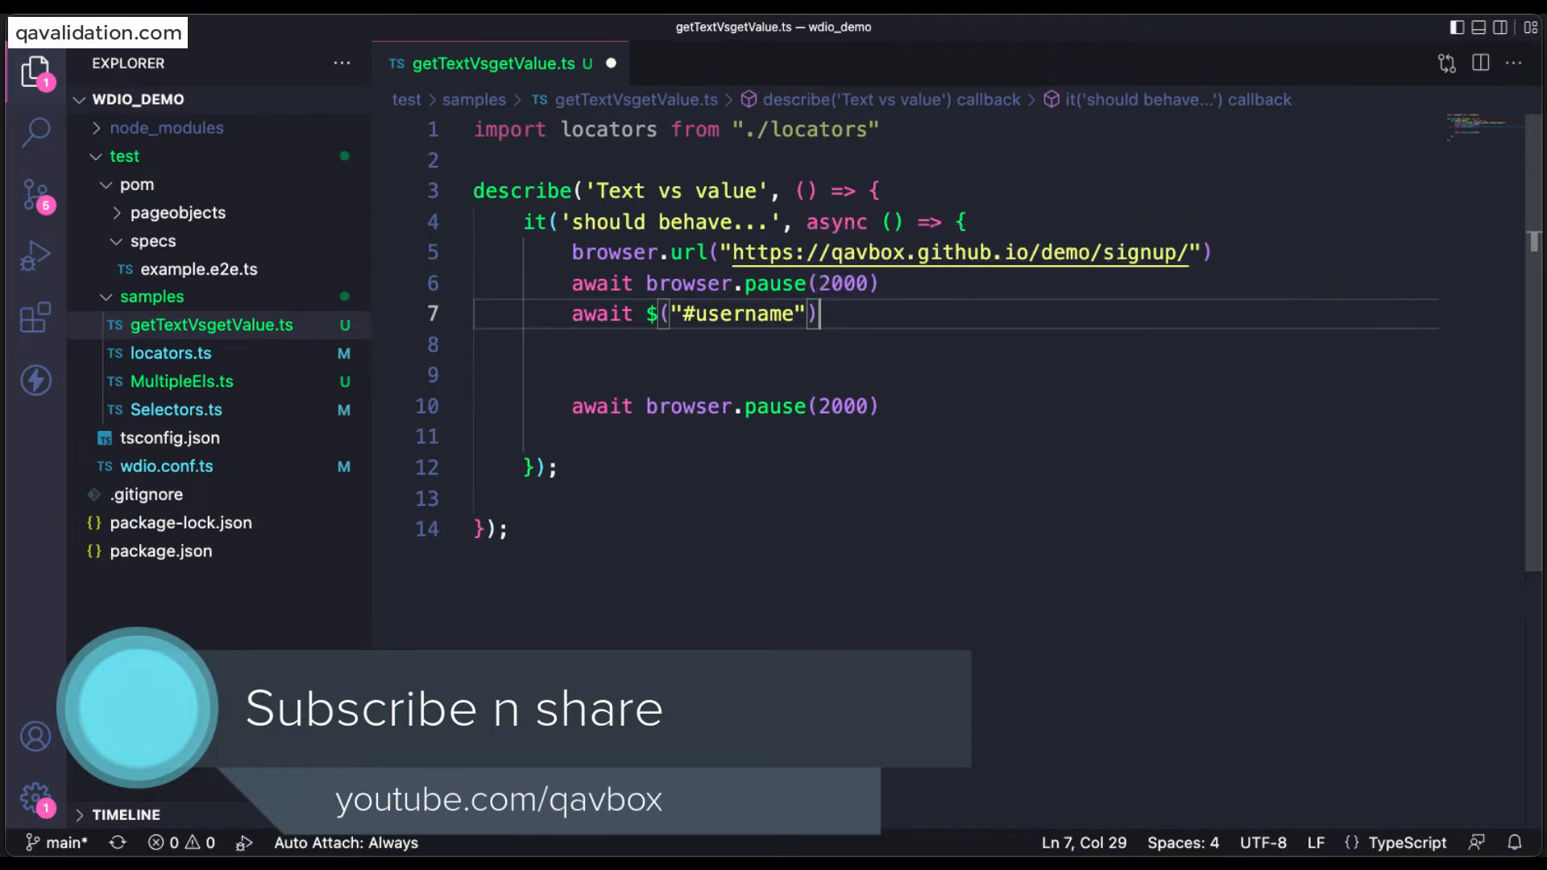
{"action": "type", "text": "."}
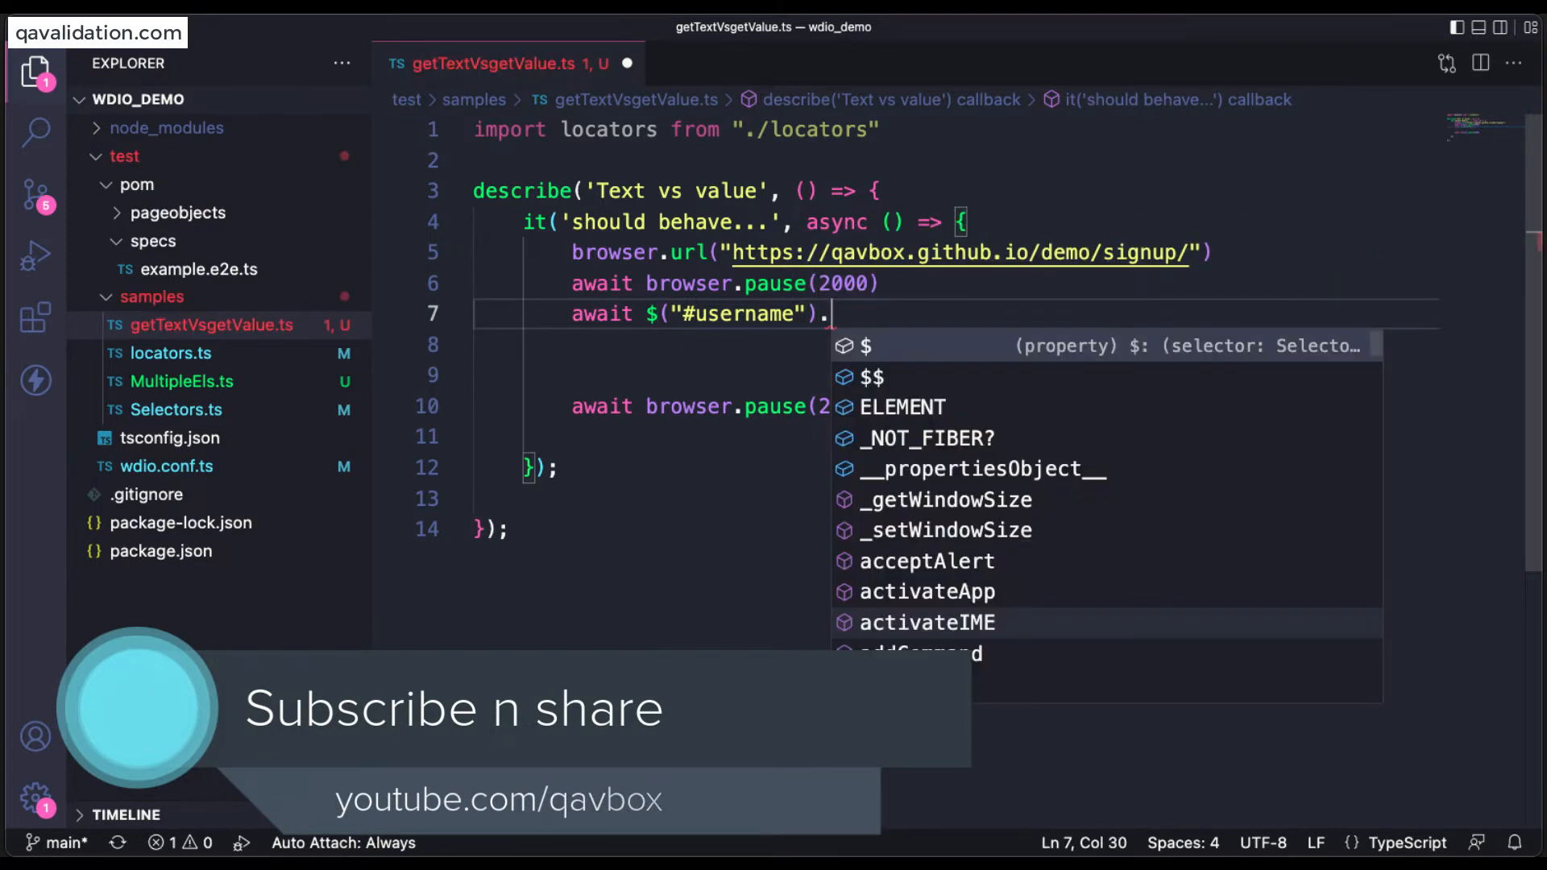
{"action": "type", "text": "set"}
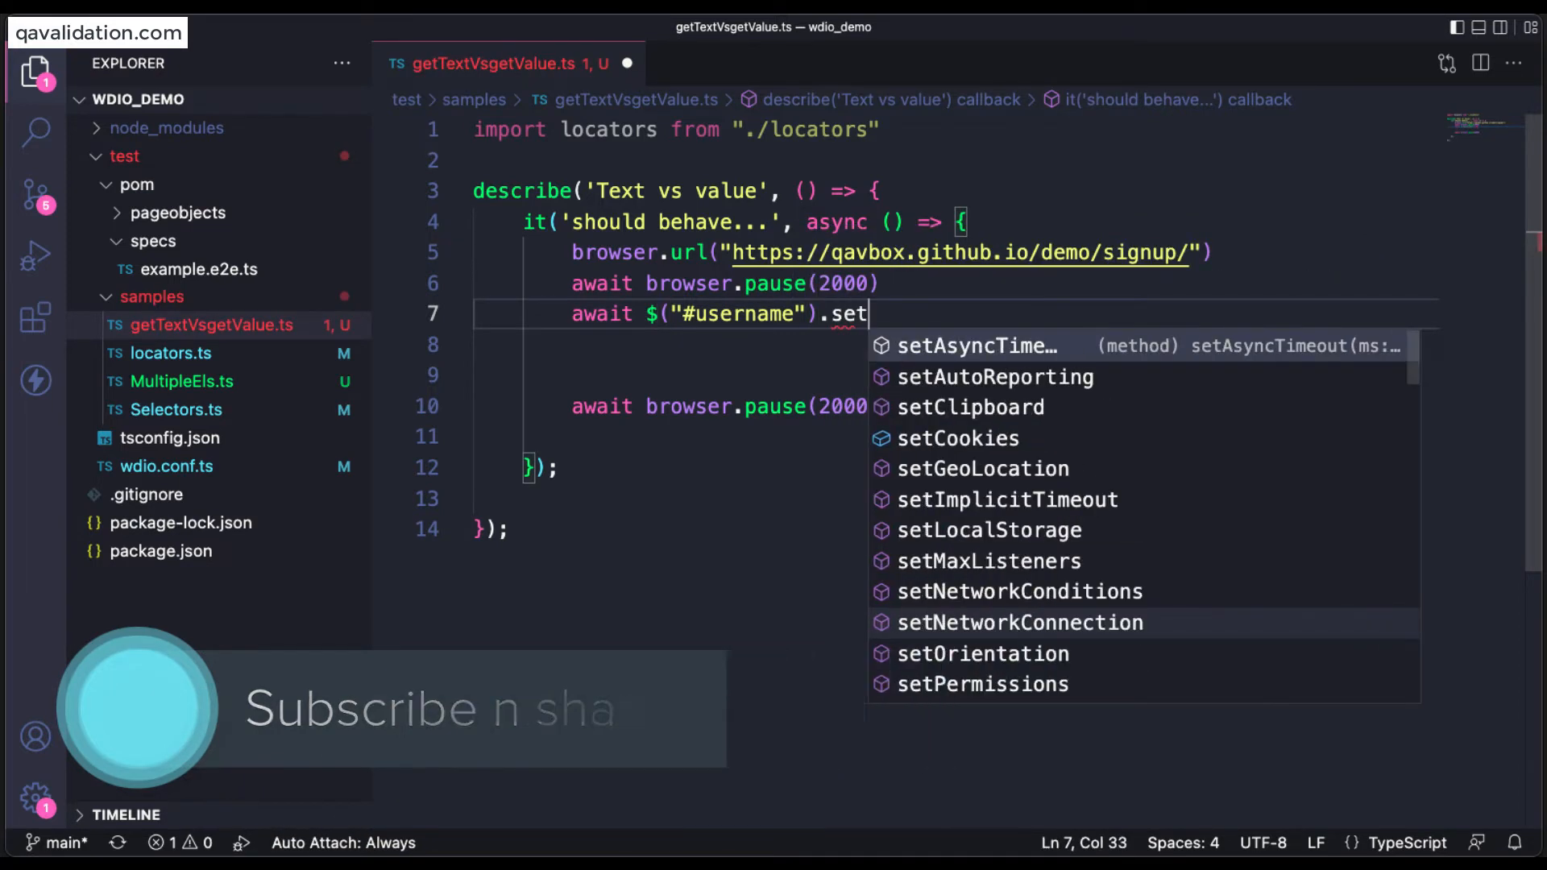
{"action": "type", "text": "Value"}
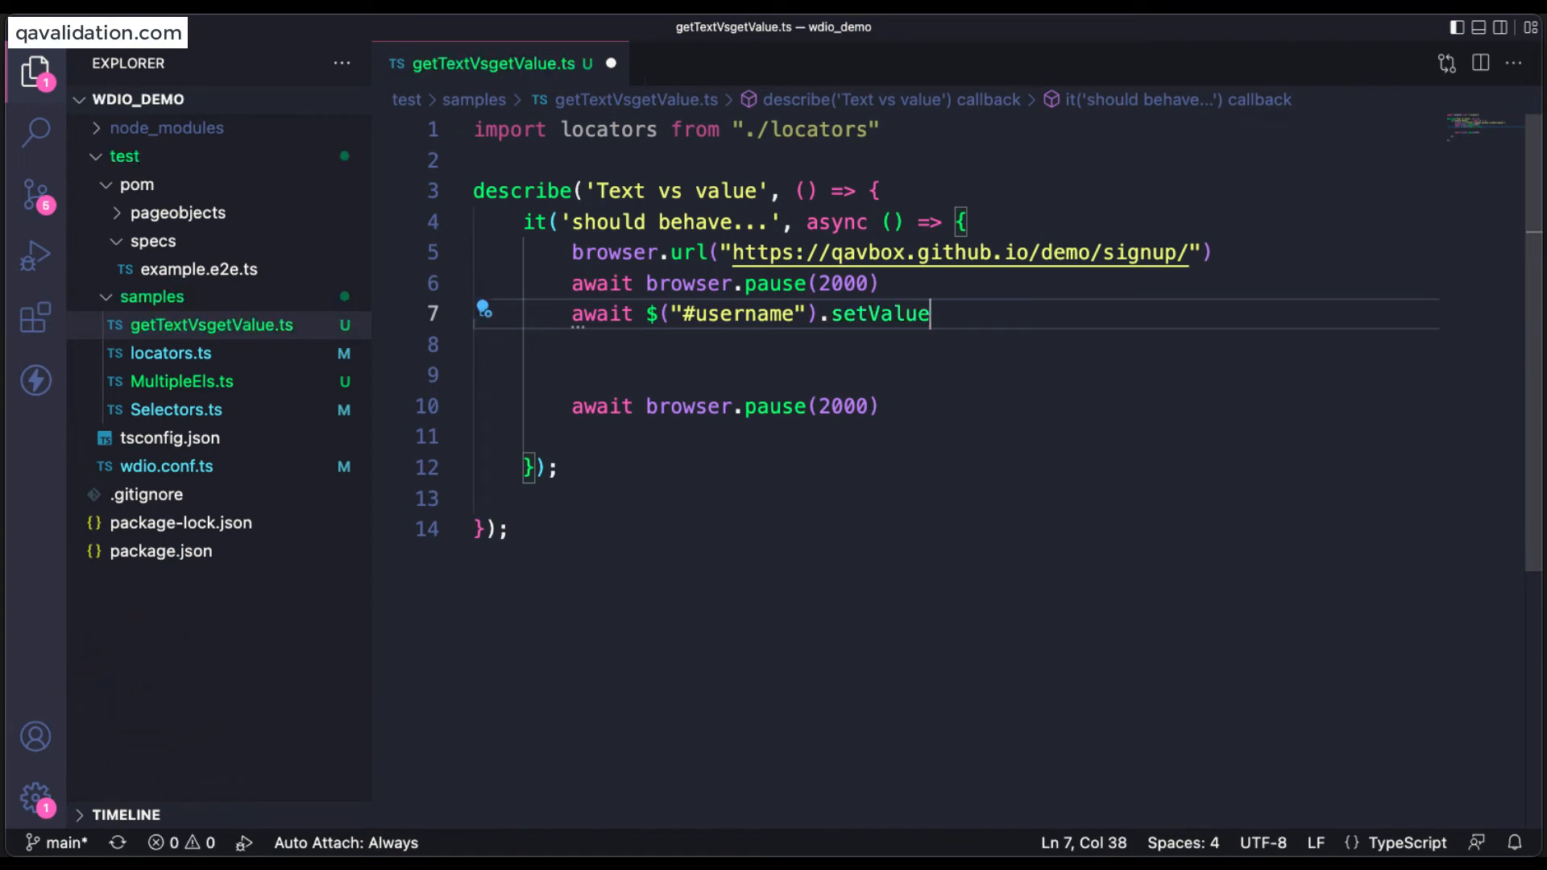
{"action": "type", "text": "(\"qav\""}
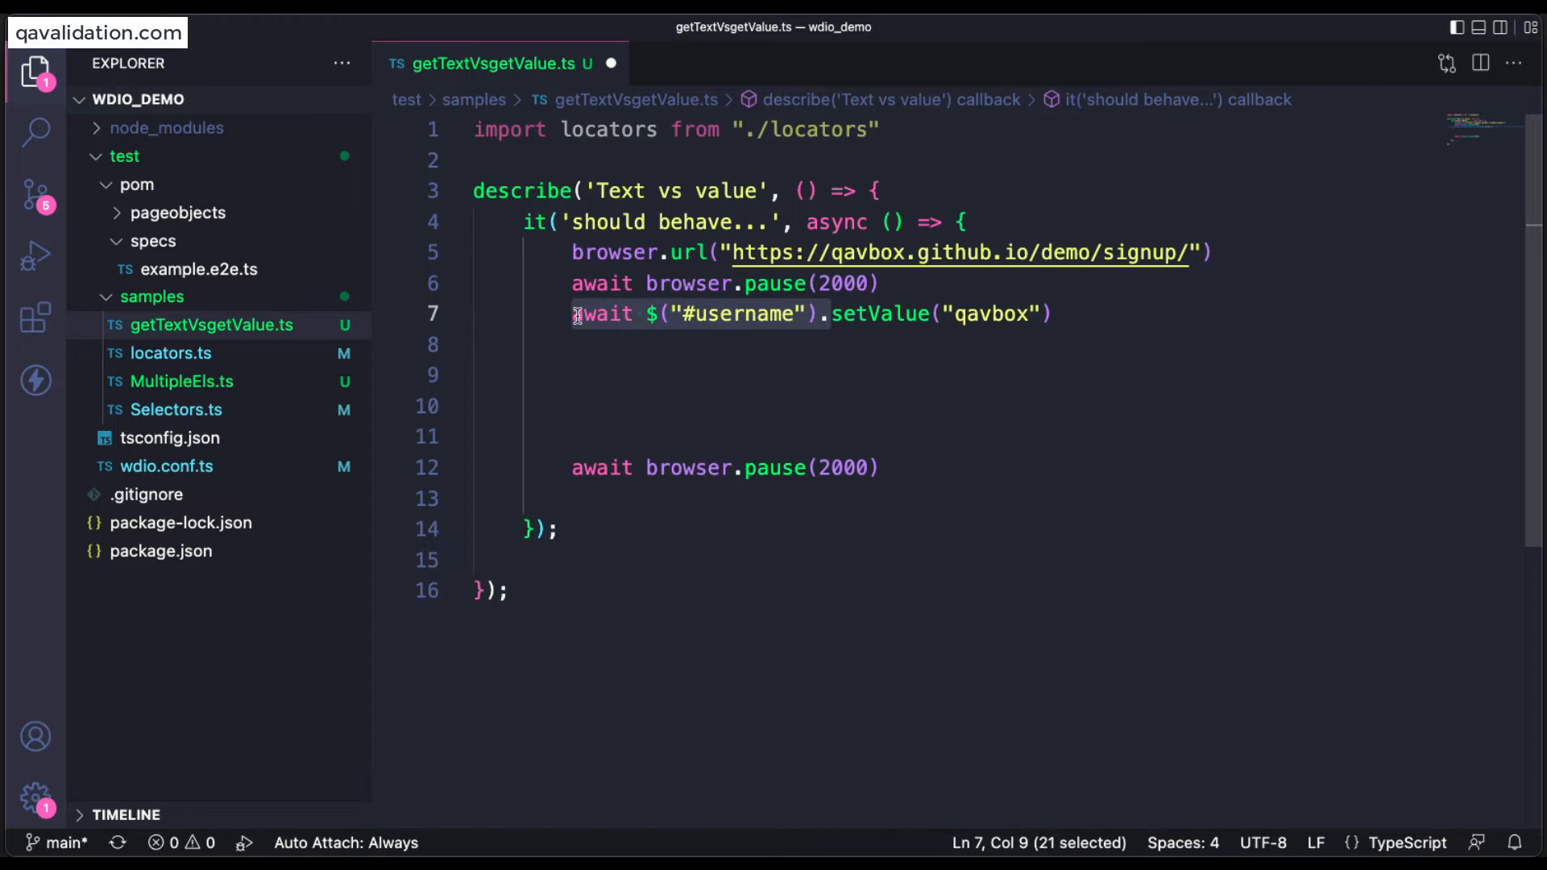
Start a second await $("#username") call, typing the getText method prefix for IntelliSense.
{"action": "type", "text": "await $(\"#username\")."}
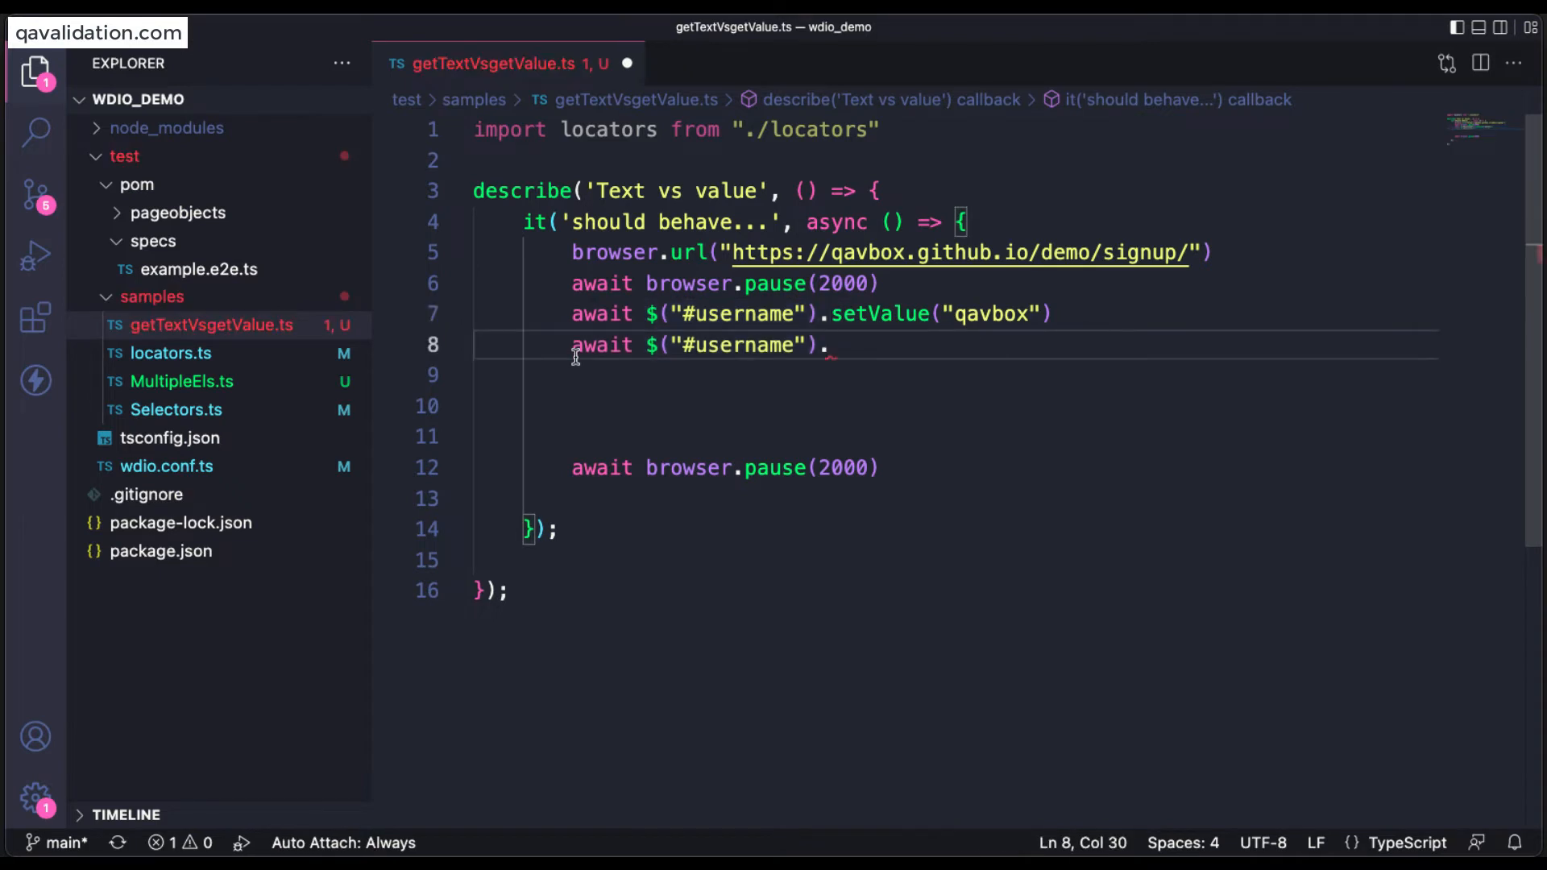
{"action": "type", "text": "gette"}
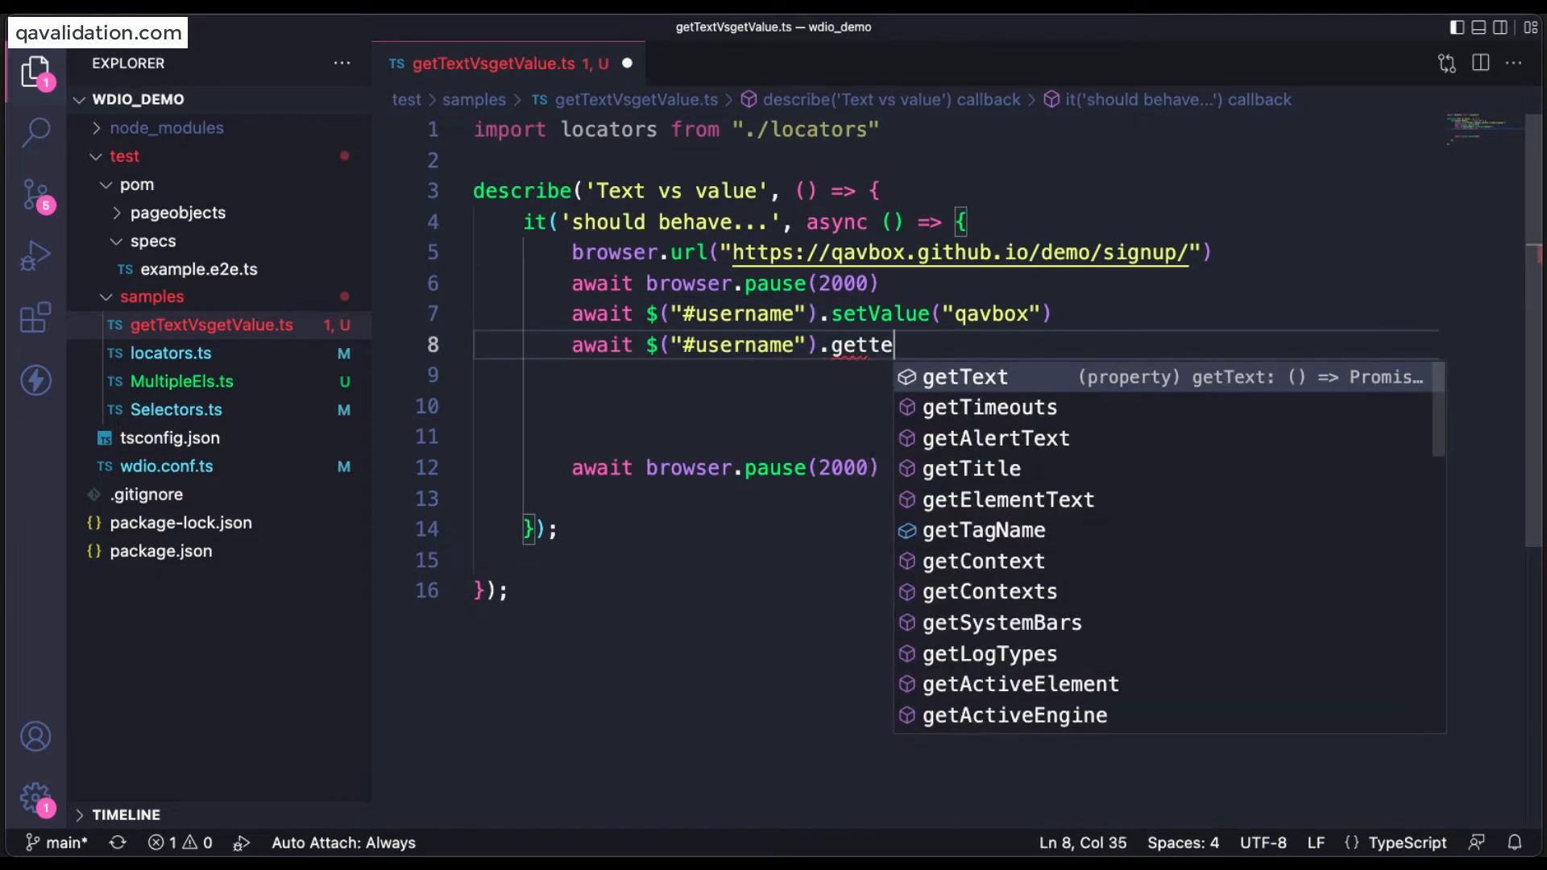
{"action": "type", "text": "x"}
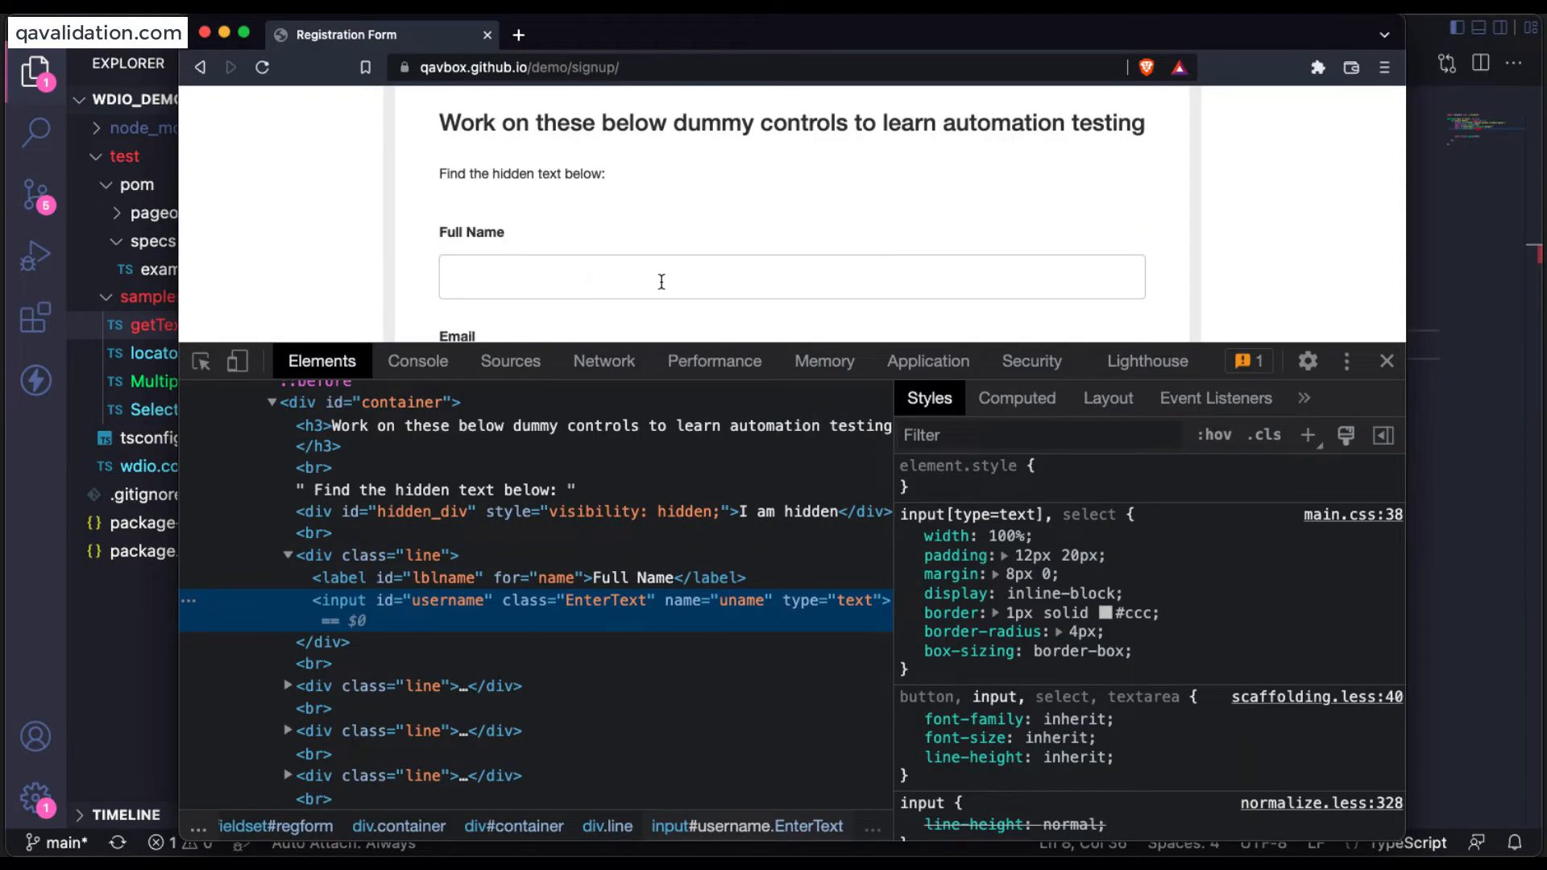
Enter sample text in the Full Name field and inspect its input#username element.
{"action": "type", "text": "fkwjenfkwer"}
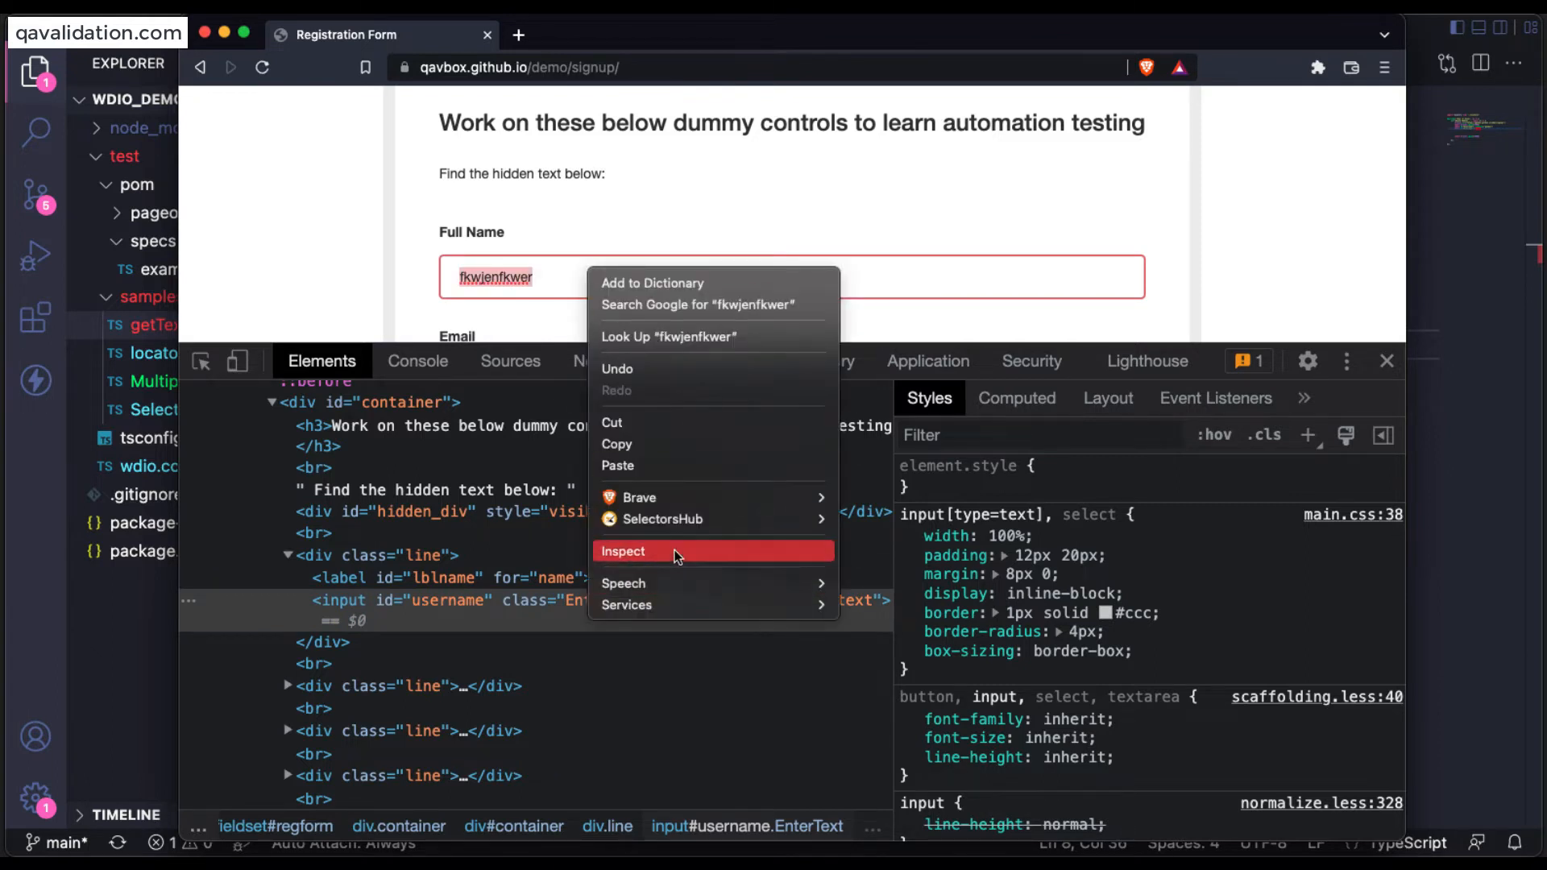
{"action": "left_click", "coordinate": [622, 551]}
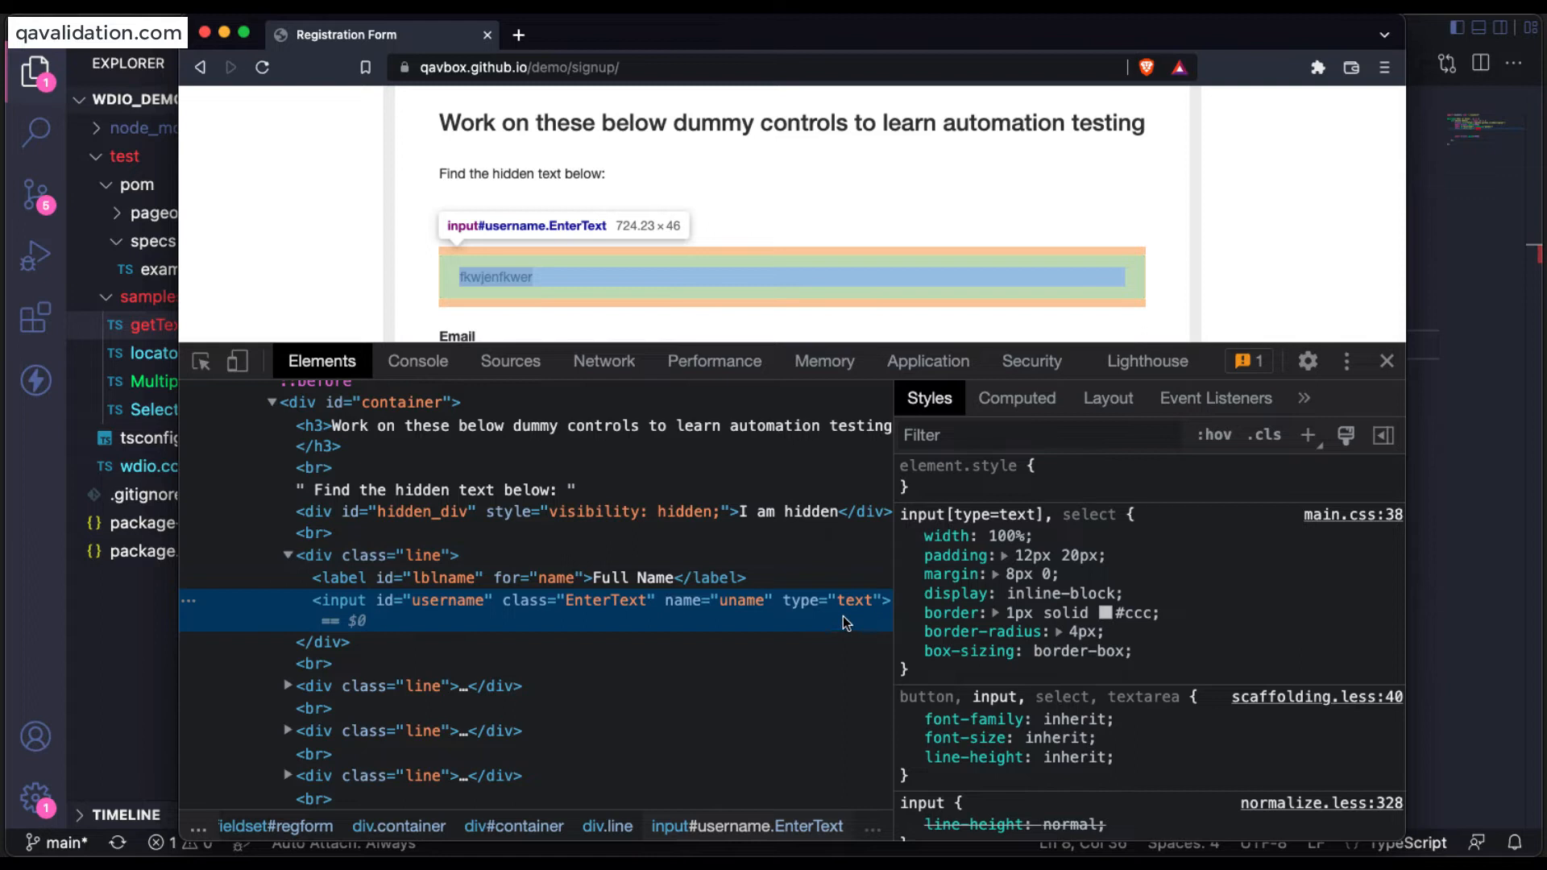
{"action": "mouse_move", "coordinate": [793, 631]}
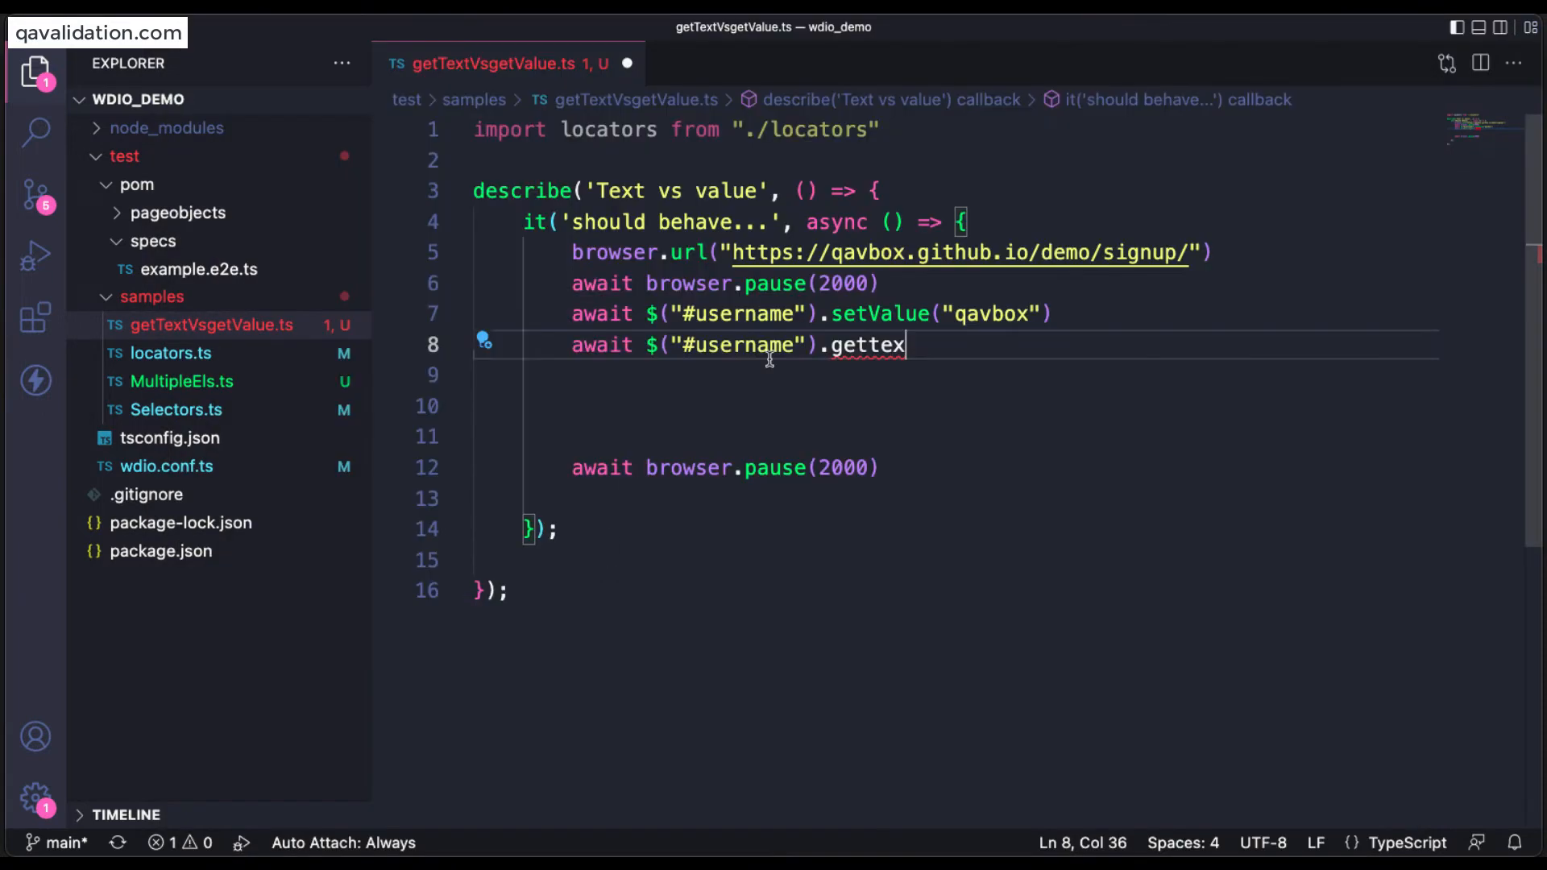
Complete line 8 with getText() and add an await $("#username").getValue() line.
{"action": "double_click", "coordinate": [868, 345]}
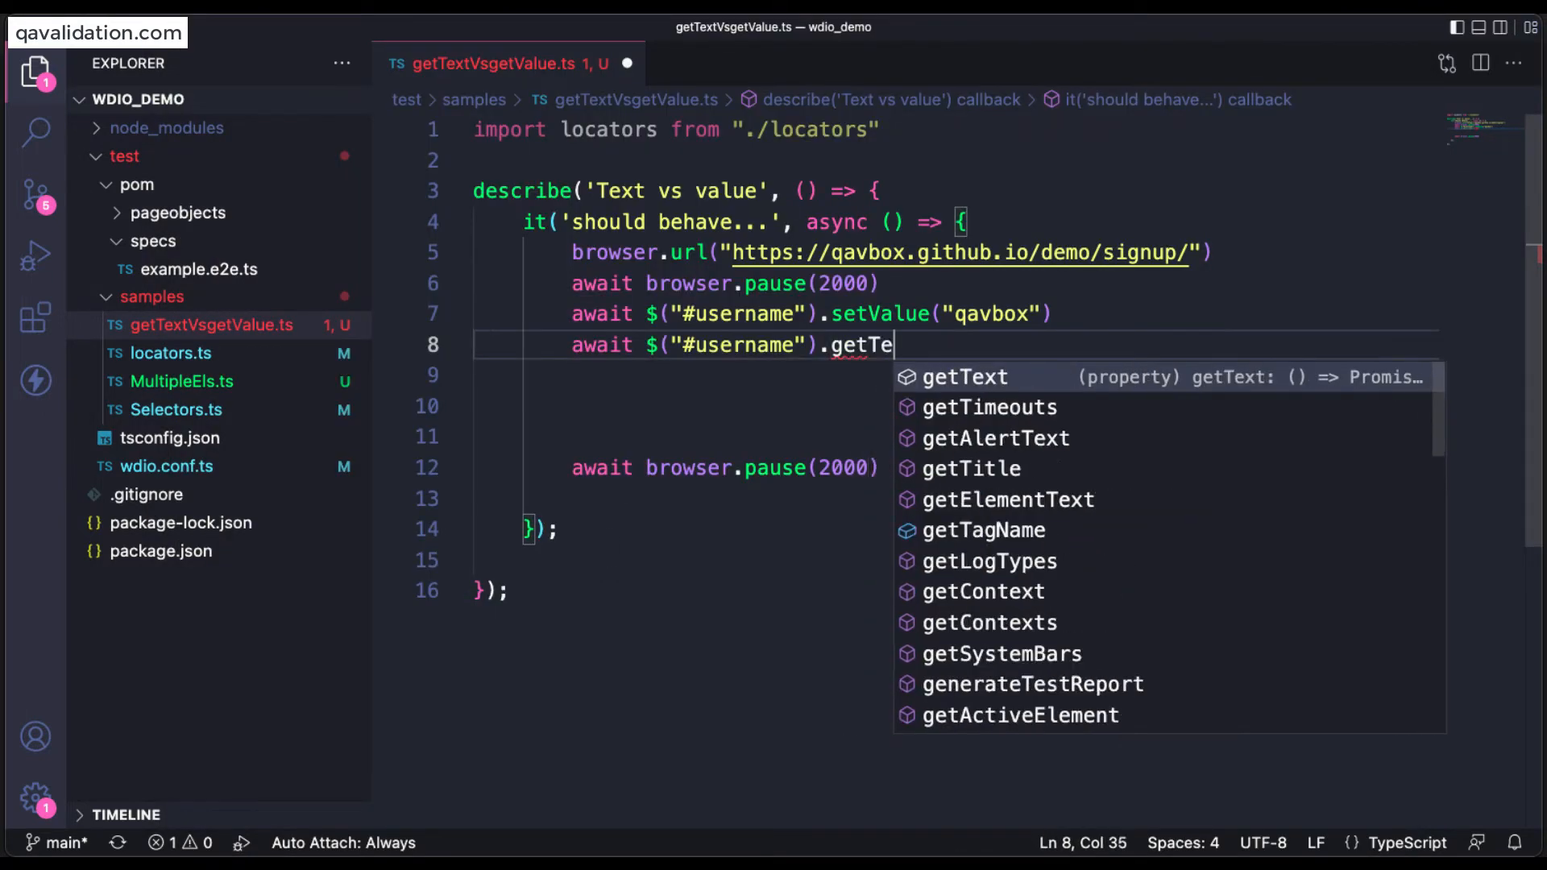
{"action": "left_click", "coordinate": [963, 375]}
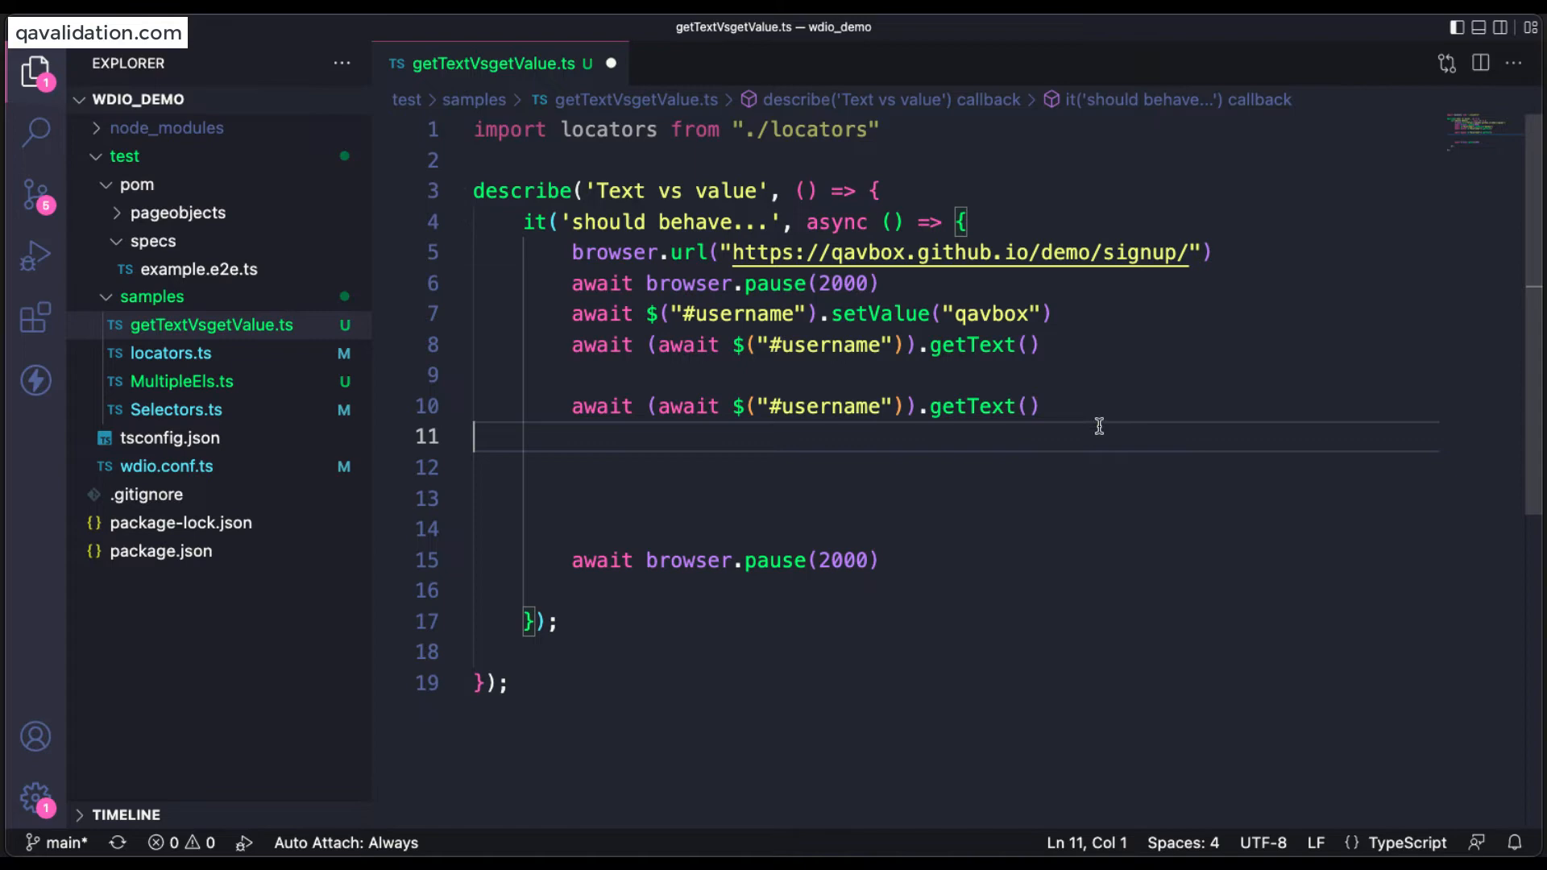
{"action": "type", "text": "getv"}
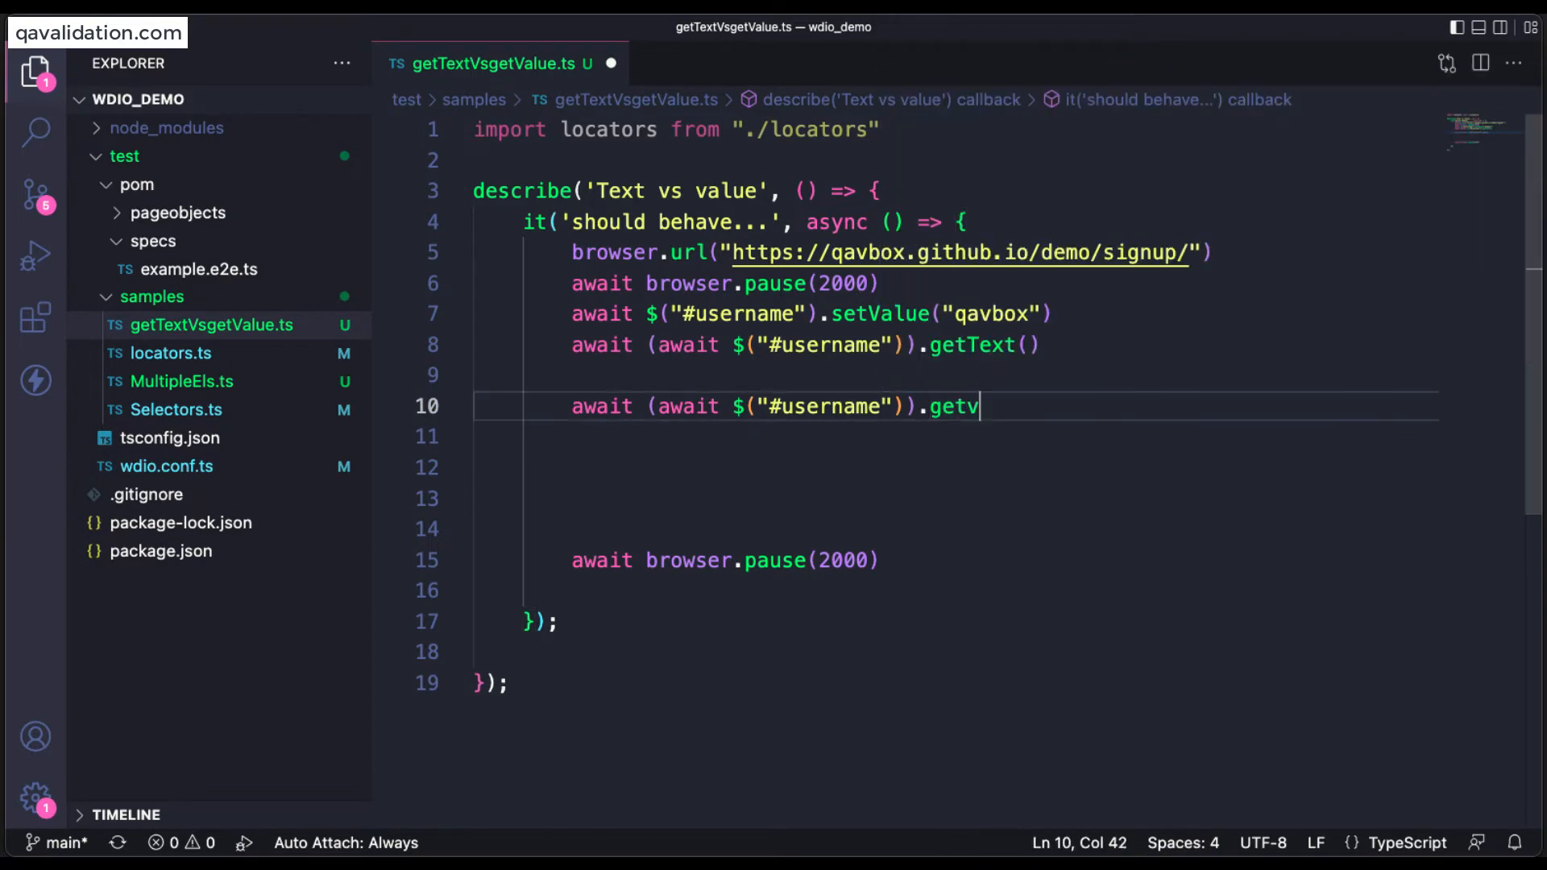
{"action": "type", "text": "Value"}
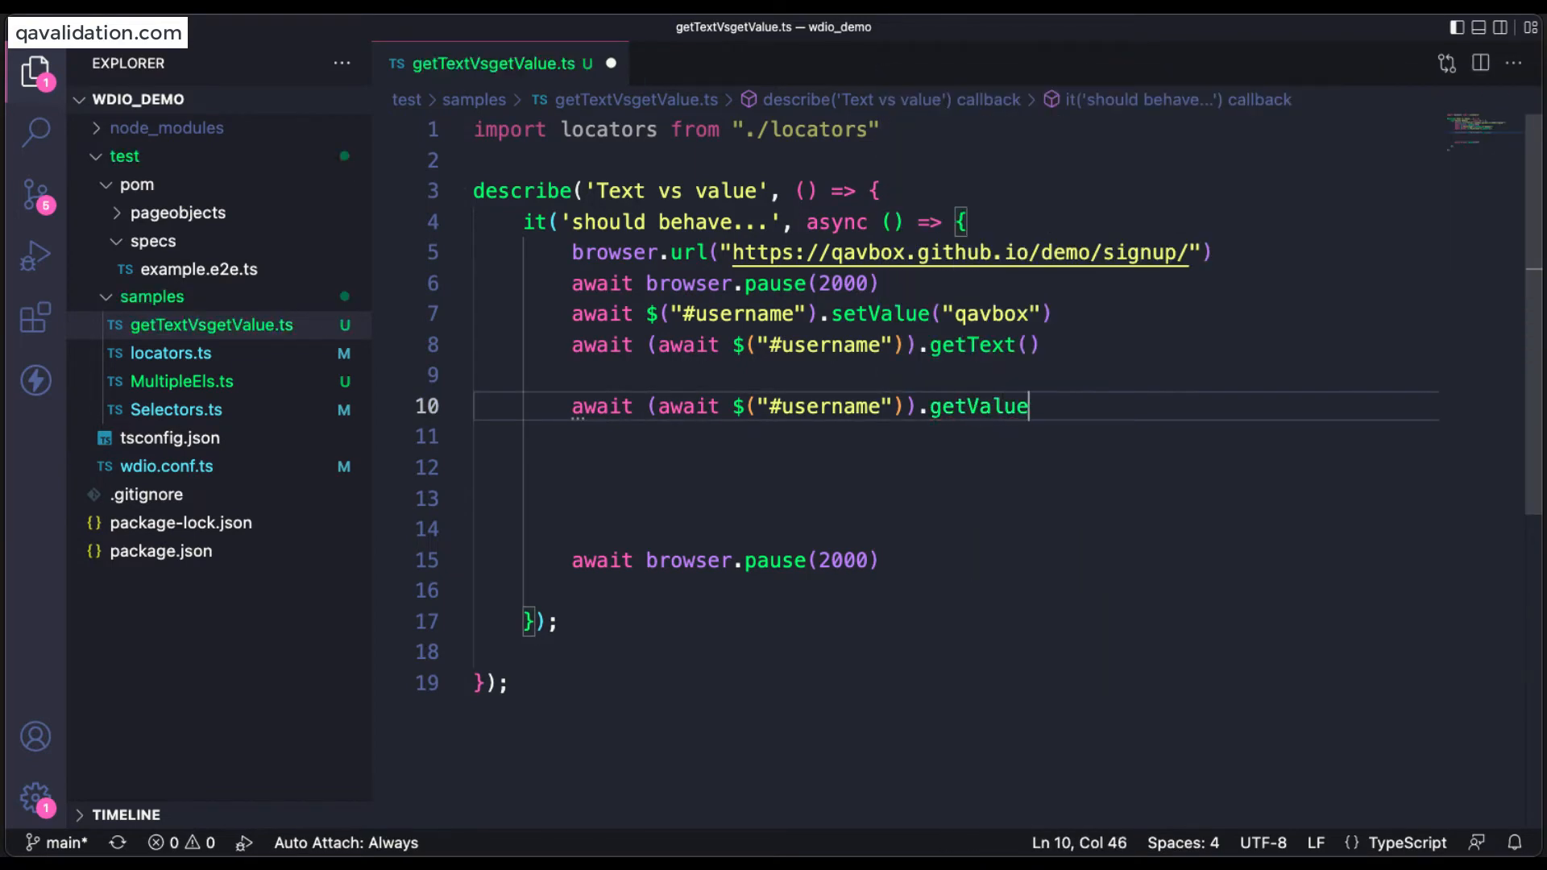
{"action": "type", "text": "("}
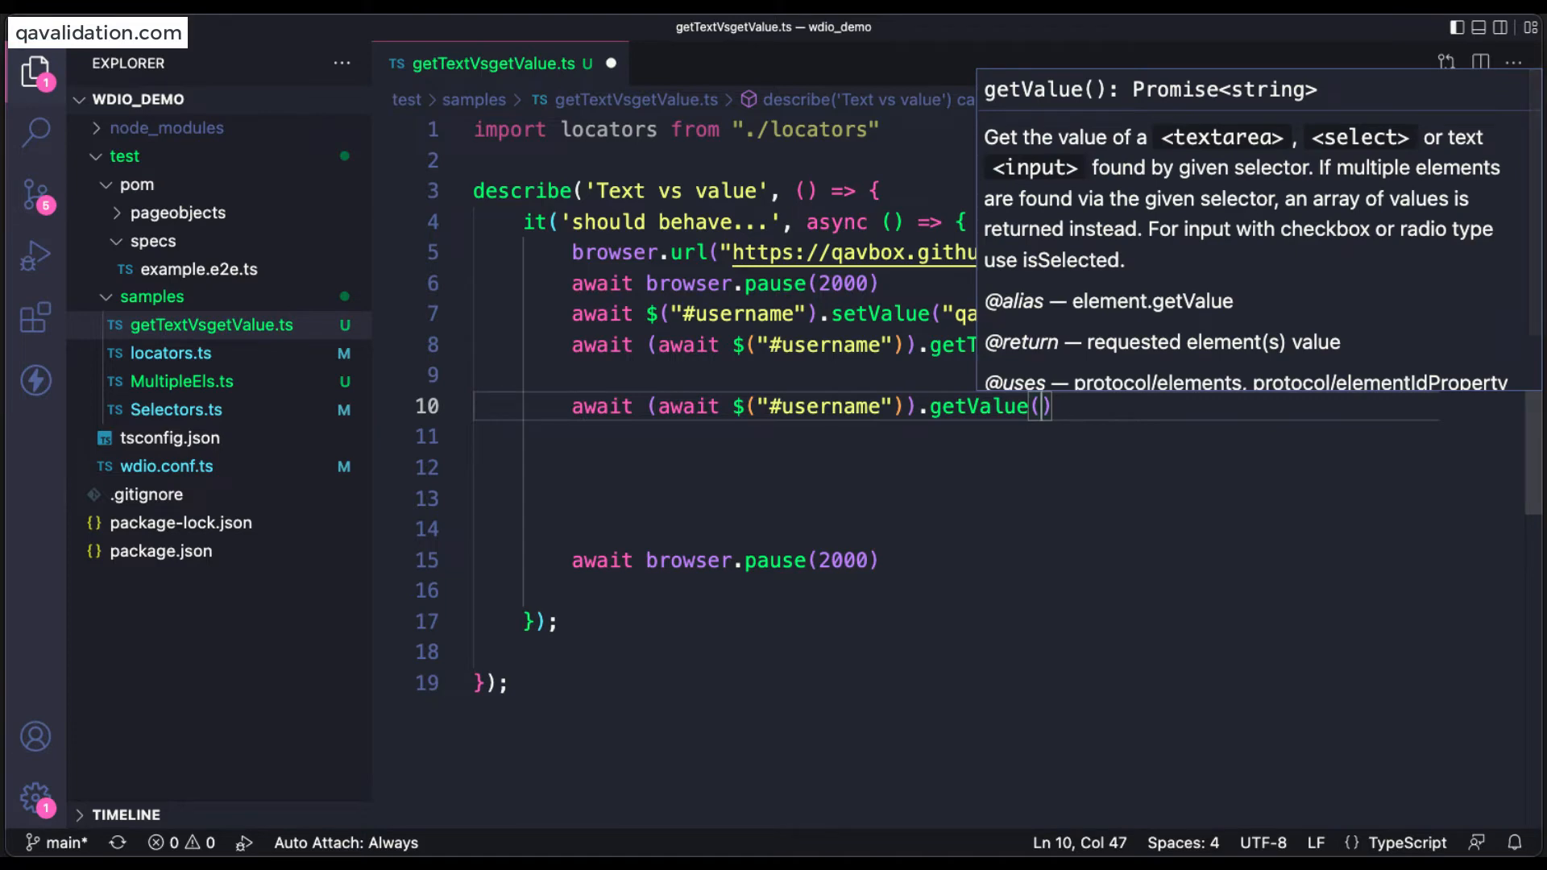
Begin wrapping the getText line in a console.log call.
{"action": "double_click", "coordinate": [977, 406]}
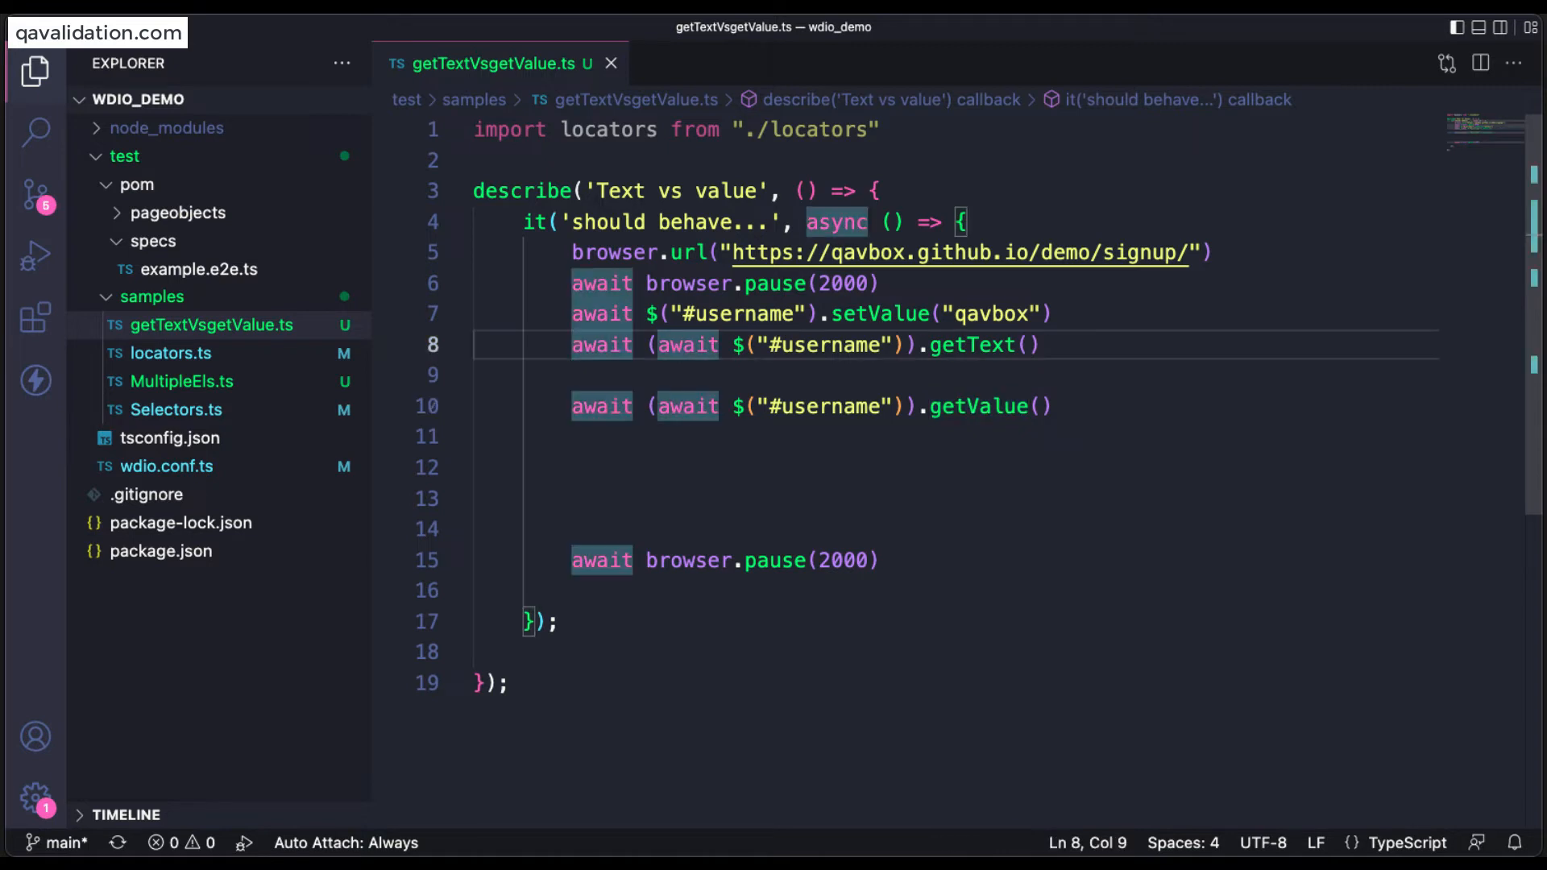
{"action": "type", "text": "console.log(\"getText\" +"}
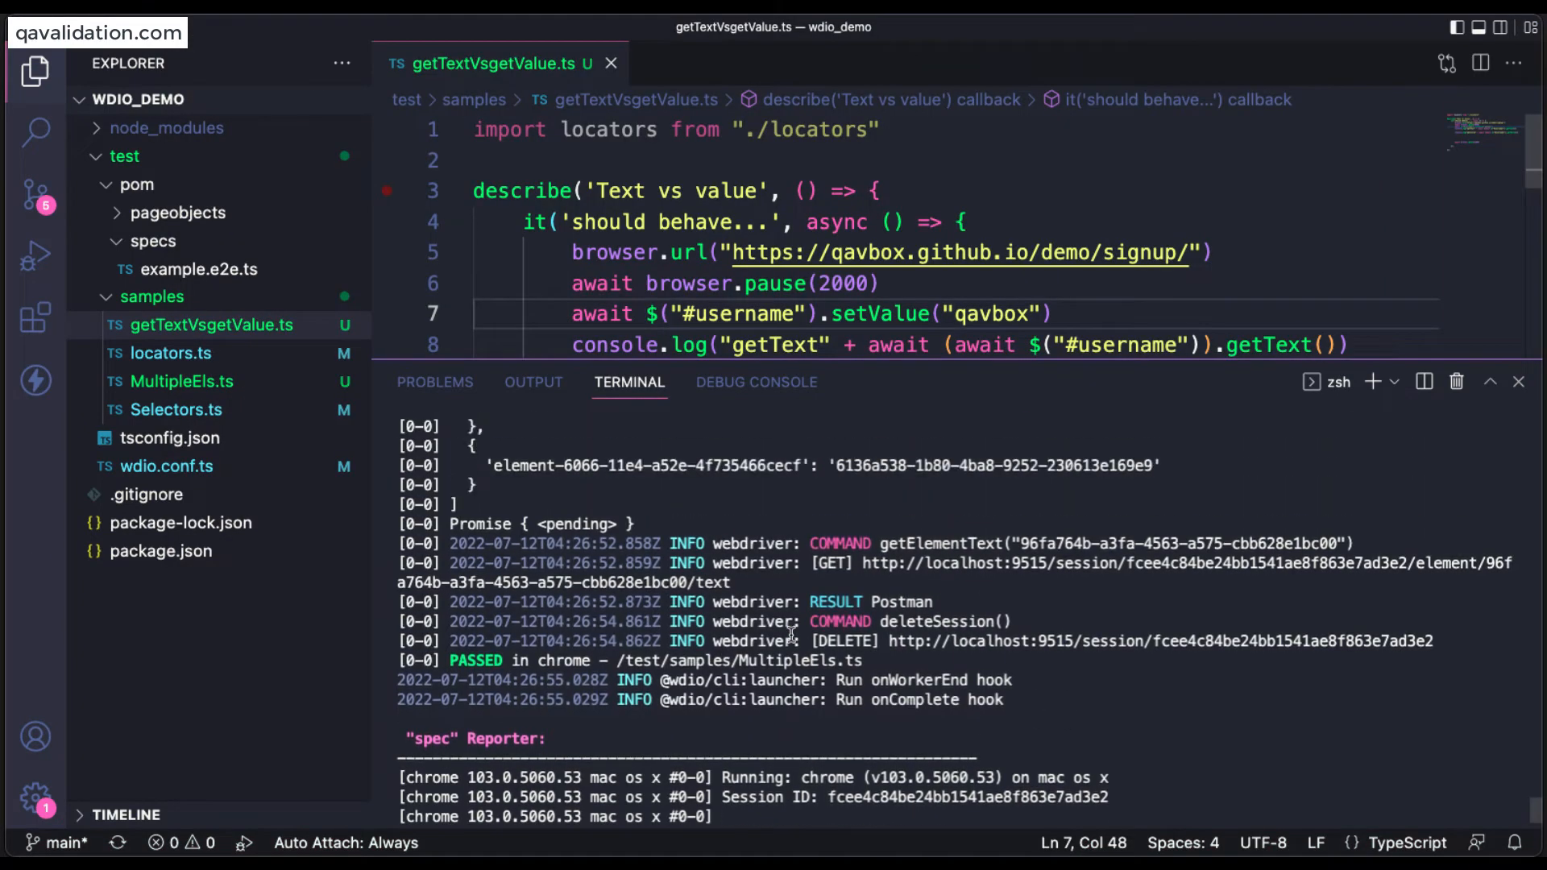
Open wdio.conf.ts to retarget its specs entry at the new test file.
{"action": "scroll", "scroll_direction": "down", "scroll_amount": 3}
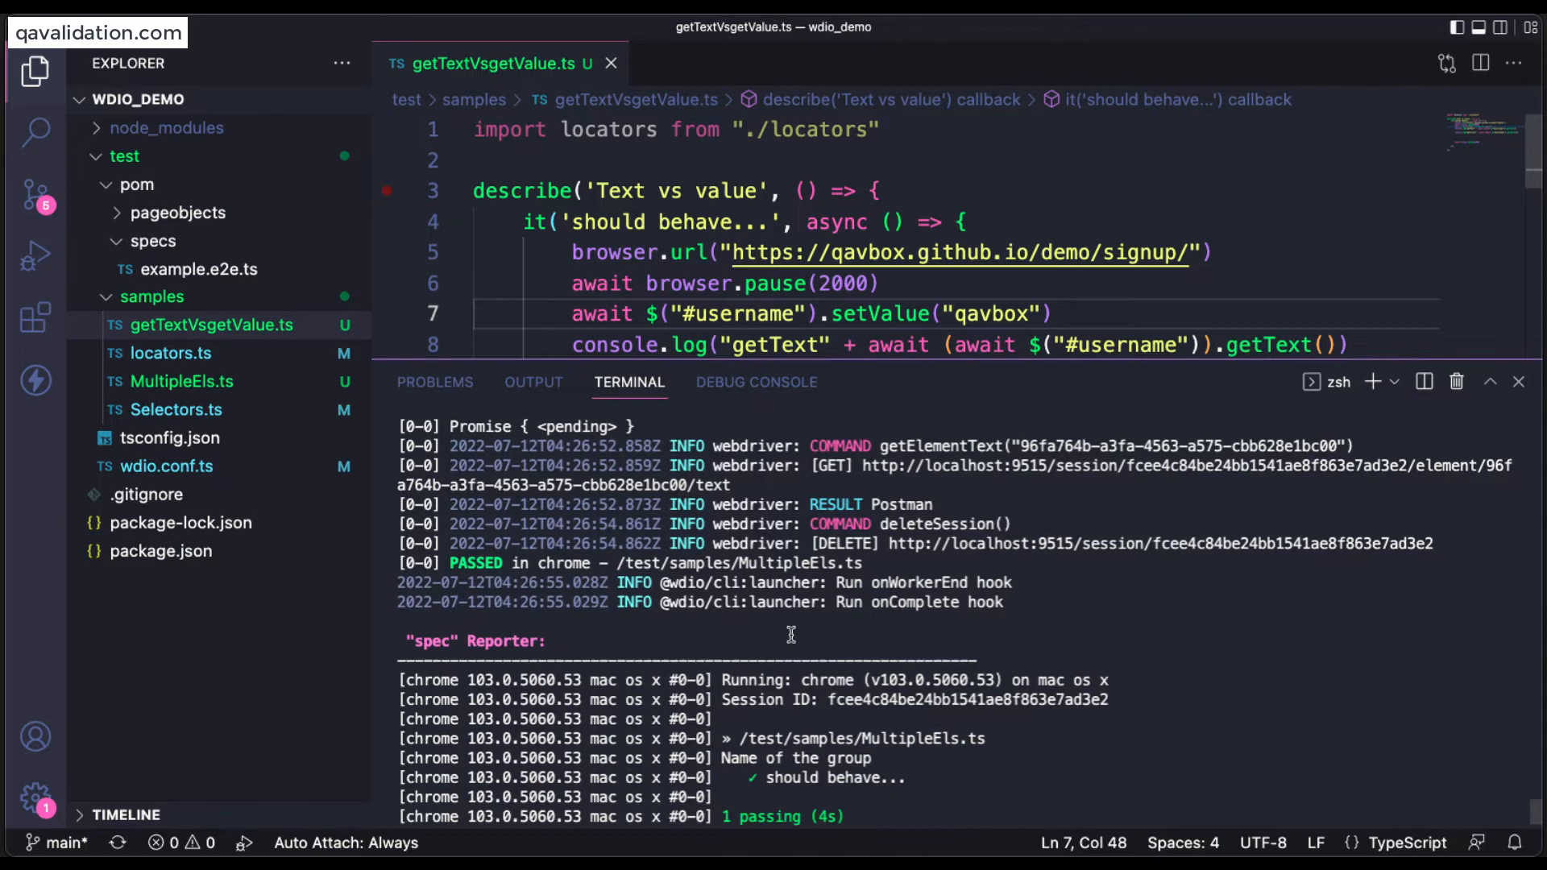
{"action": "left_click", "coordinate": [166, 465]}
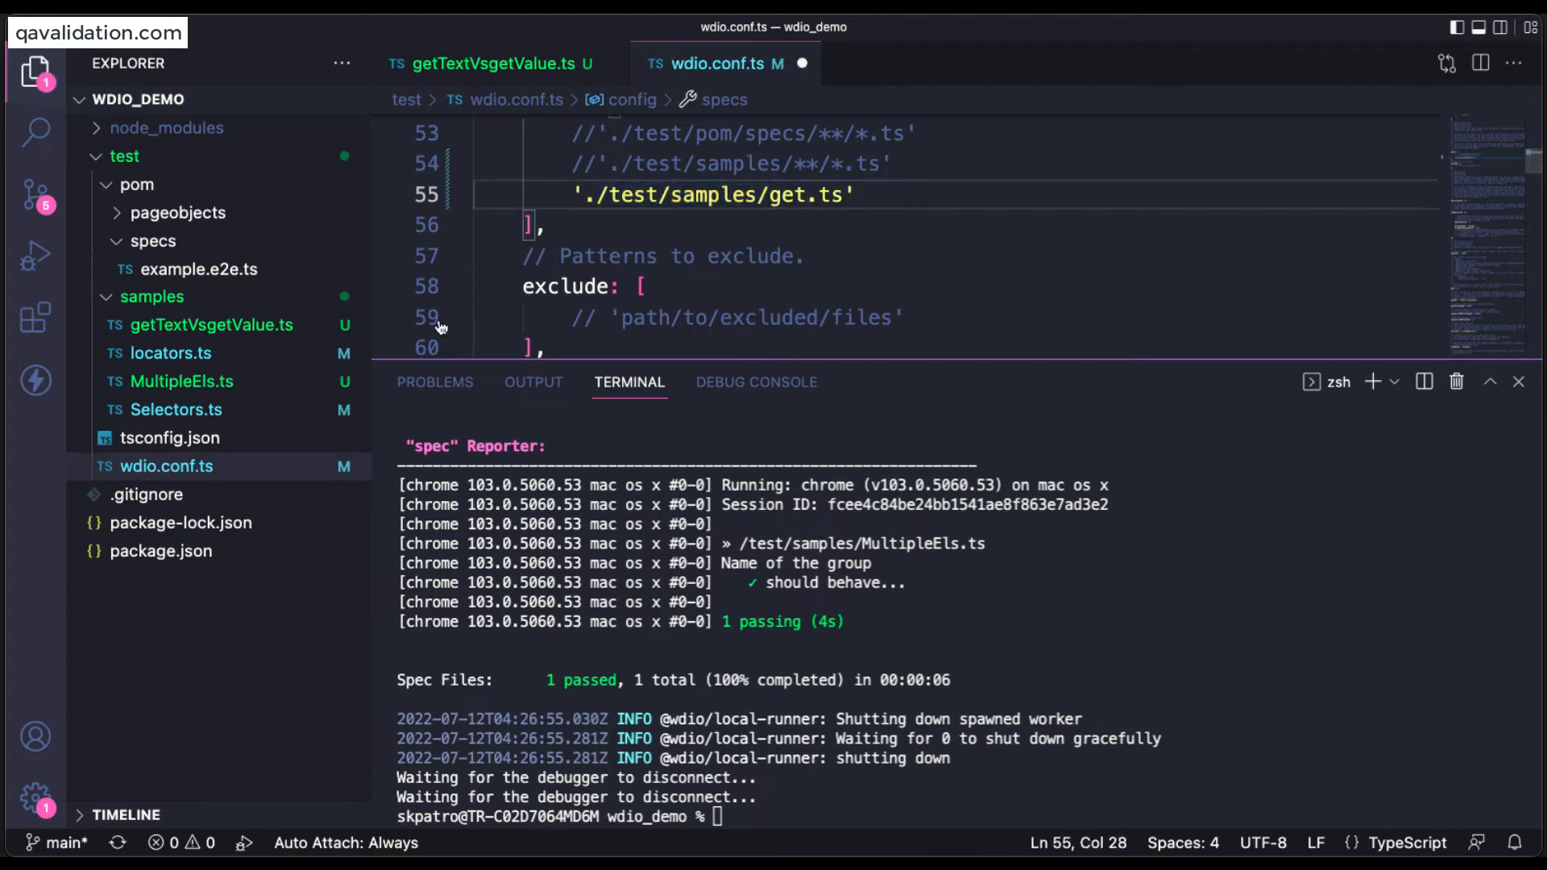
Grab the getTextVsgetValue.ts file name for the specs path and run npm run wdio, passing 1 spec.
{"action": "right_click", "coordinate": [210, 324]}
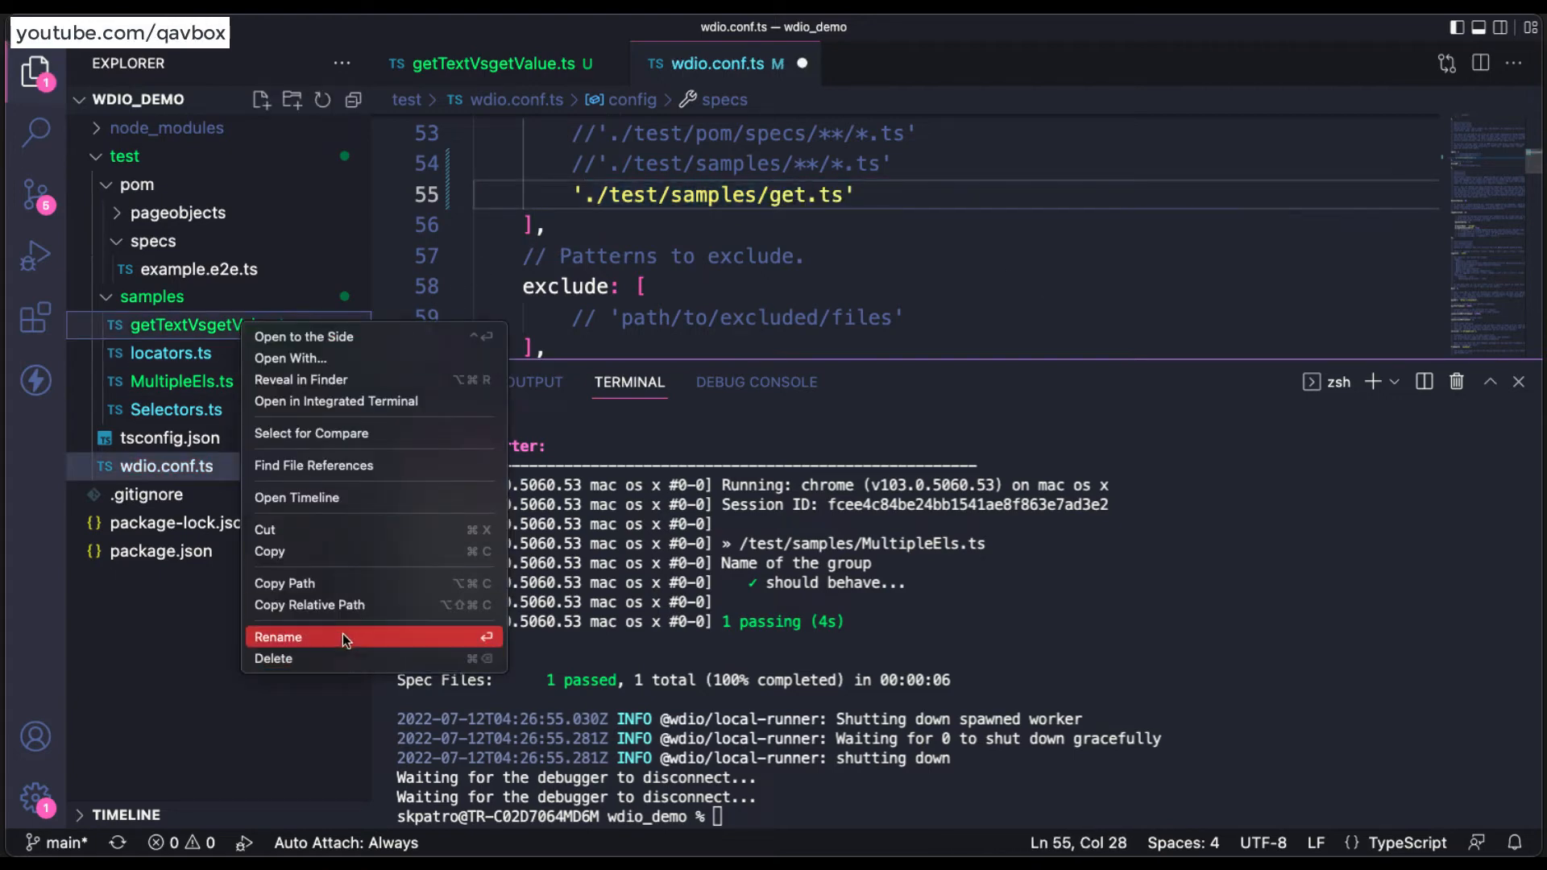
{"action": "left_click", "coordinate": [279, 636]}
{"action": "type", "text": "TextVsgetValue"}
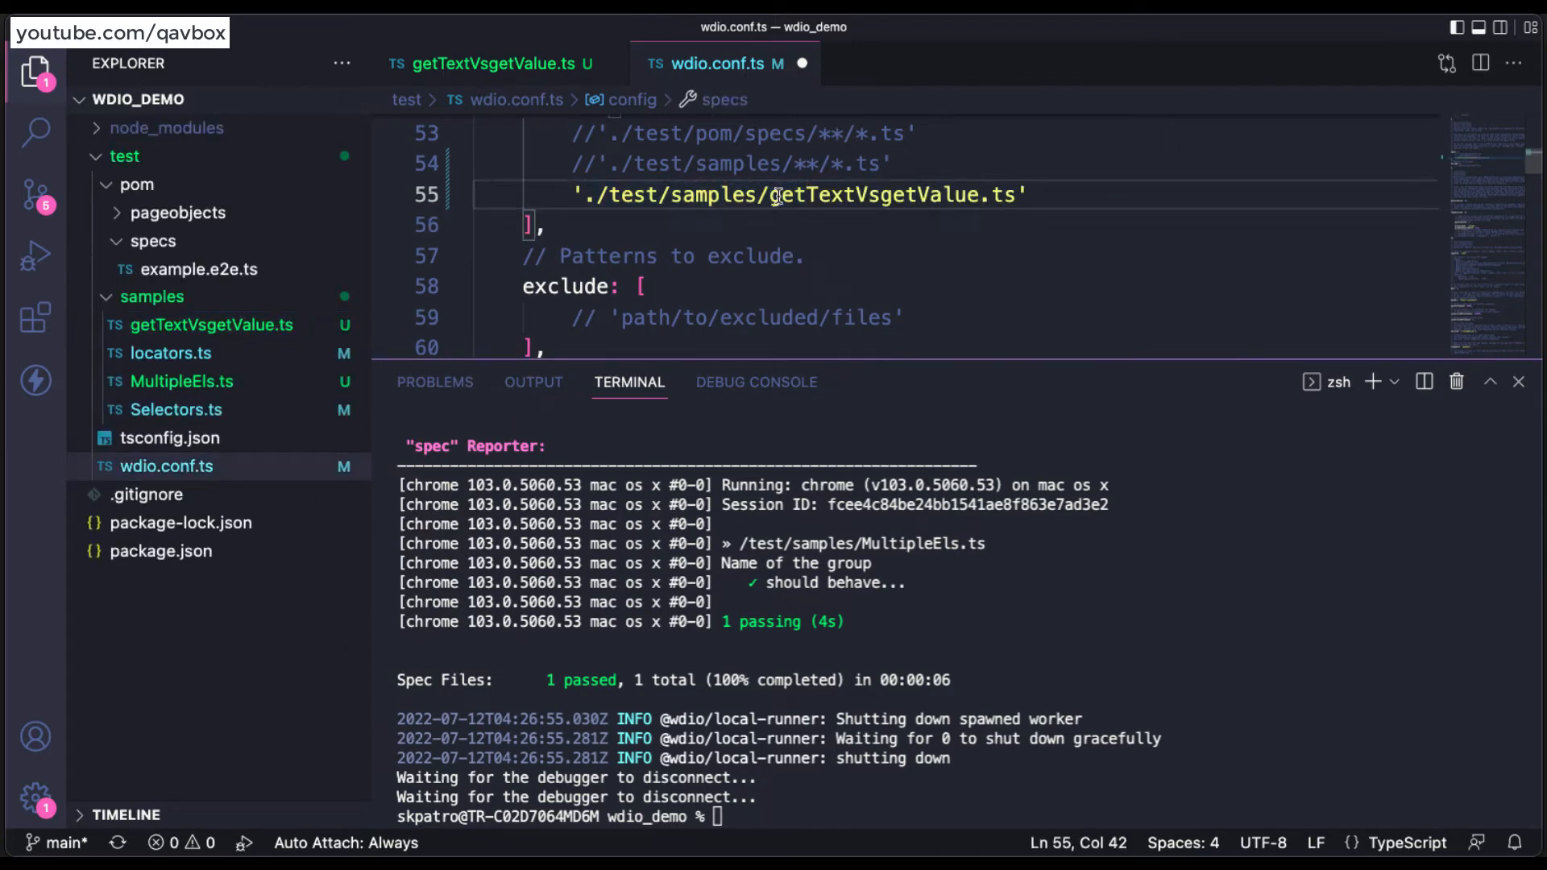
{"action": "type", "text": "npm run wdio"}
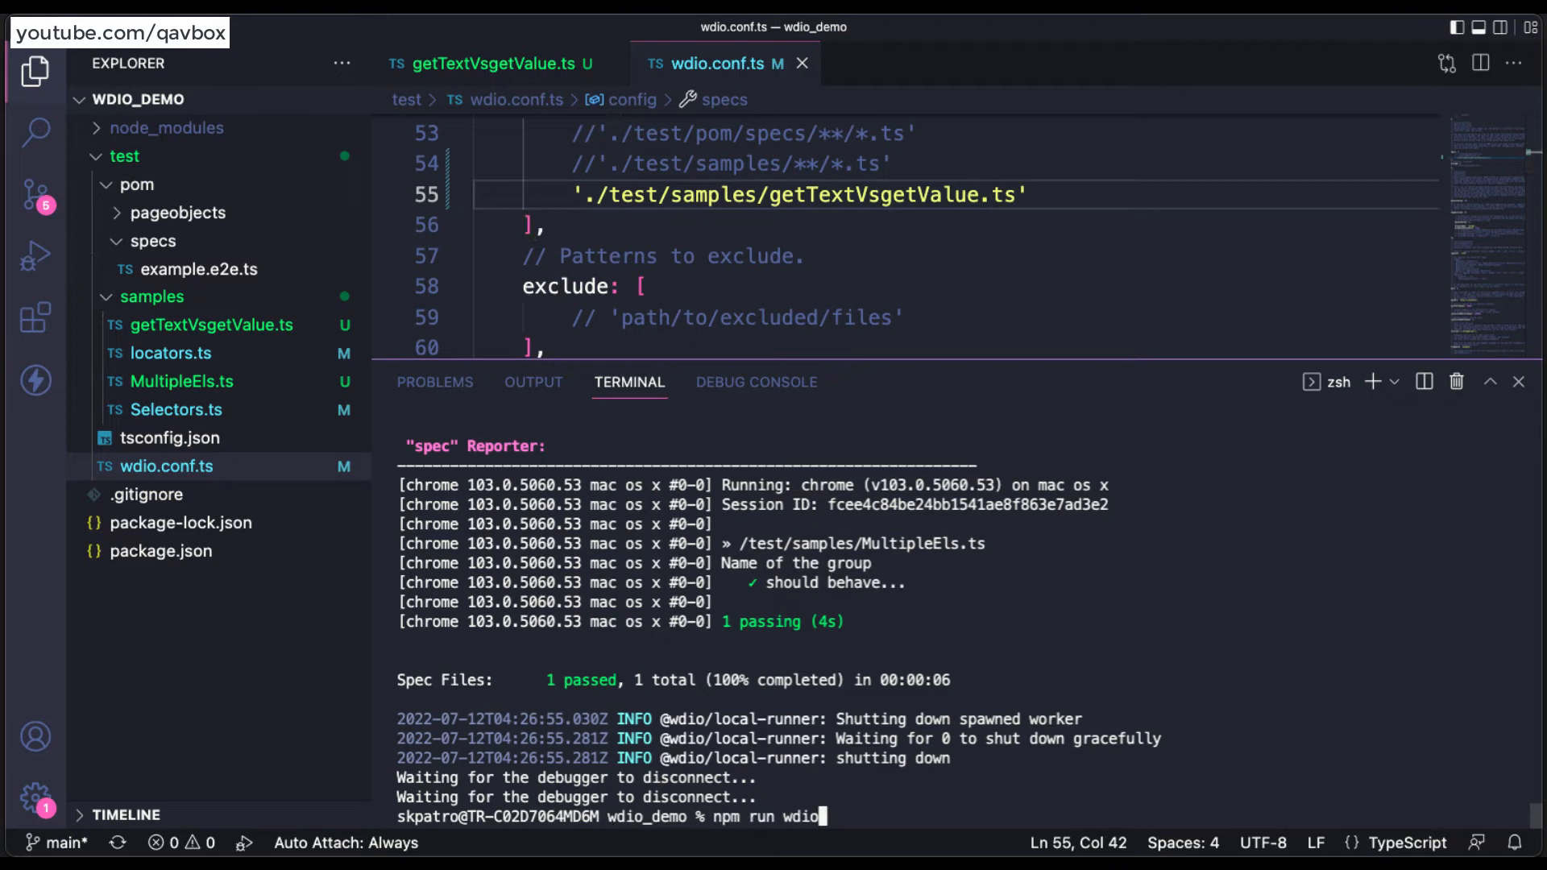
{"action": "key", "text": "Return"}
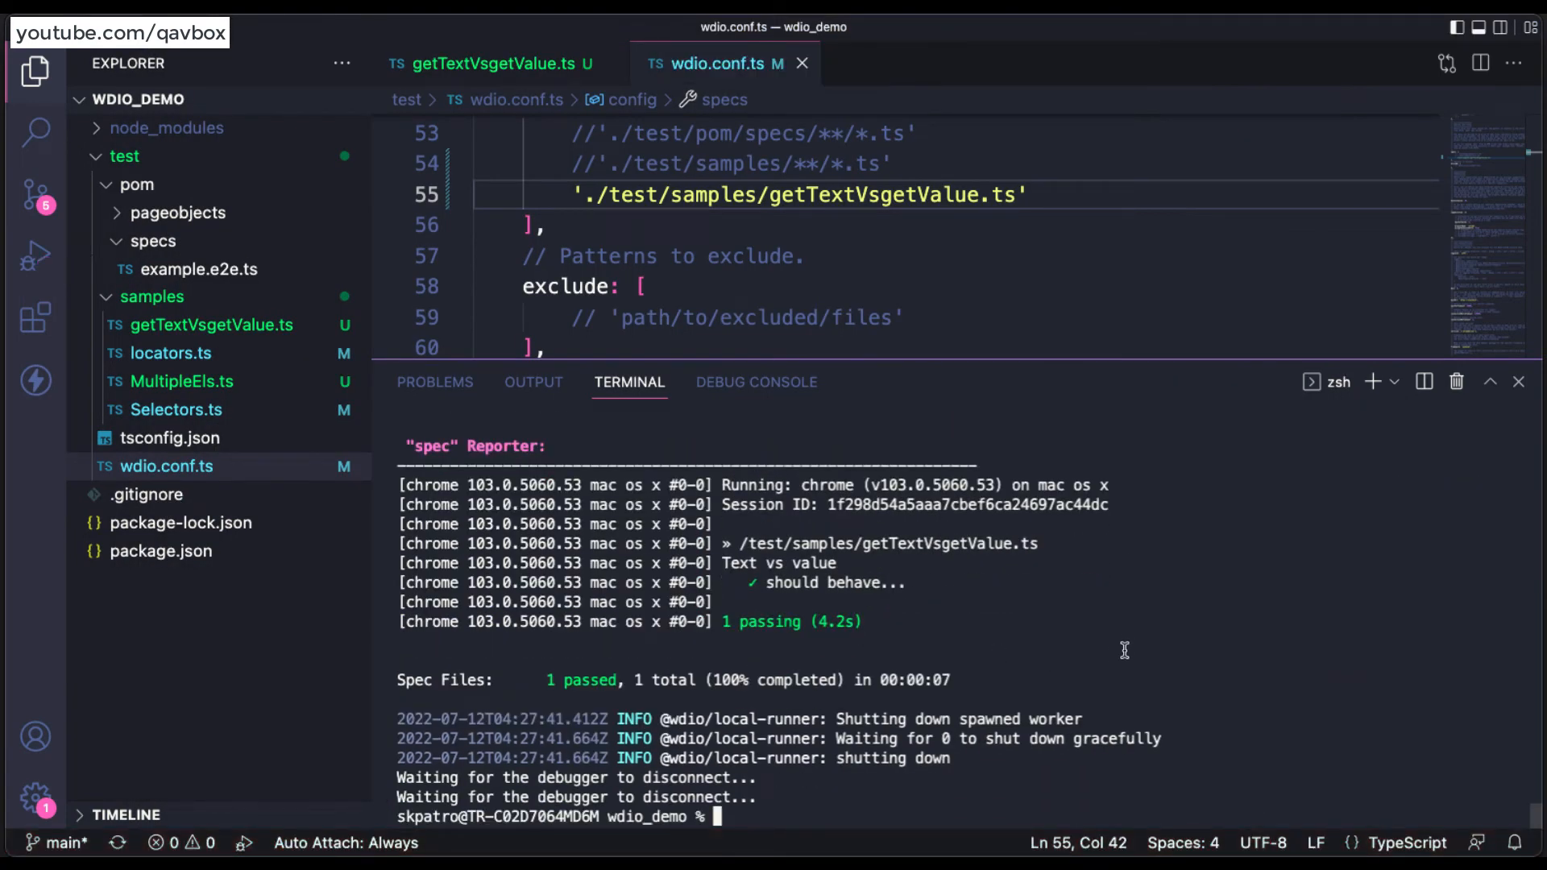
Review the terminal log showing getText empty and getValue returning qavbox.
{"action": "scroll", "scroll_direction": "up", "scroll_amount": 3}
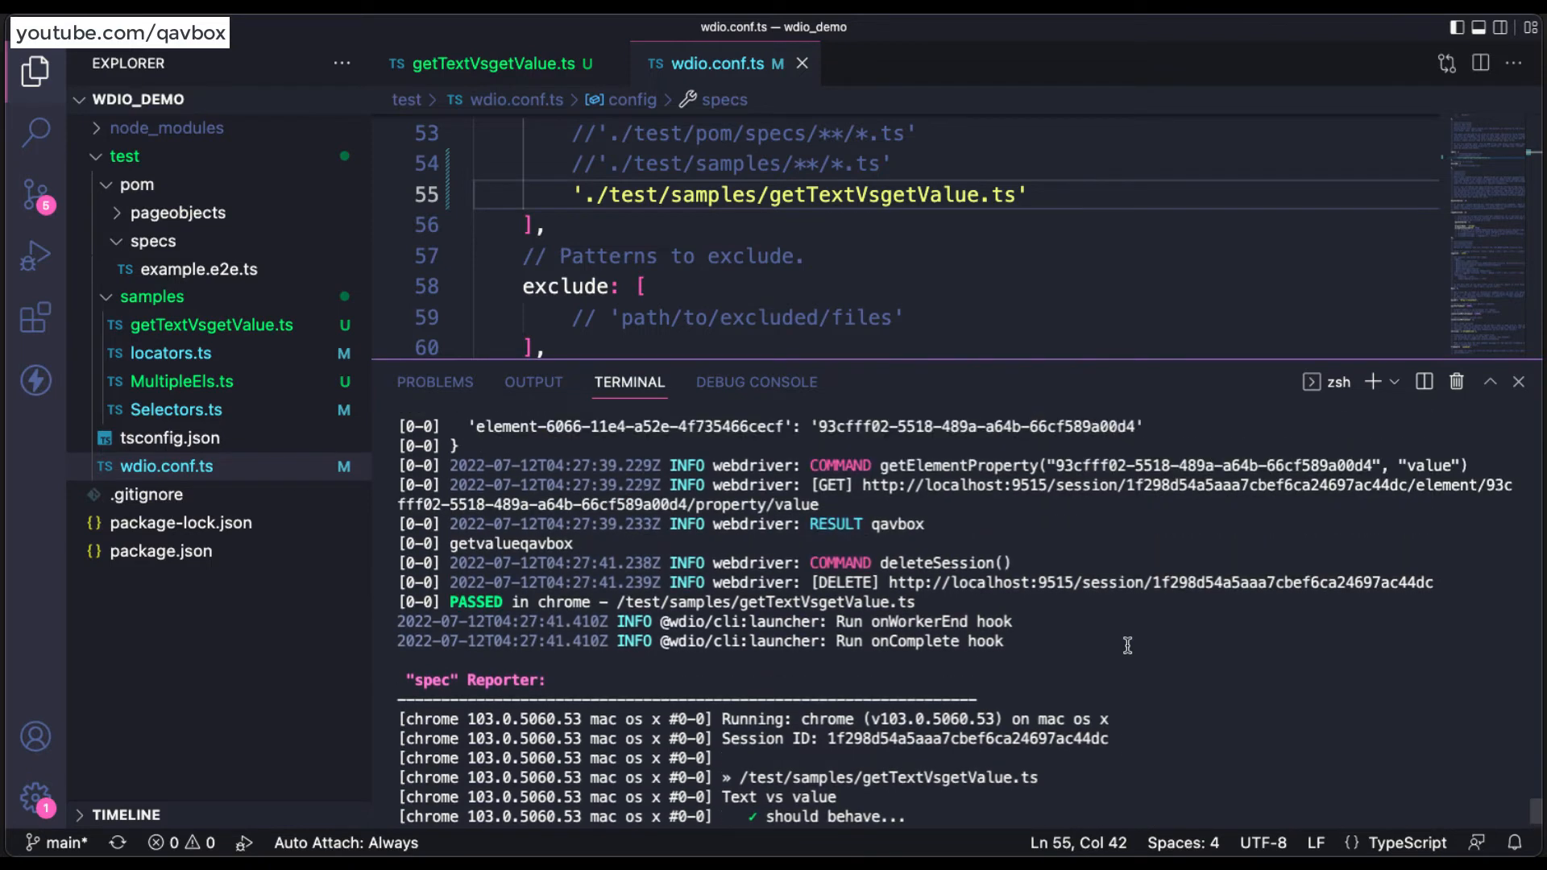
{"action": "scroll", "scroll_direction": "up", "scroll_amount": 3}
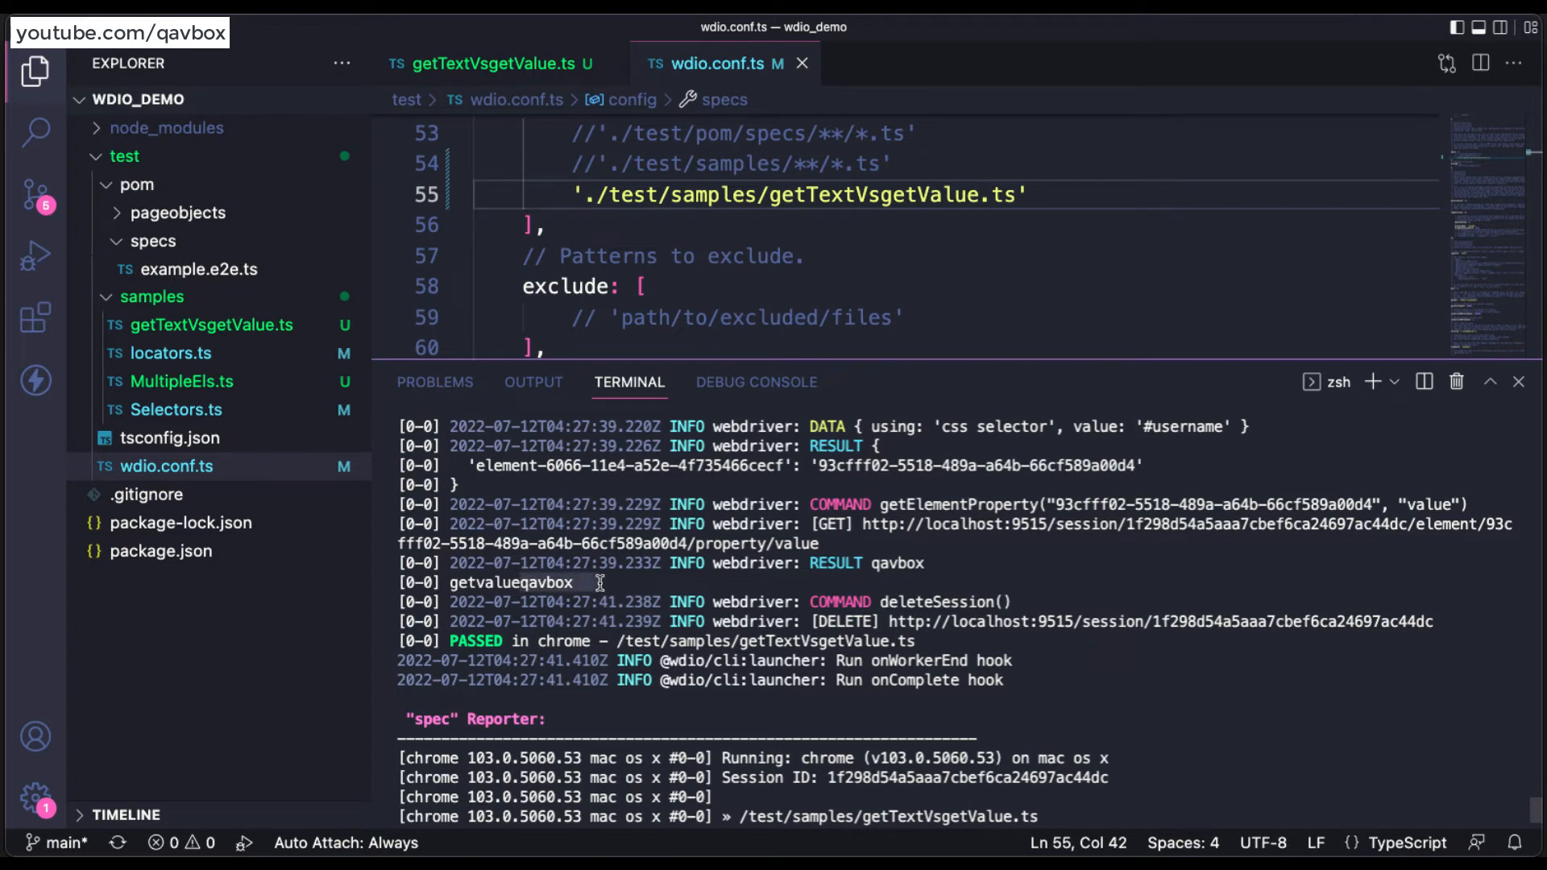
{"action": "scroll", "scroll_direction": "up", "scroll_amount": 3}
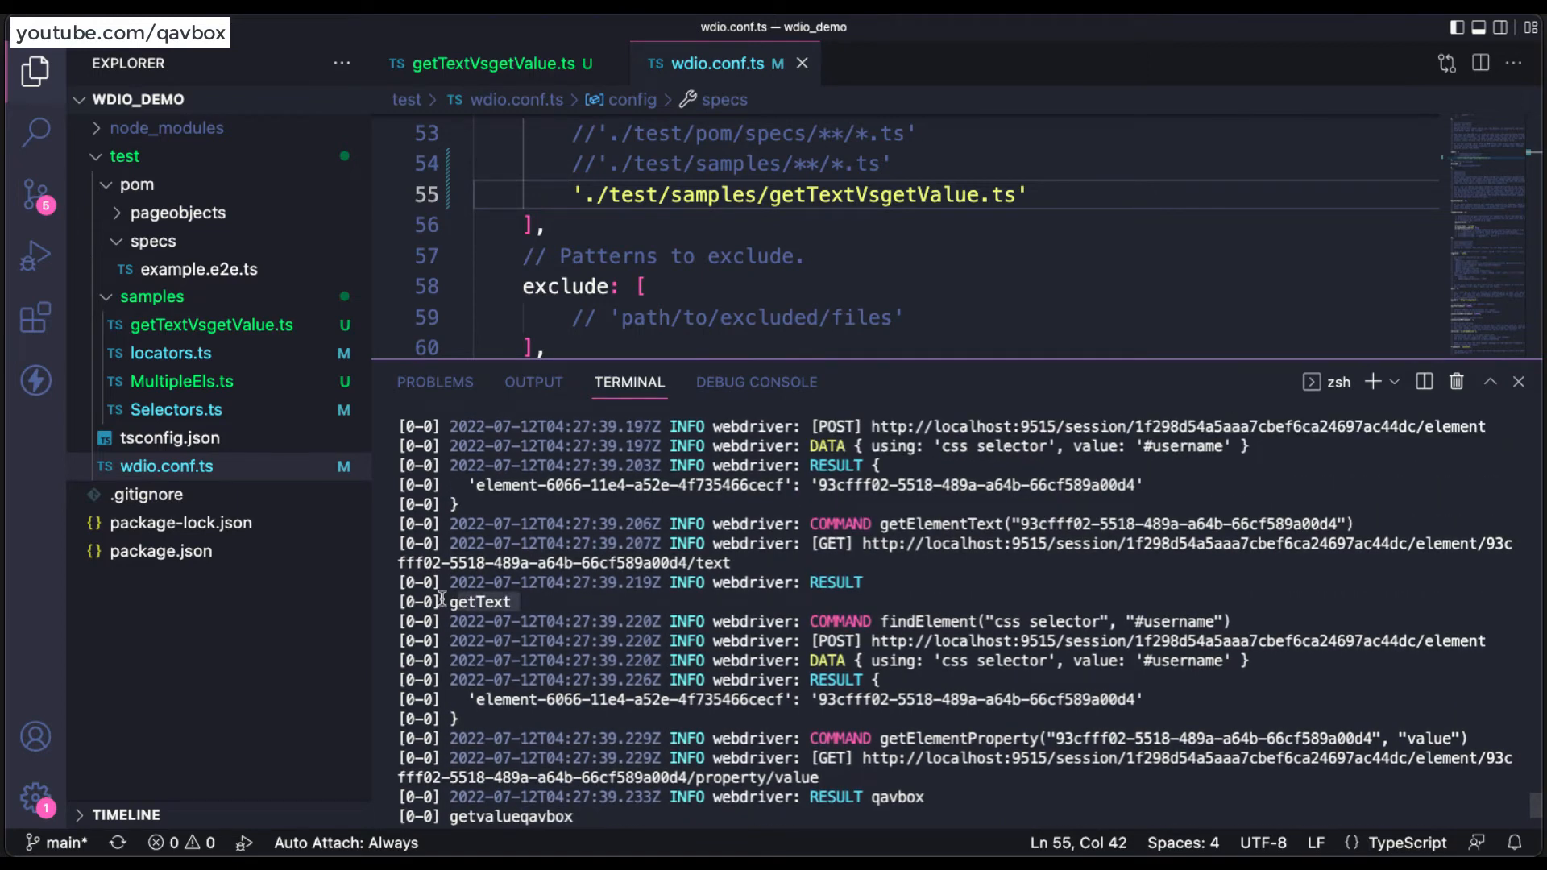
Return to getTextVsgetValue.ts and select the getText log prefix on line 8.
{"action": "left_click", "coordinate": [490, 63]}
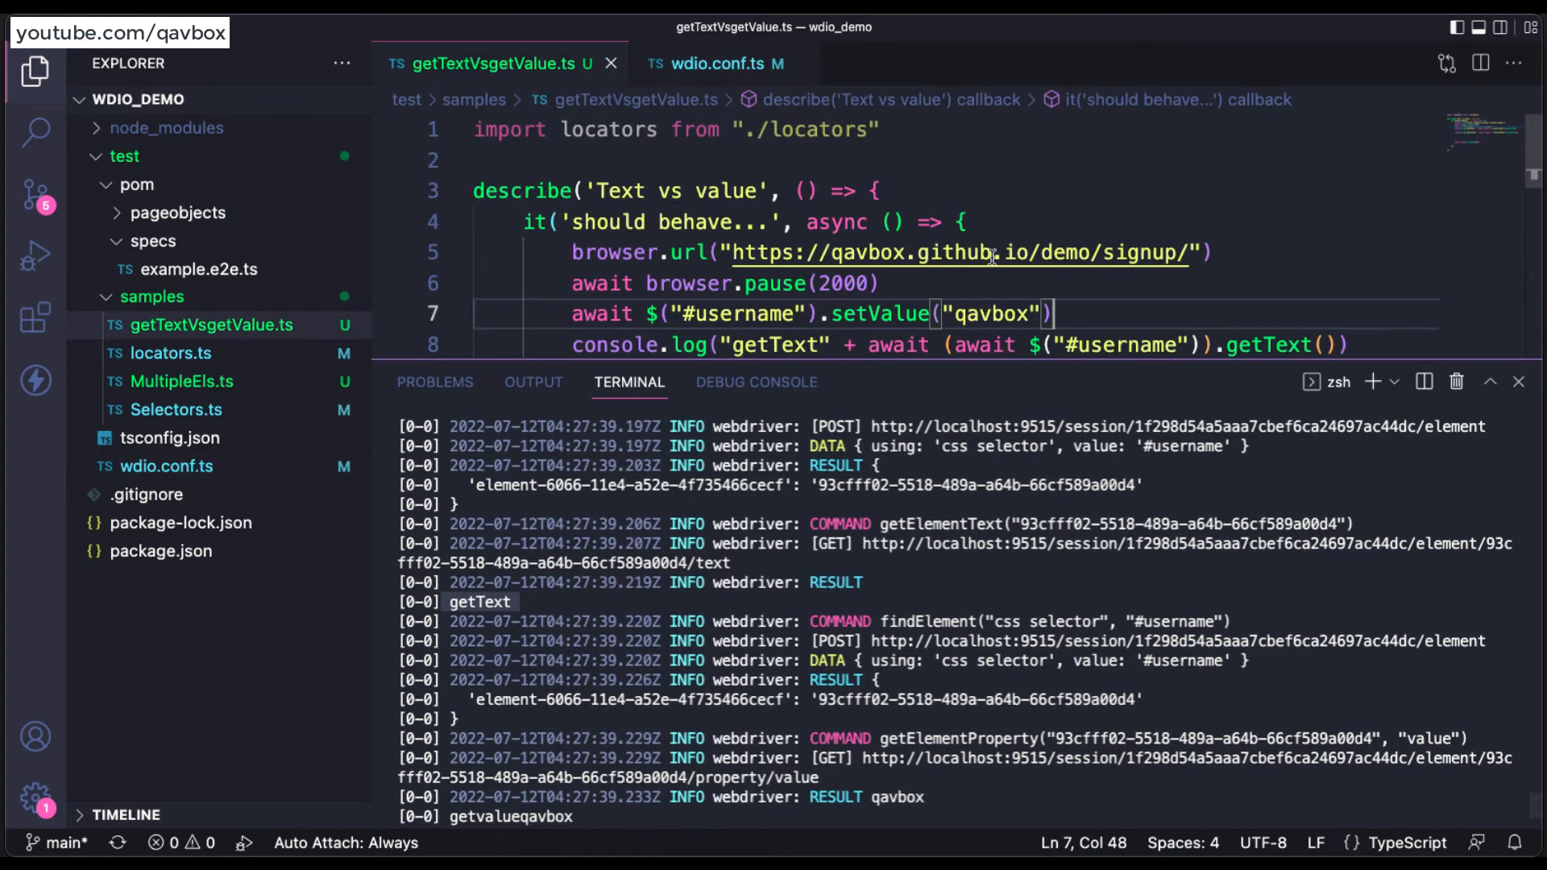
{"action": "double_click", "coordinate": [775, 198]}
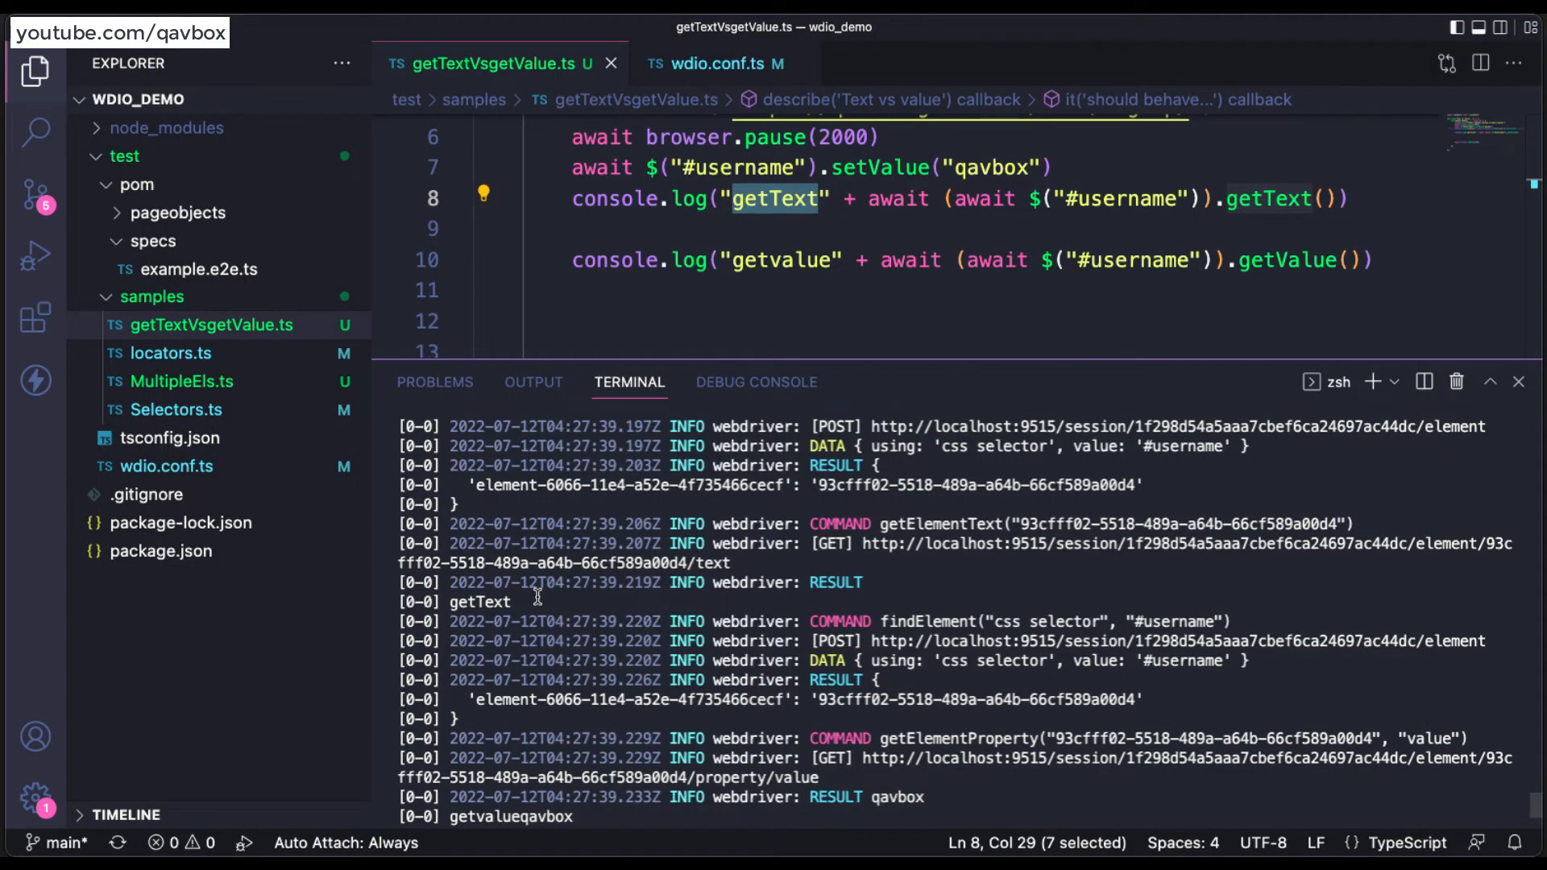
{"action": "left_click", "coordinate": [824, 288]}
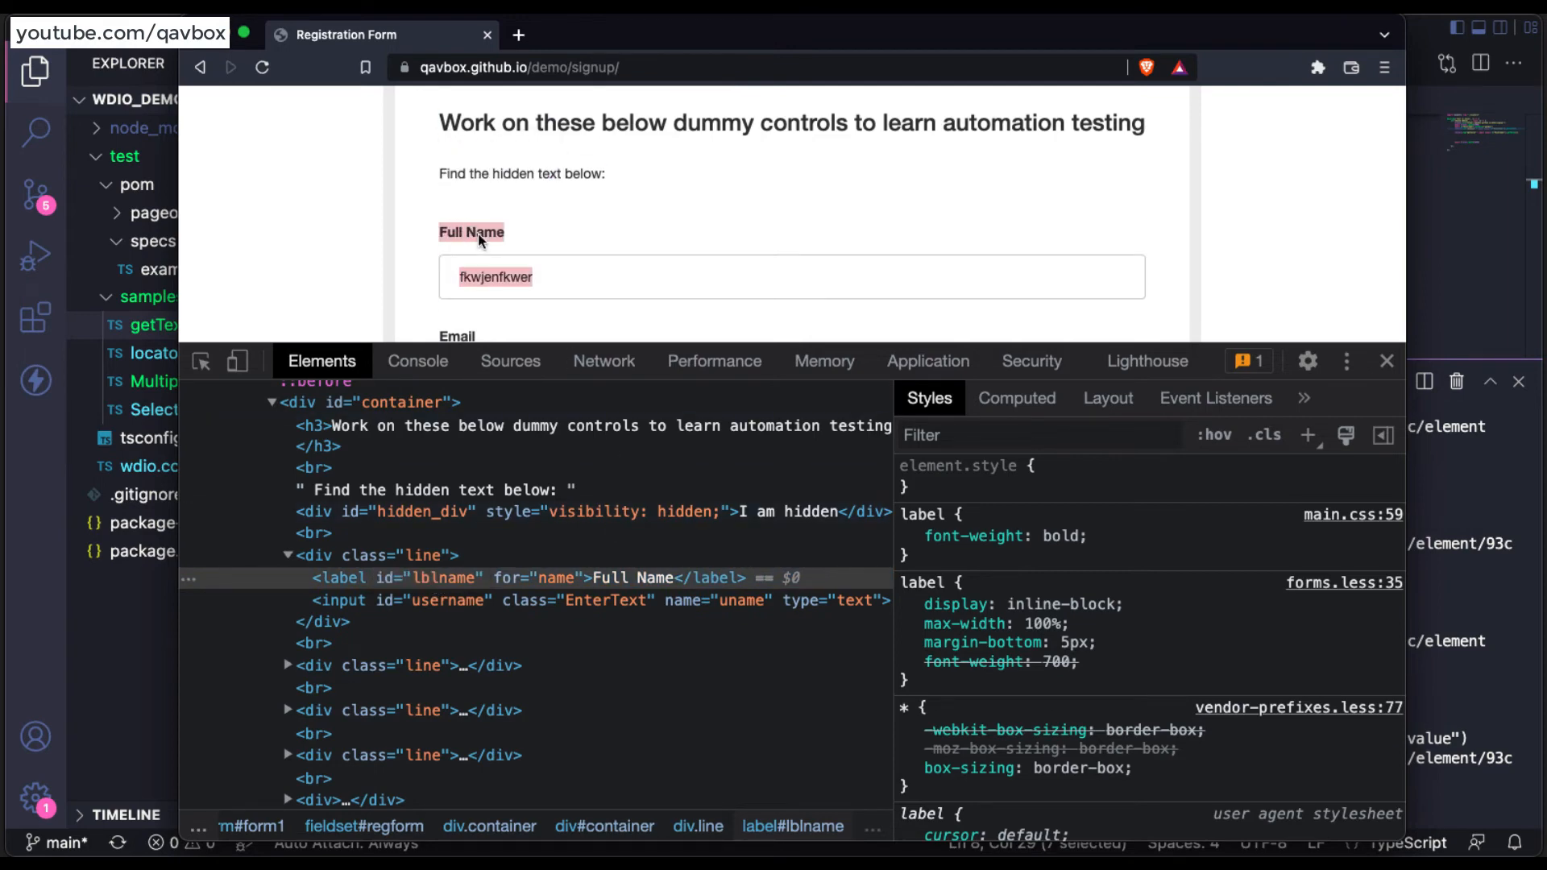
{"action": "mouse_move", "coordinate": [623, 582]}
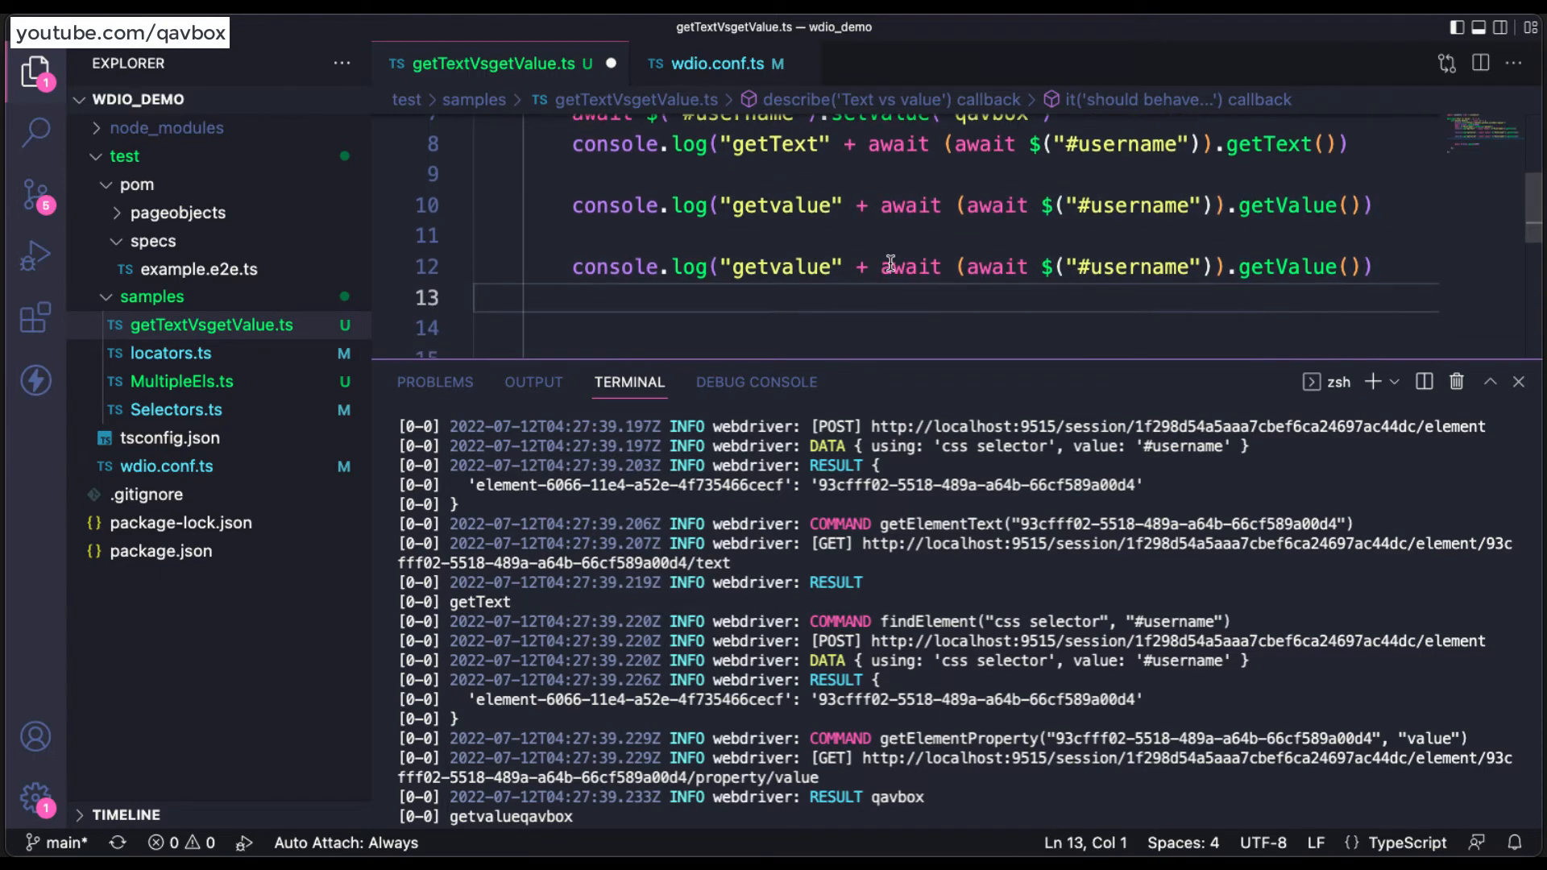
Change line 12 to log 'getText label - ' + $("#lblname").getText().
{"action": "double_click", "coordinate": [777, 261]}
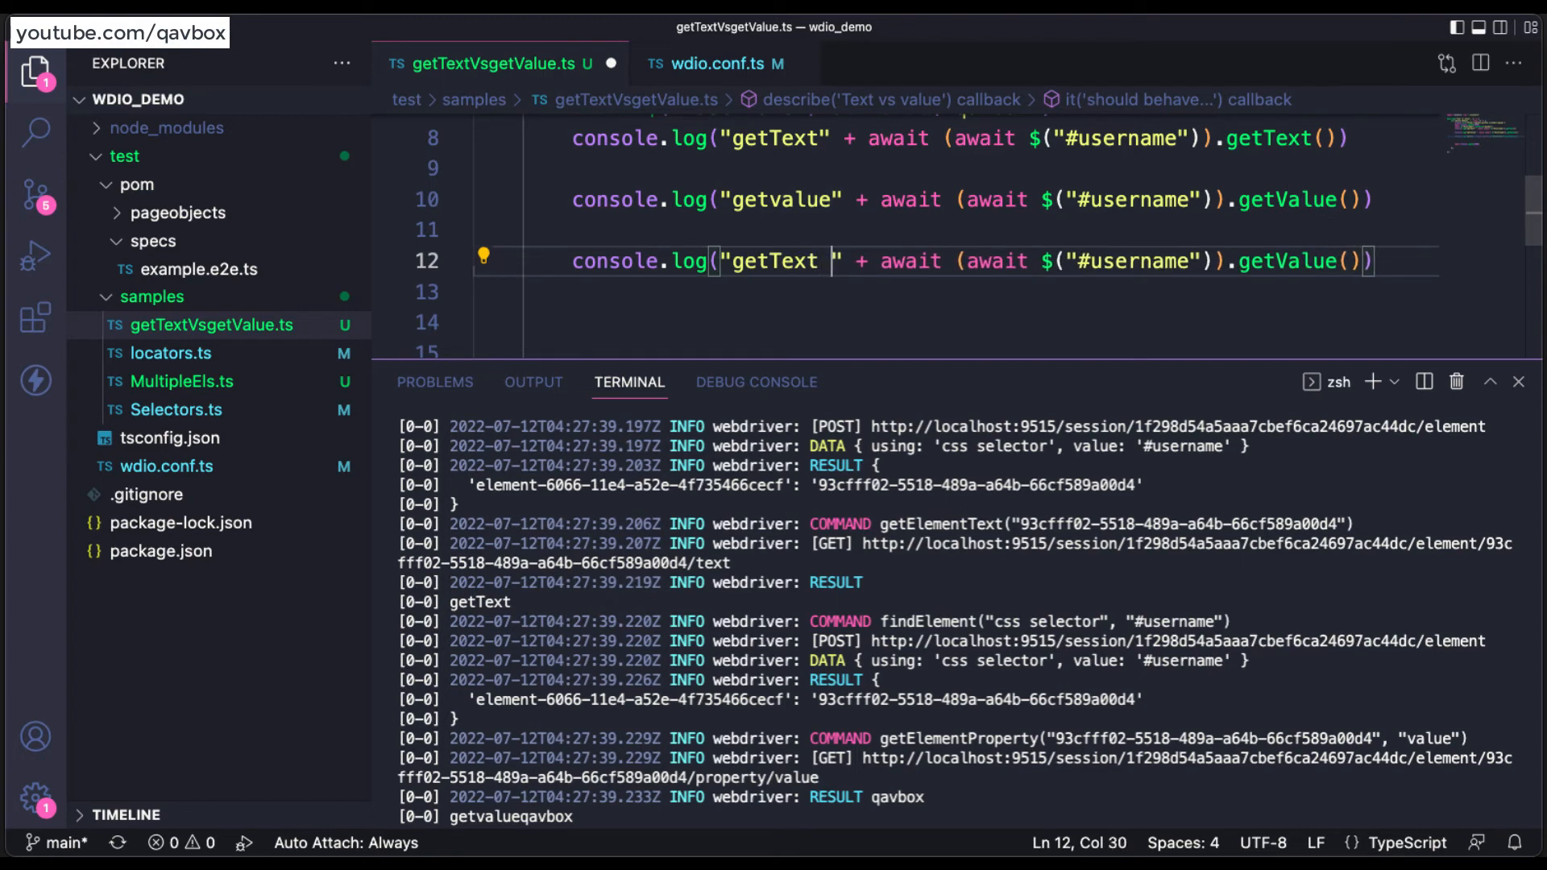
{"action": "type", "text": "label -"}
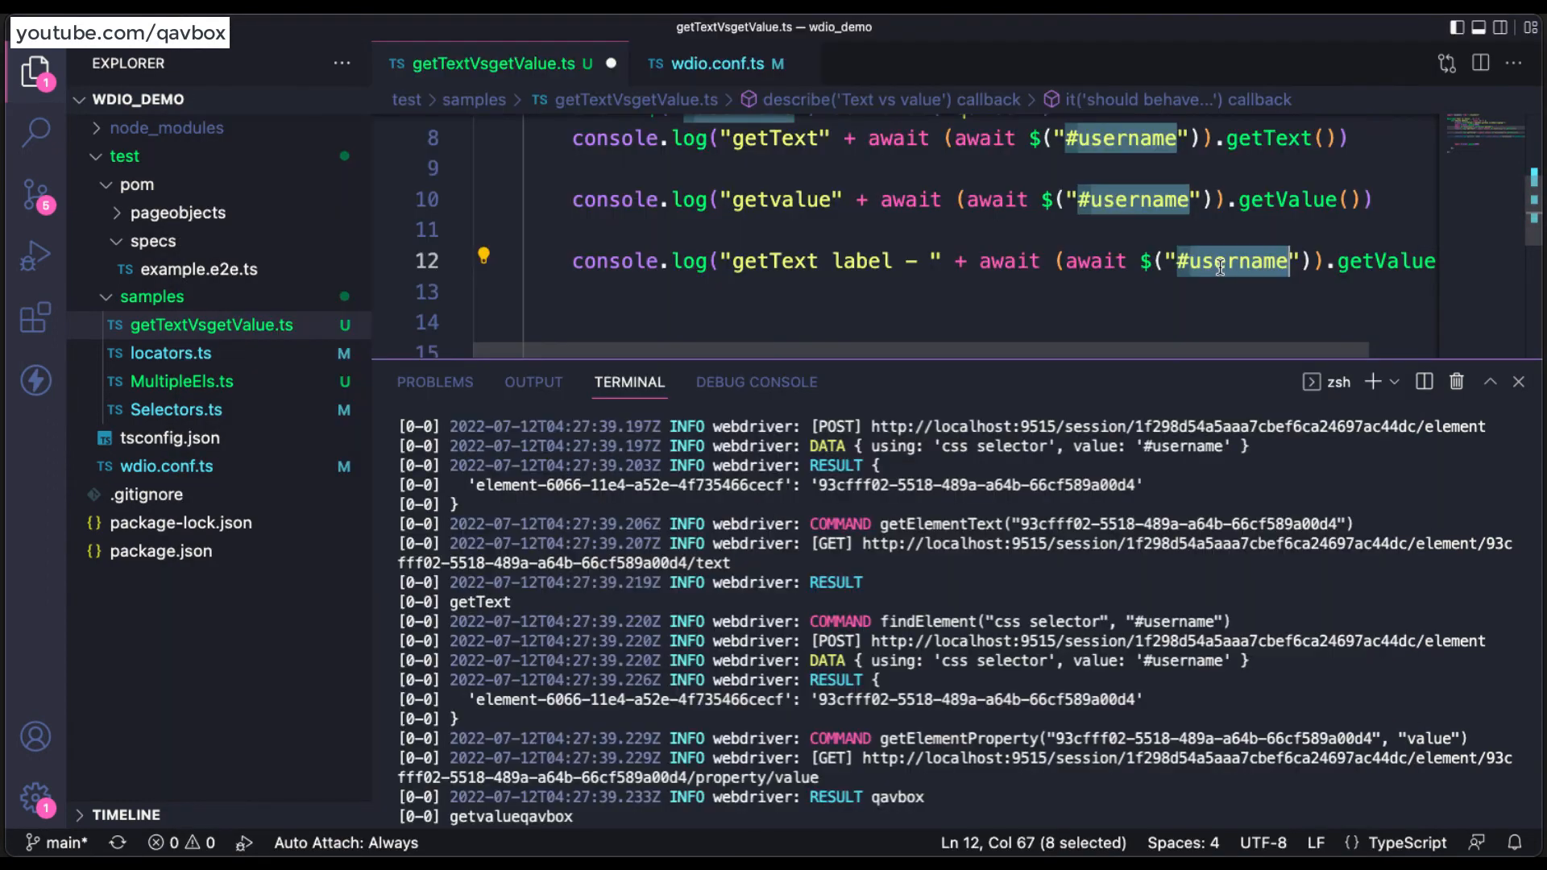
{"action": "type", "text": "#lblname"}
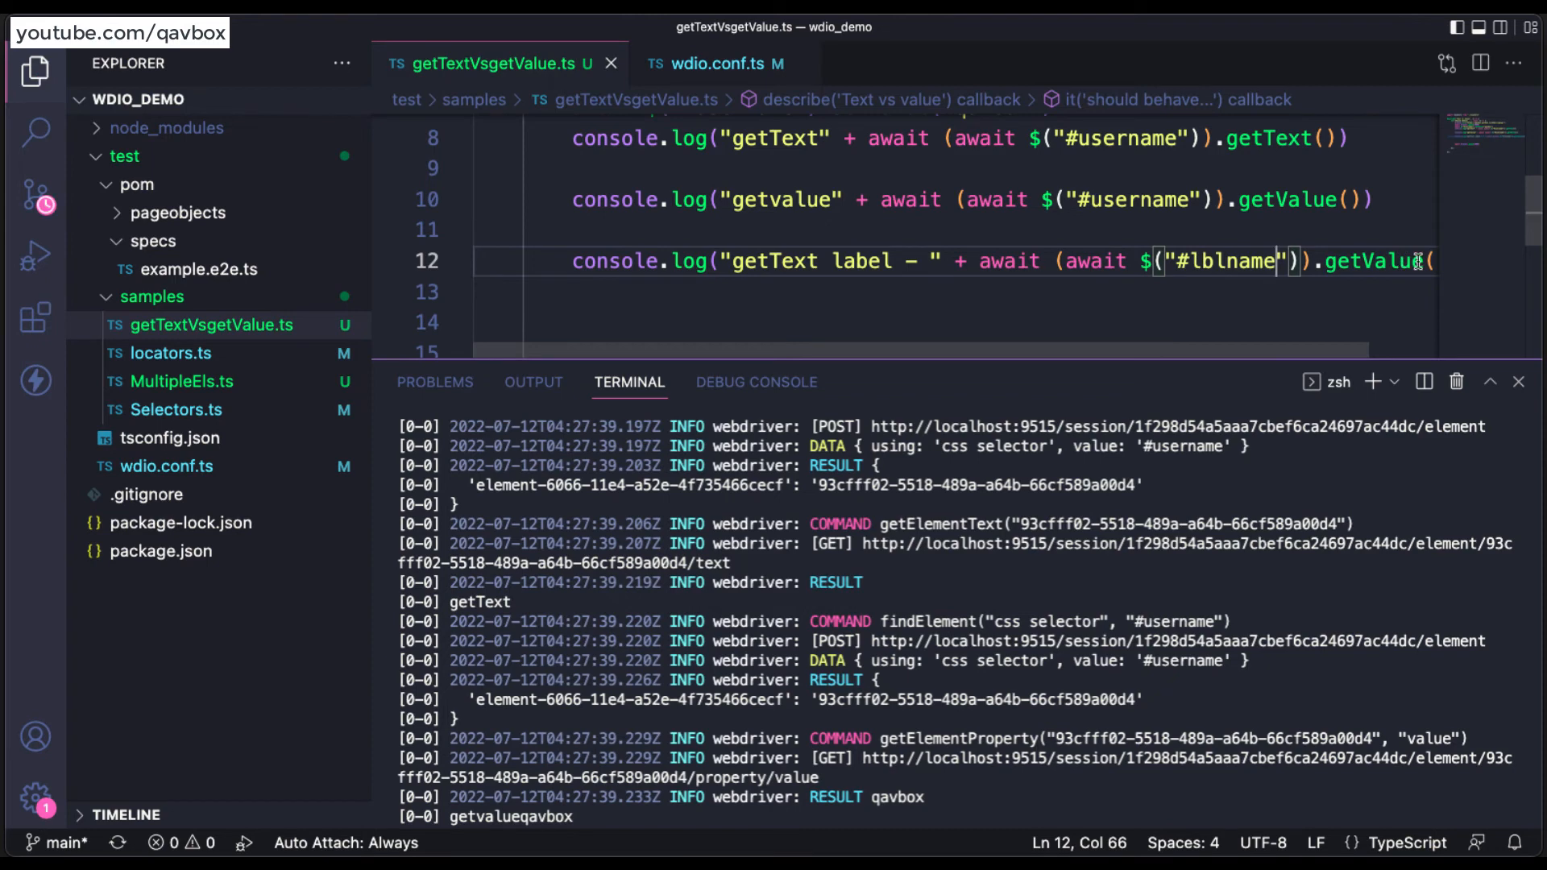
{"action": "double_click", "coordinate": [1372, 262]}
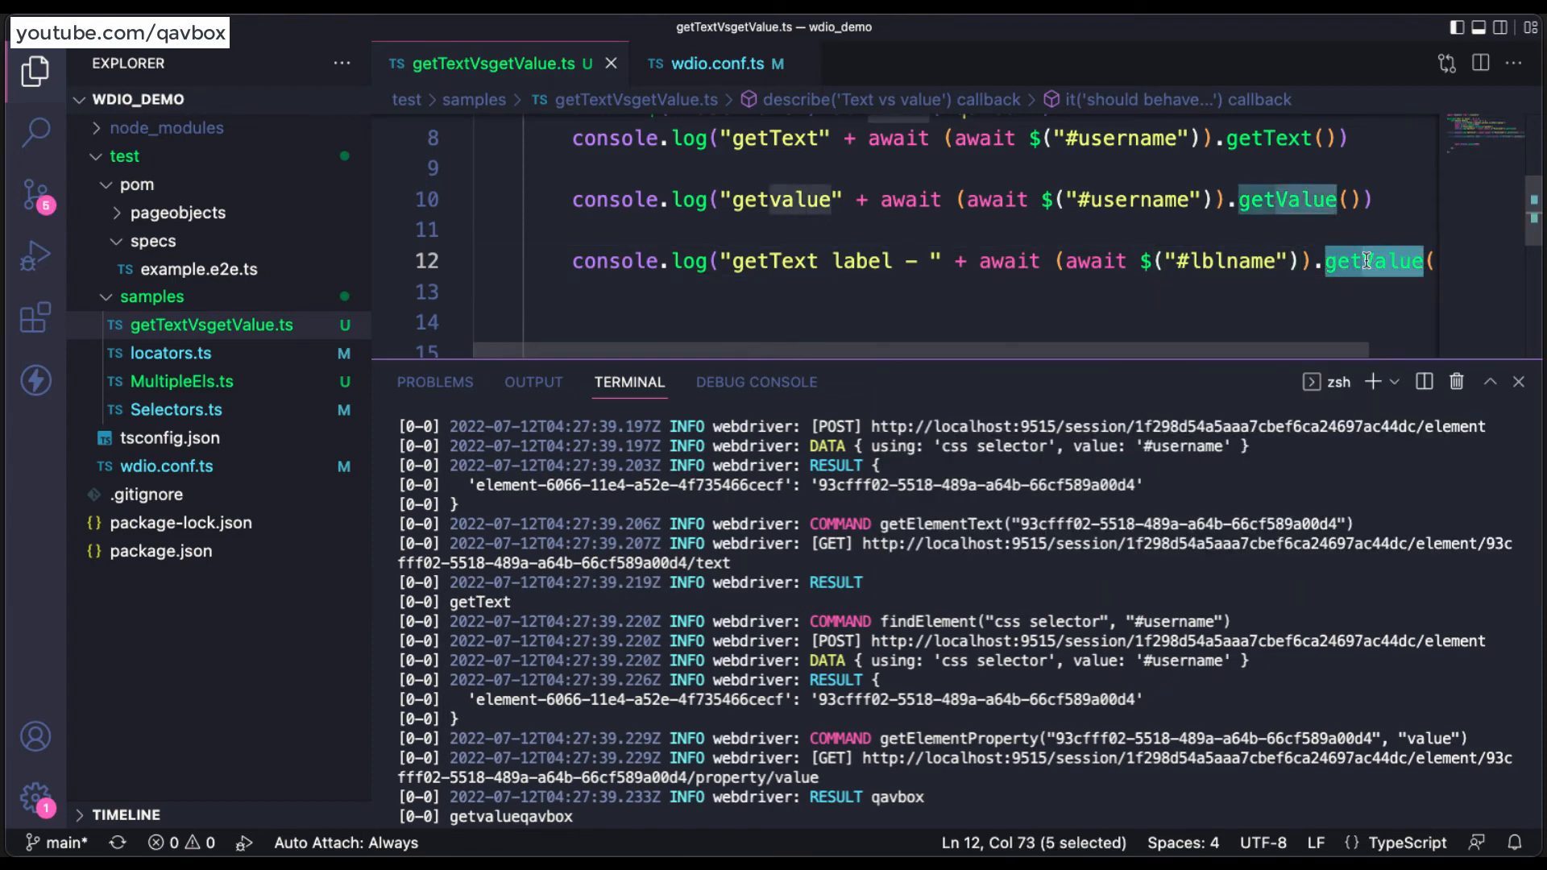
{"action": "type", "text": "getText"}
{"action": "type", "text": "npm run wdio"}
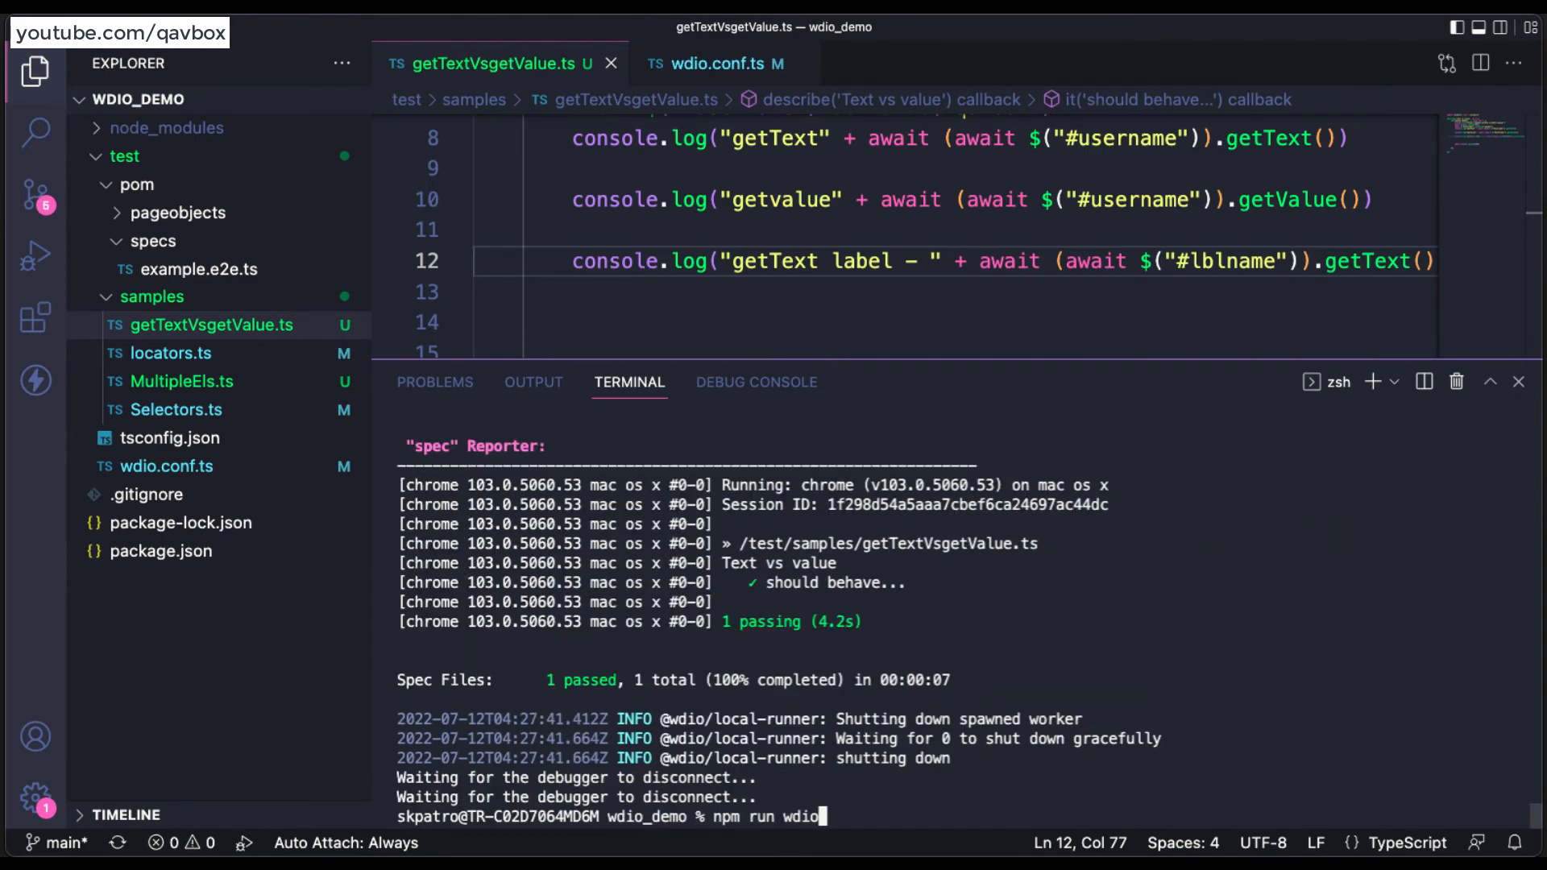
Rerun npm run wdio so automated Chrome loads the qavbox signup form.
{"action": "key", "text": "Return"}
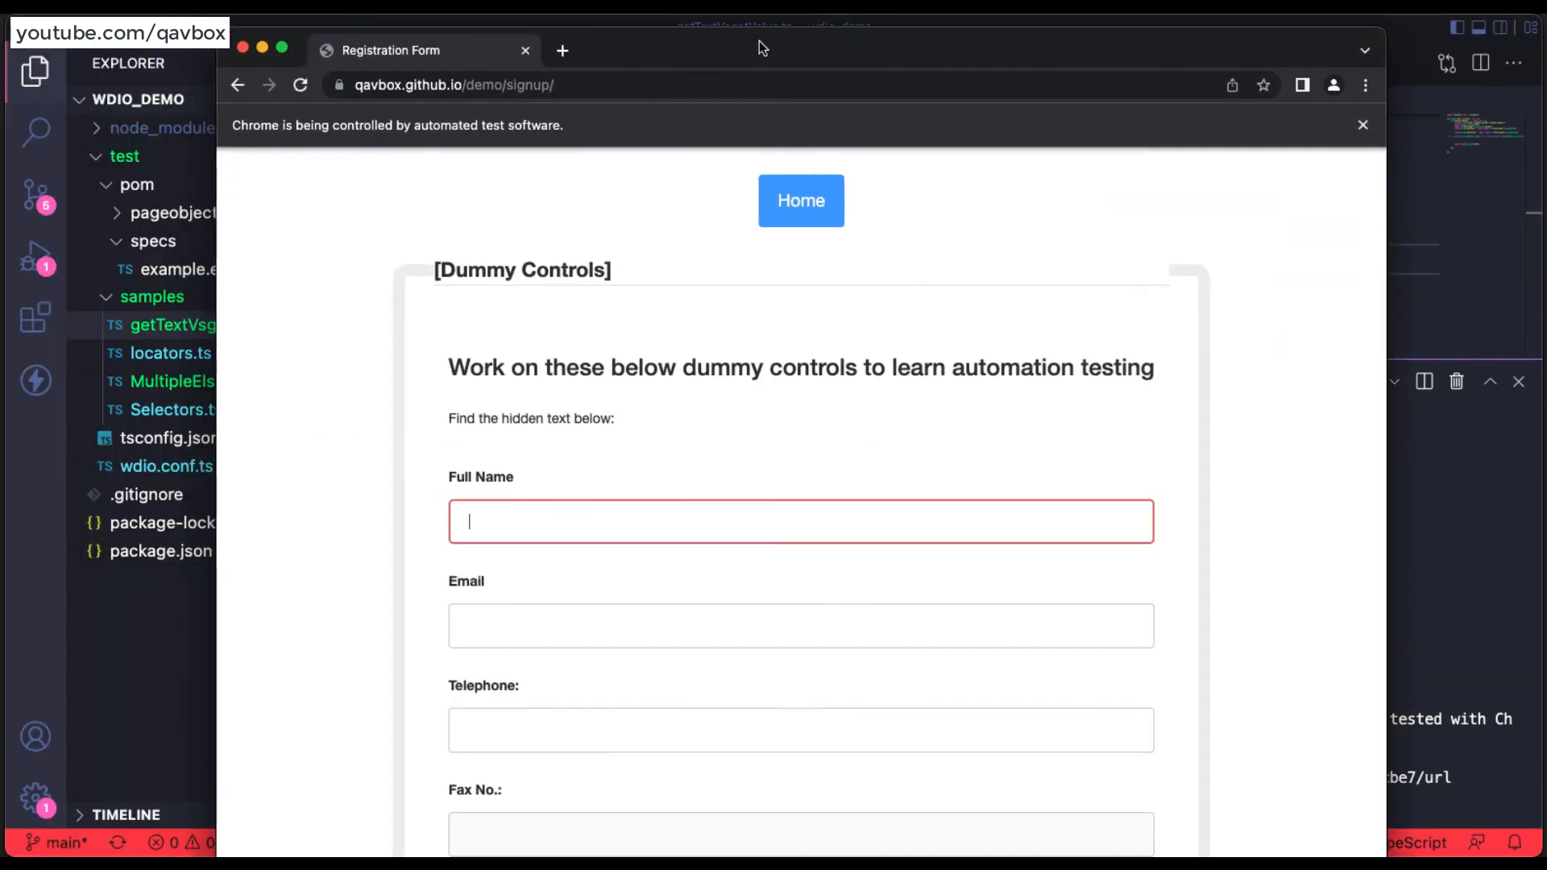
{"action": "type", "text": "qavbox.github.io/demo/signup/"}
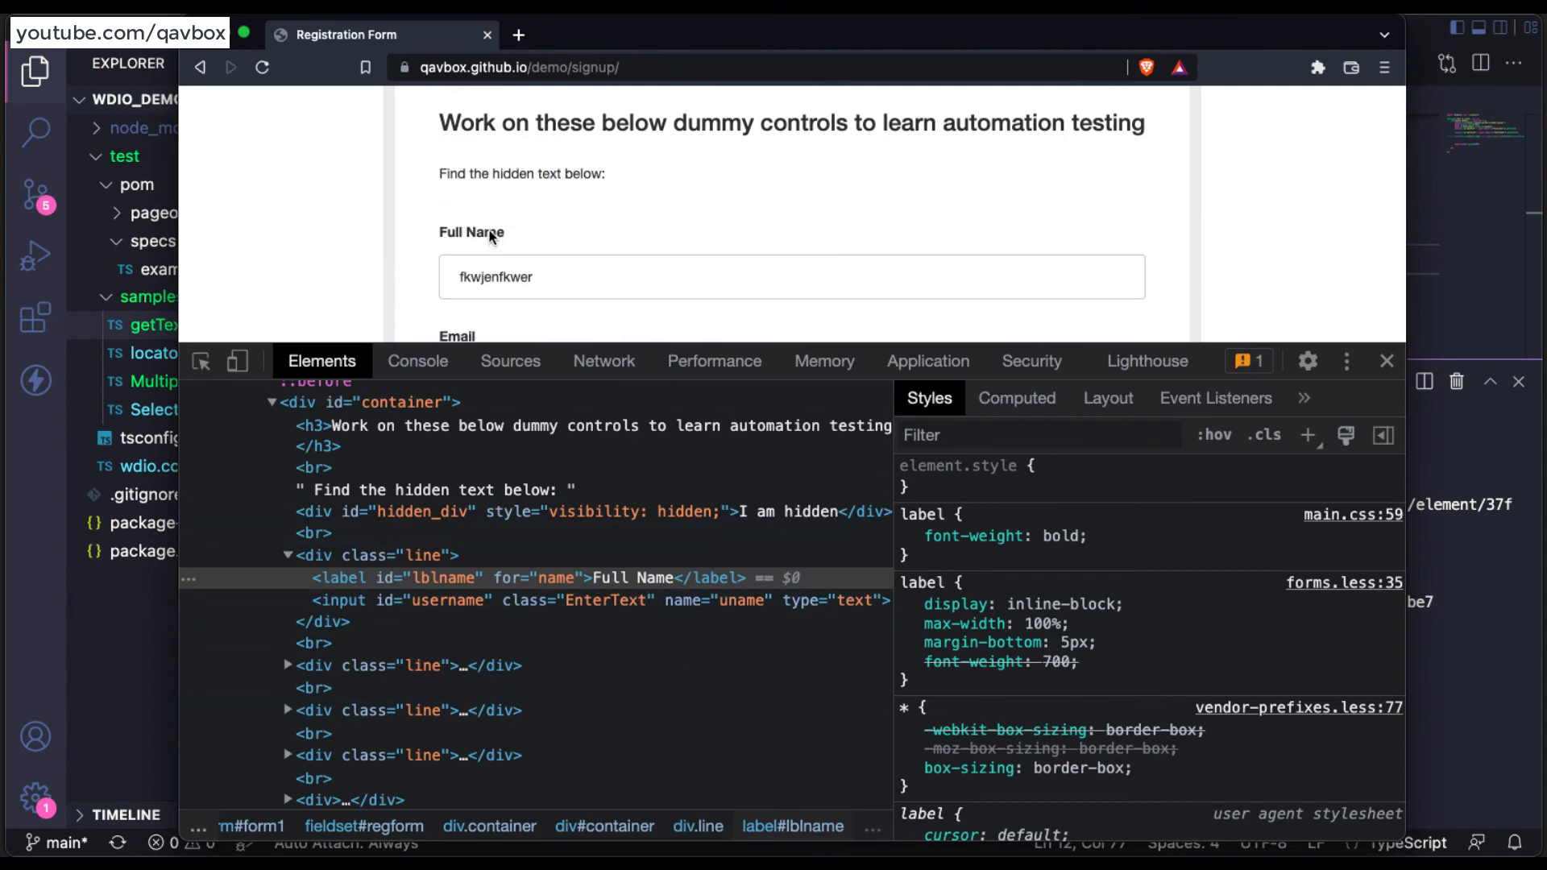
{"action": "mouse_move", "coordinate": [503, 237]}
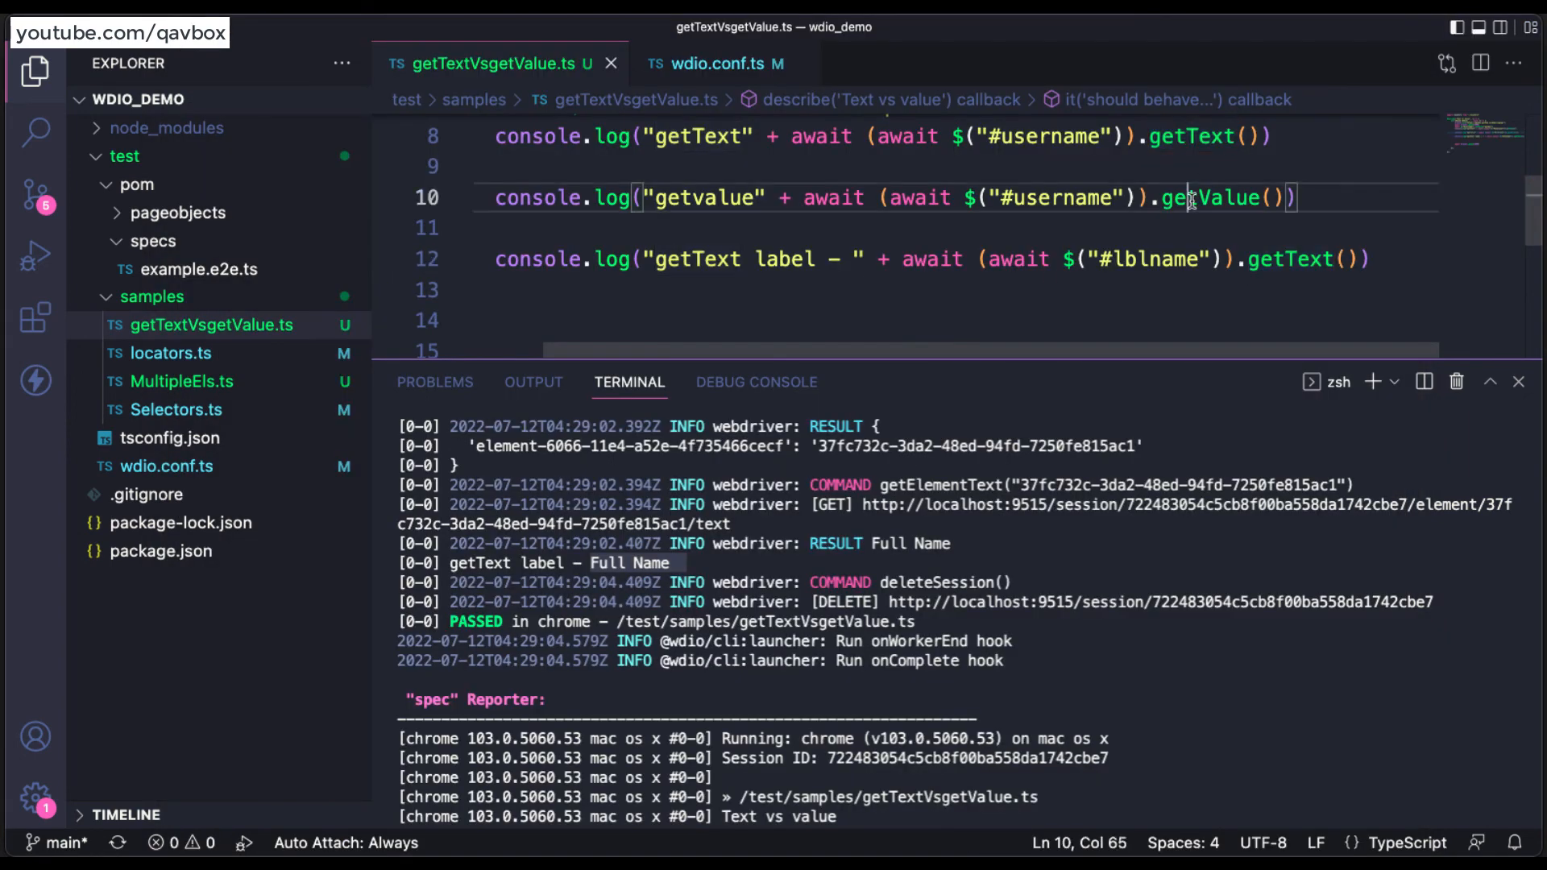
Add a commented '//getAttribute("value")' note beneath the getValue log line.
{"action": "key", "text": "enter"}
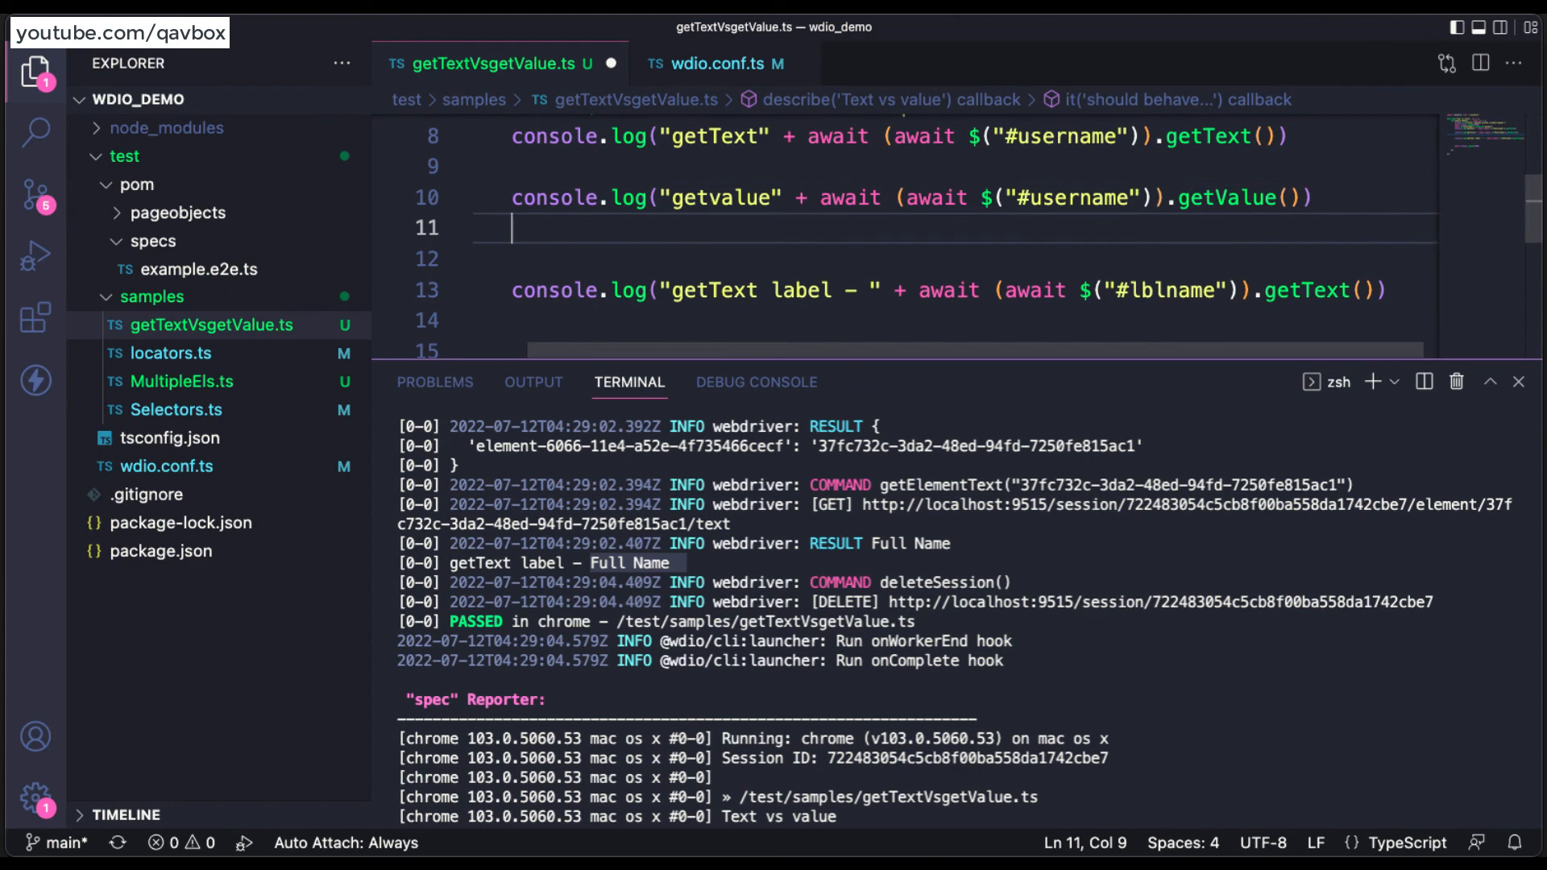
{"action": "type", "text": "getAttribute(\""}
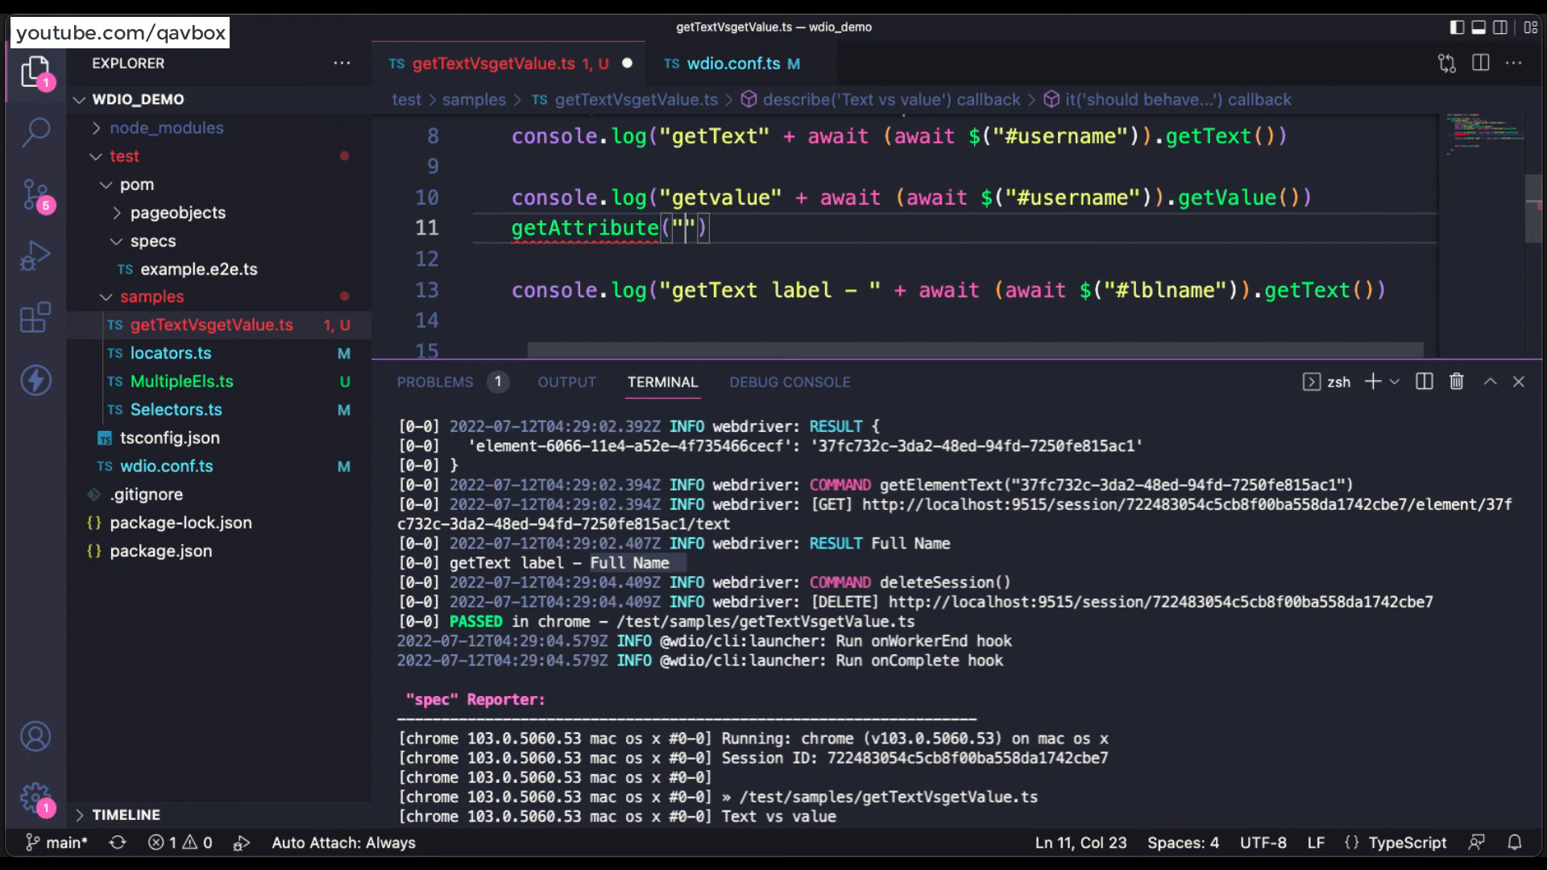
{"action": "type", "text": "value"}
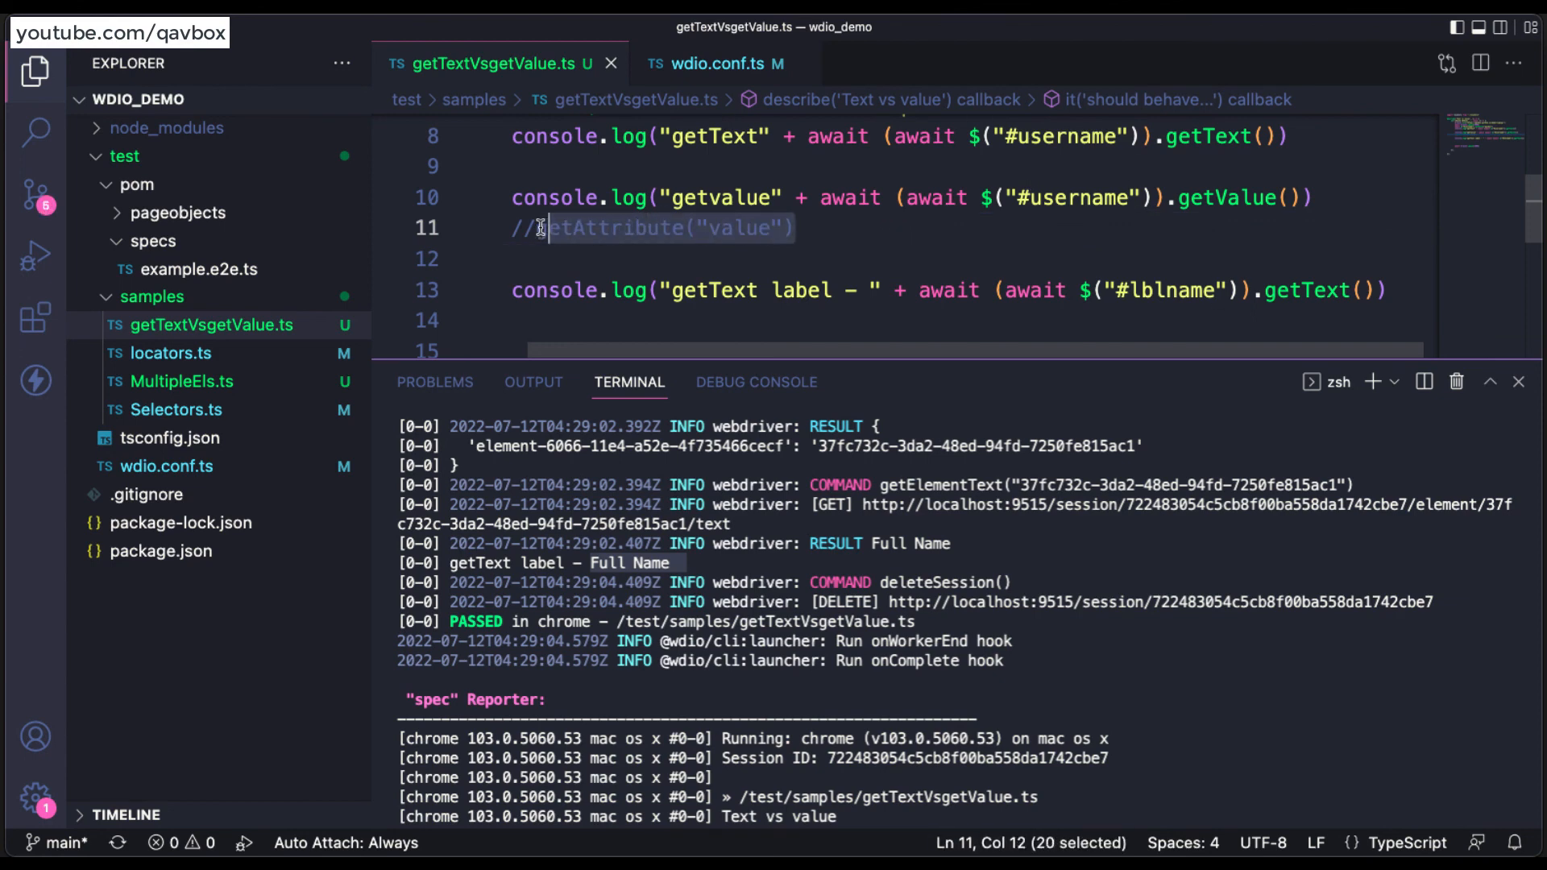
{"action": "double_click", "coordinate": [1227, 197]}
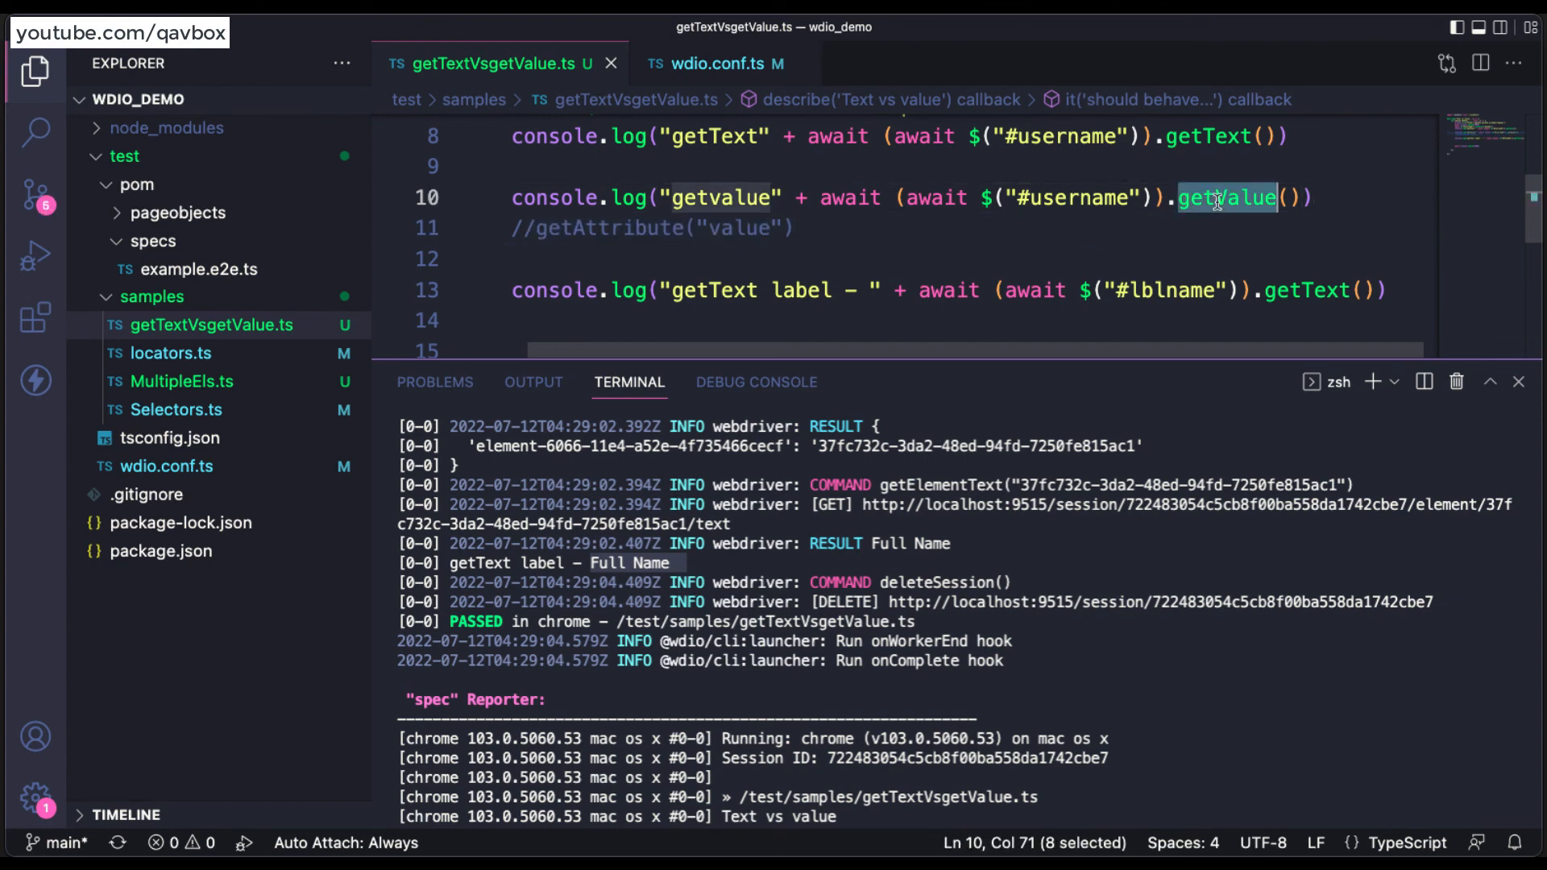